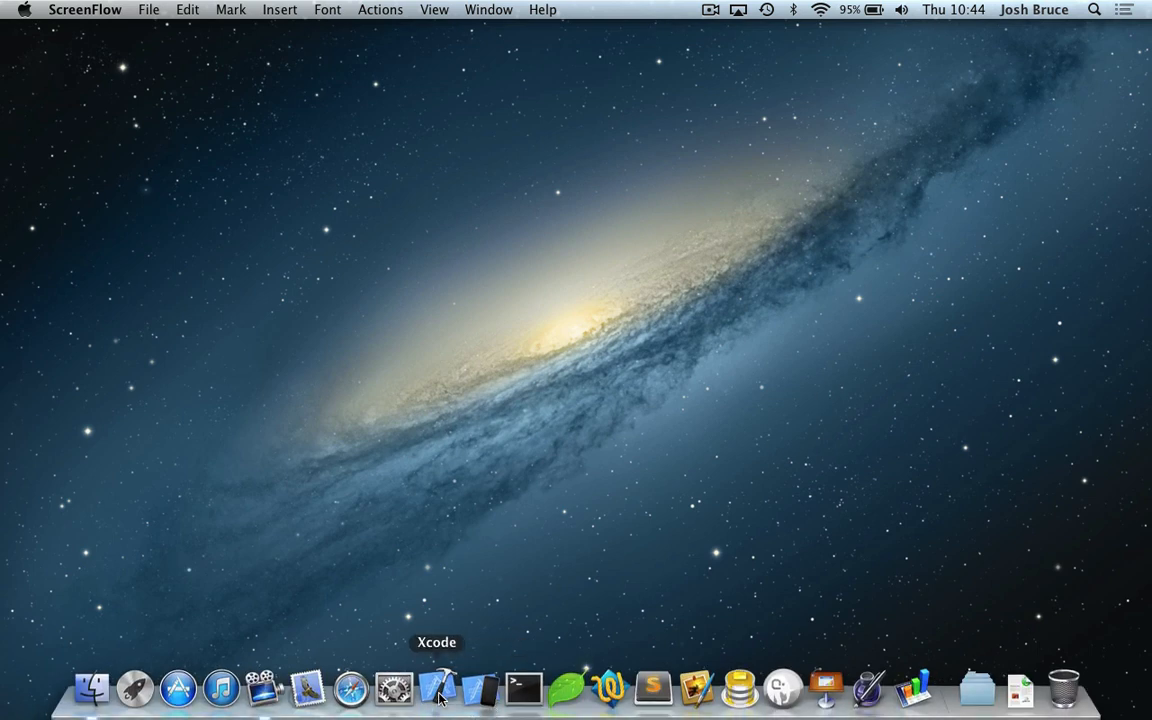
# Launch Xcode and create a single-view iPhone project named SearchMe in the YouTube folder
pyautogui.click(436, 688)
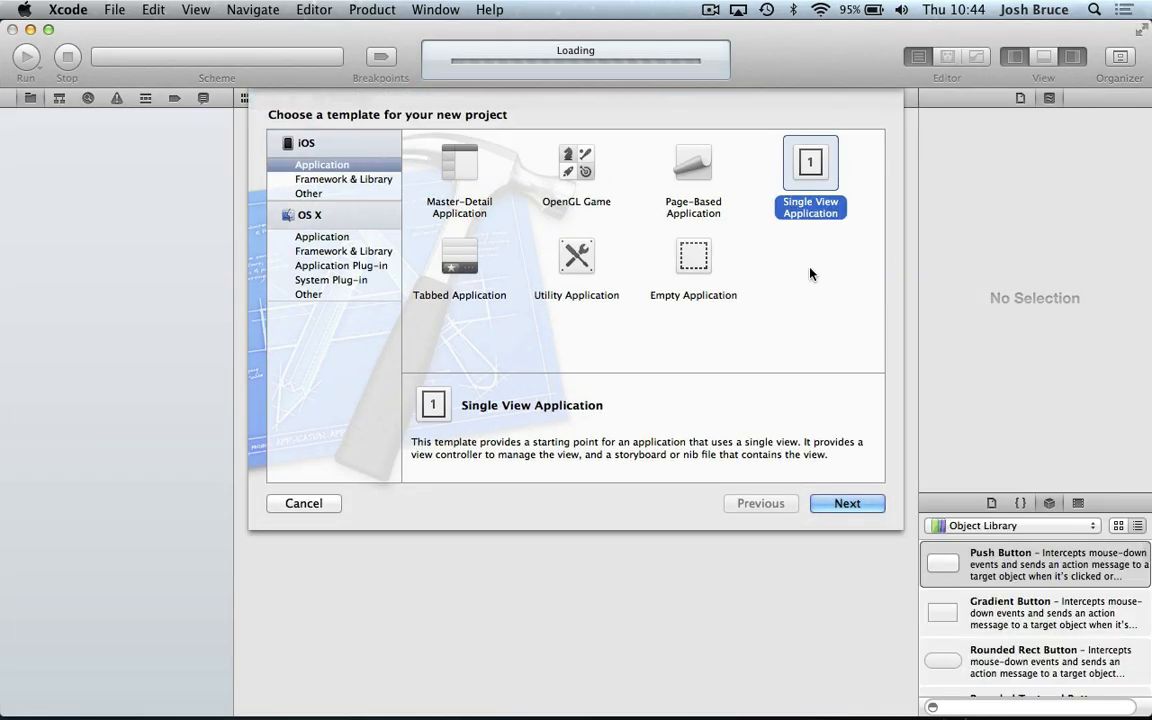
pyautogui.click(846, 503)
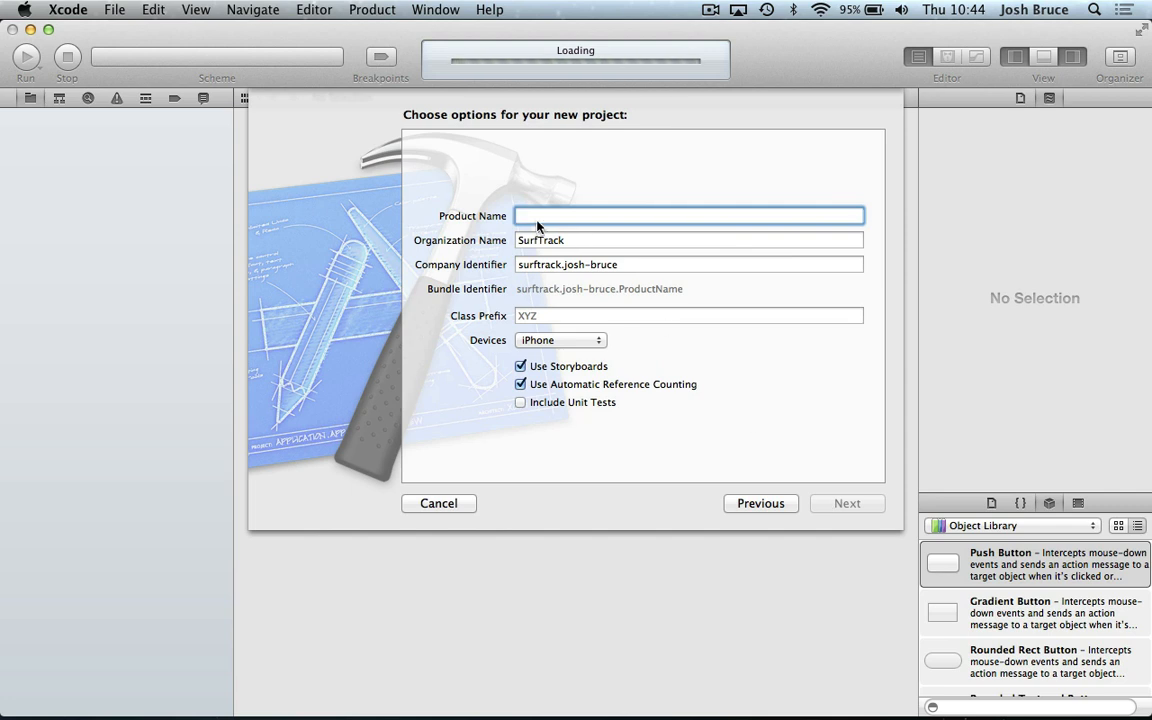
pyautogui.write('Search')
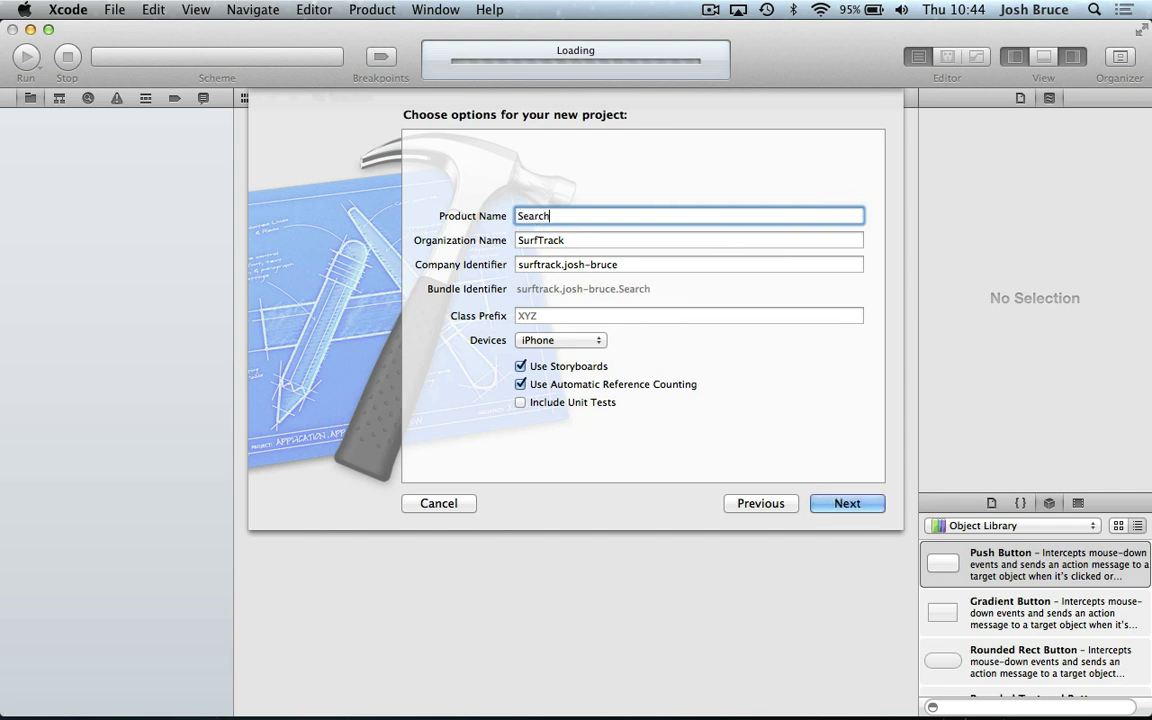
pyautogui.write('Me')
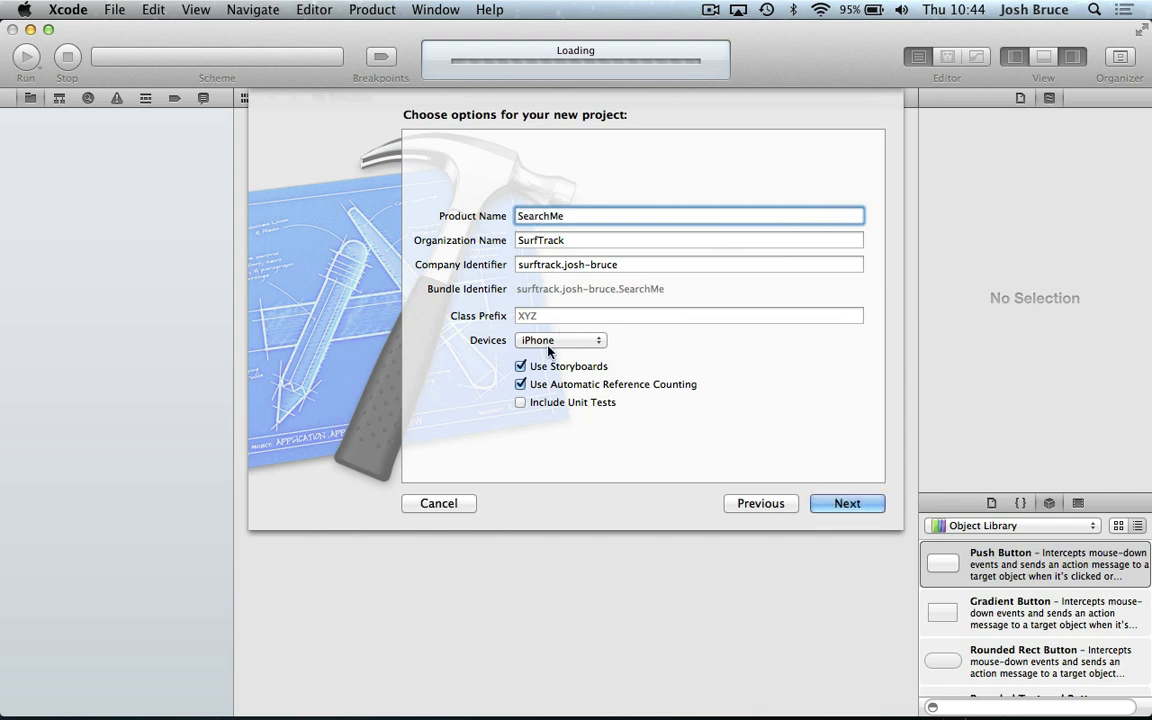
pyautogui.click(846, 503)
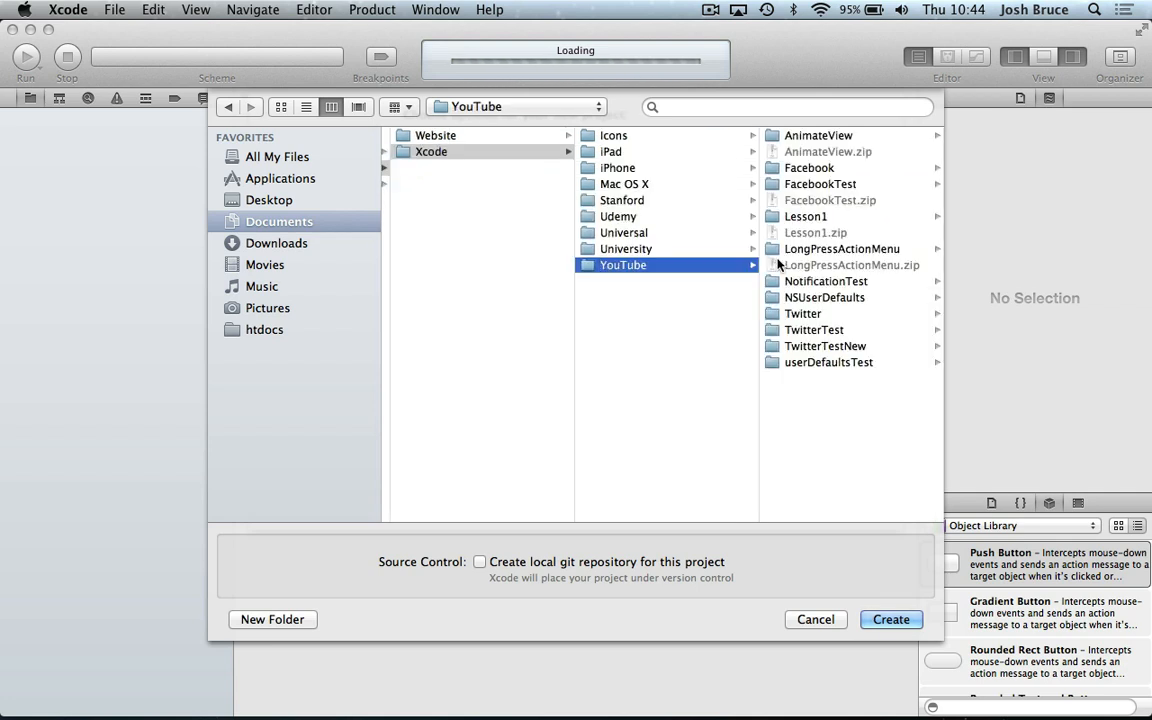
pyautogui.click(889, 619)
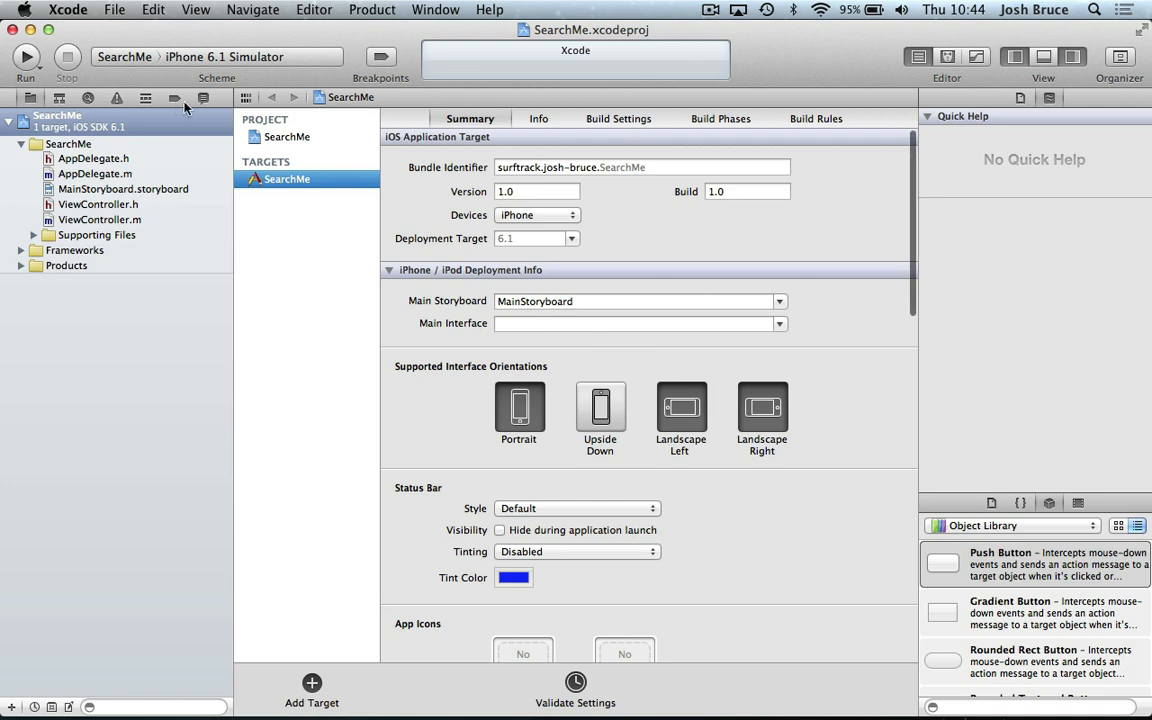
# In MainStoryboard, remove the default view controller scene and trash the ViewController files
pyautogui.click(123, 189)
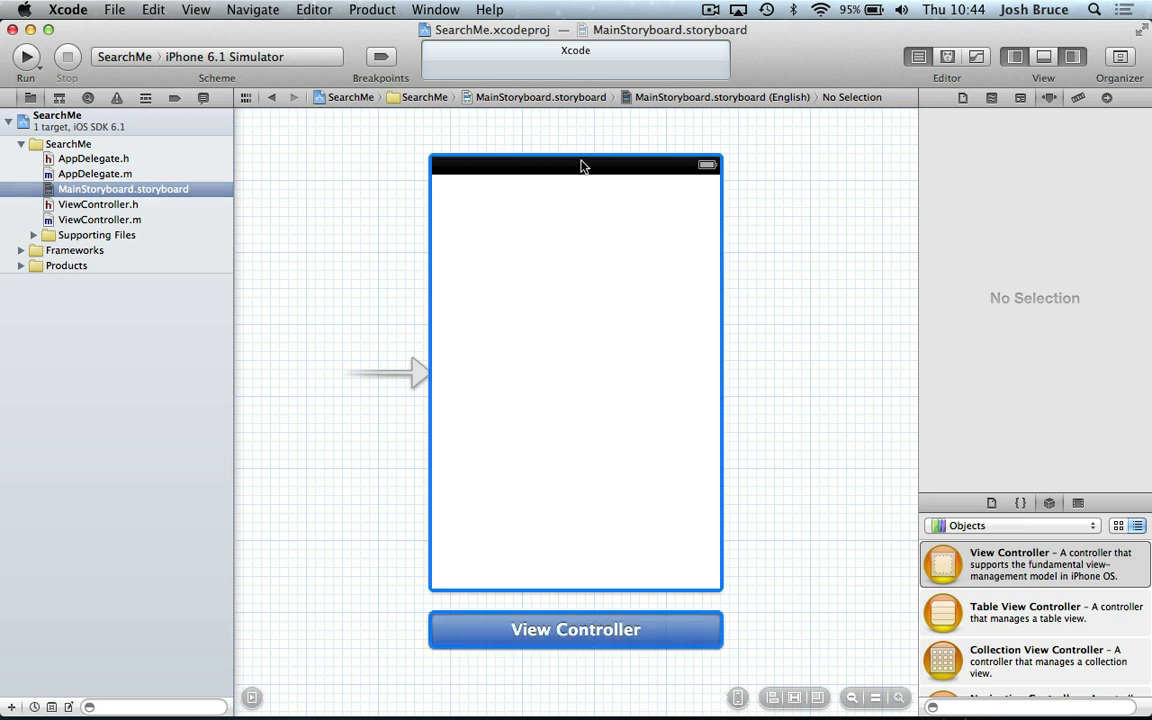
pyautogui.click(575, 629)
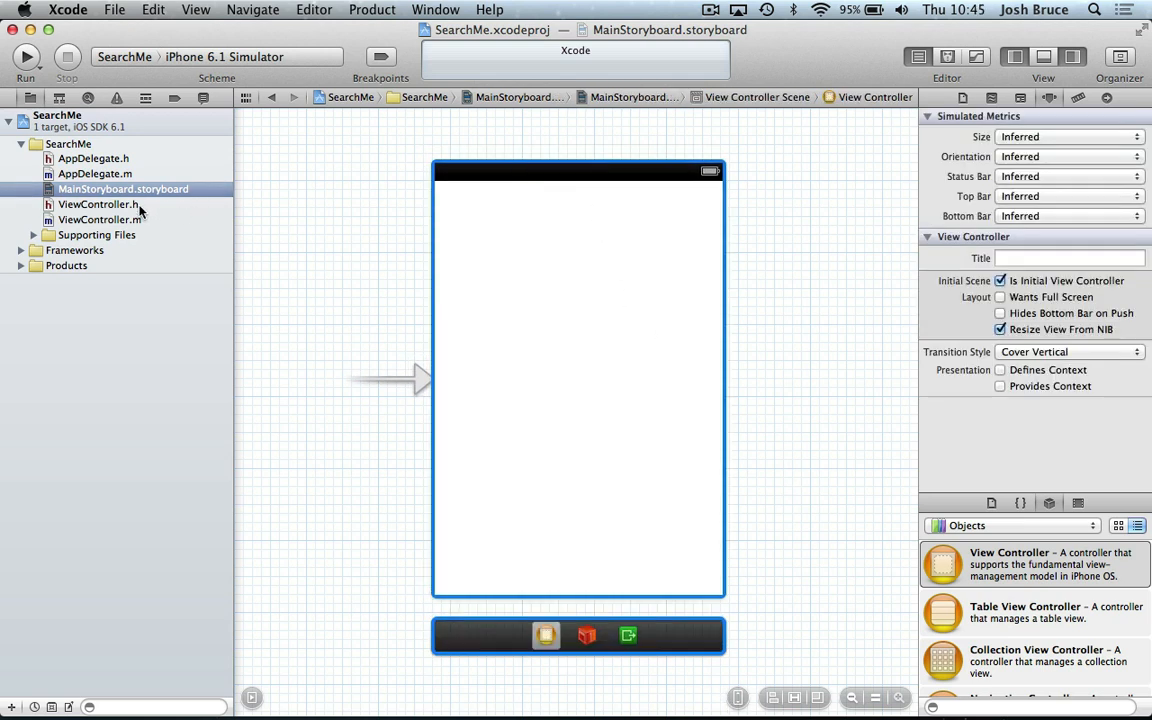
pyautogui.click(98, 204)
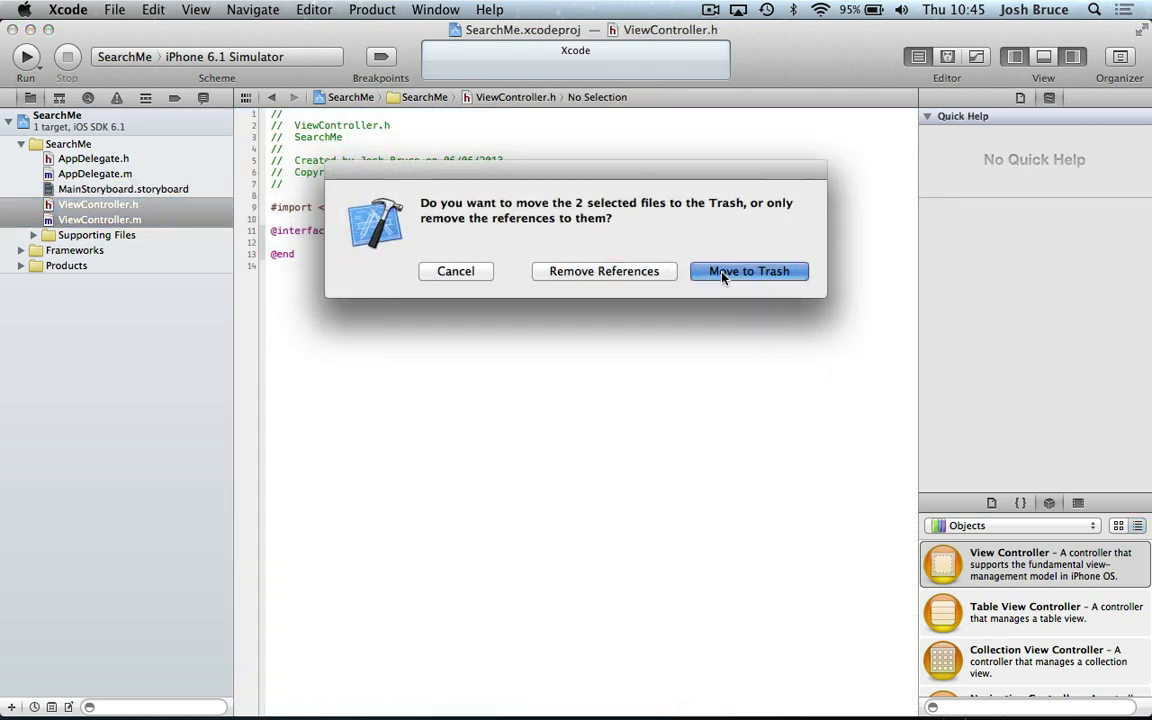
pyautogui.click(749, 271)
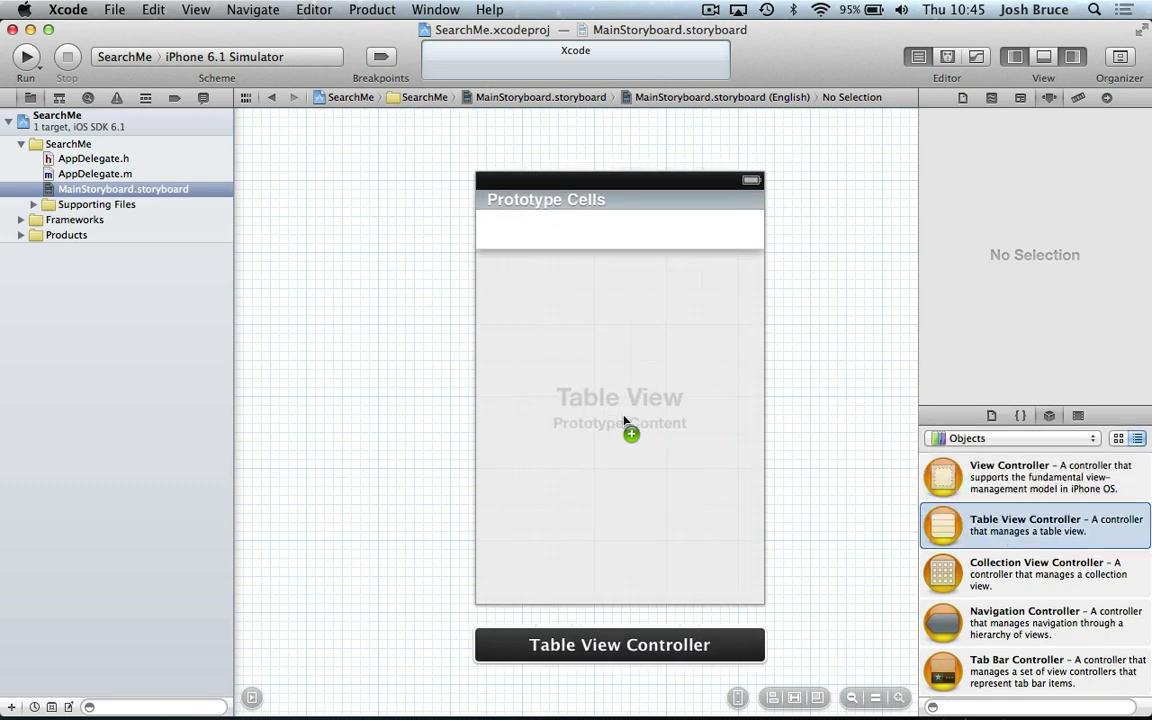
# Embed the table view controller scene in a navigation controller
pyautogui.click(619, 644)
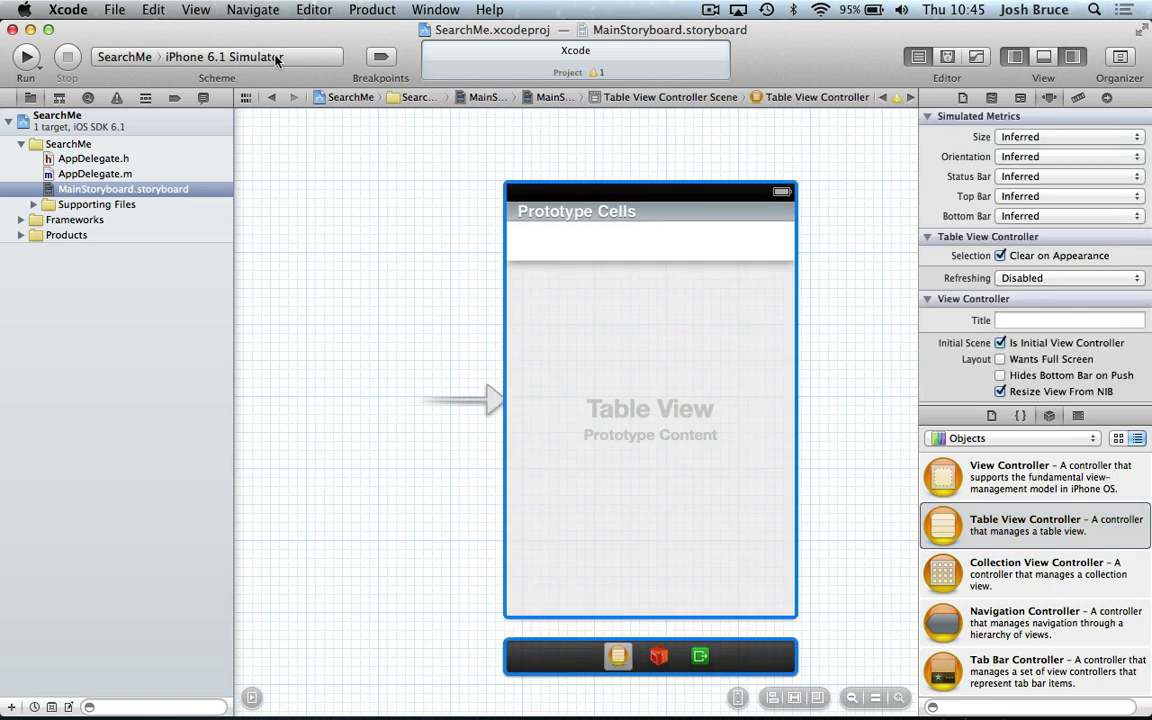
pyautogui.click(314, 9)
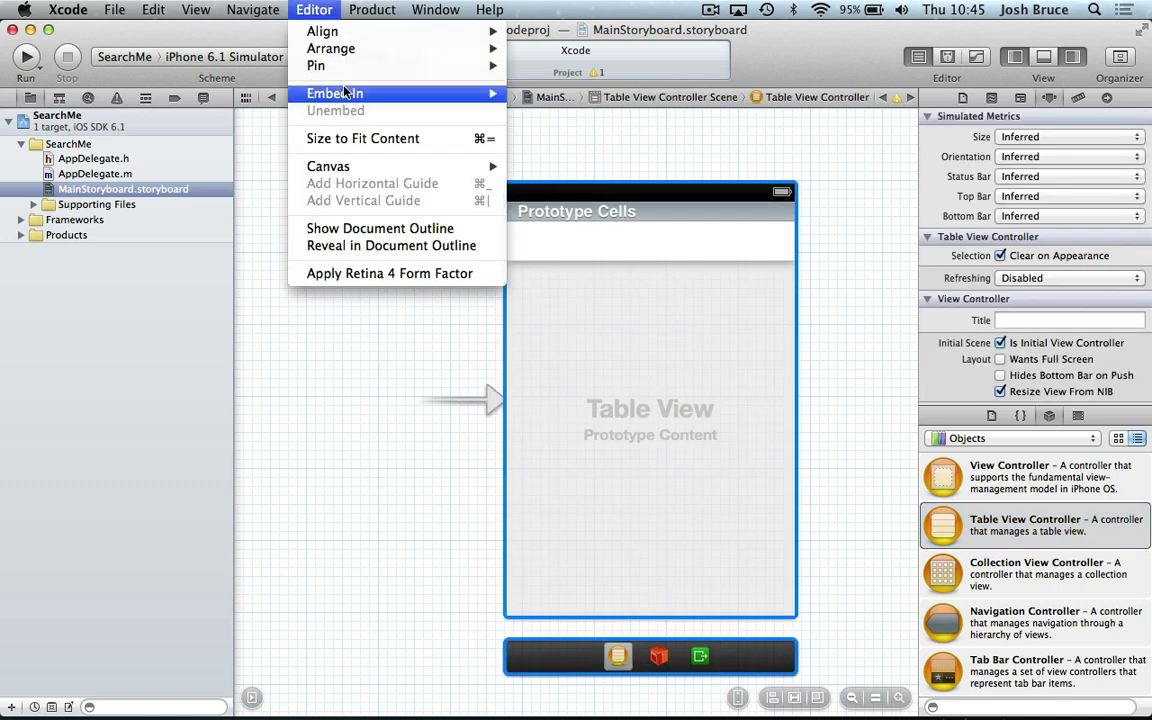
pyautogui.click(335, 93)
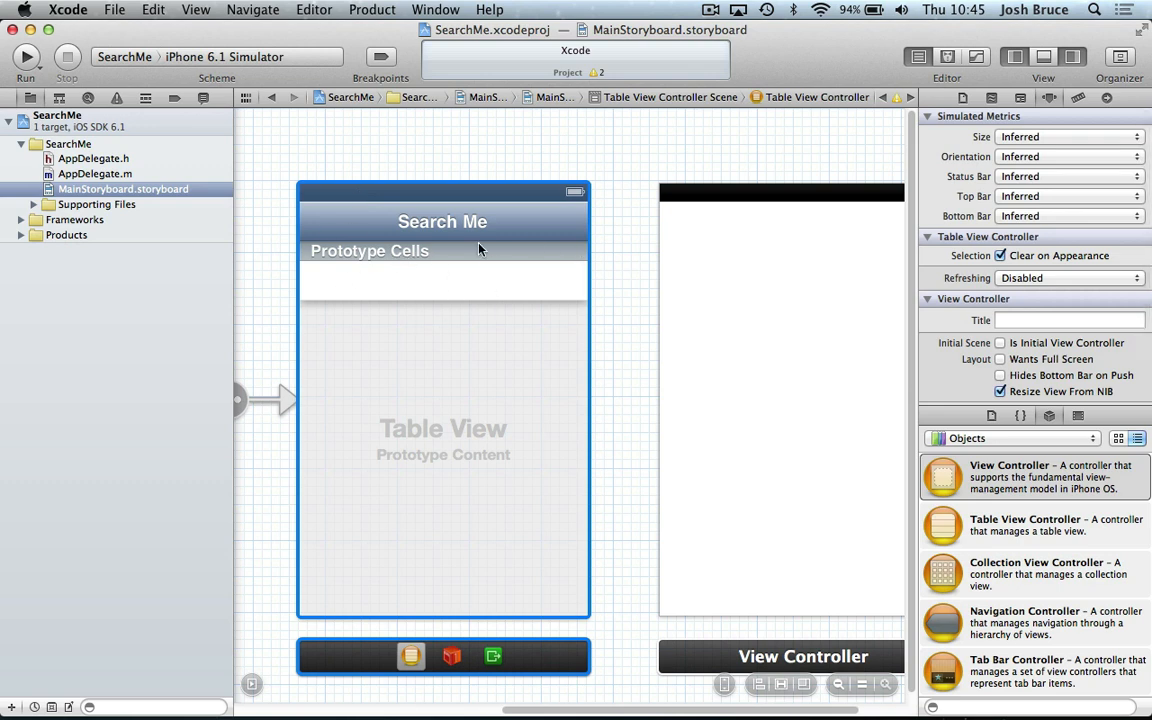
pyautogui.moveTo(118, 10)
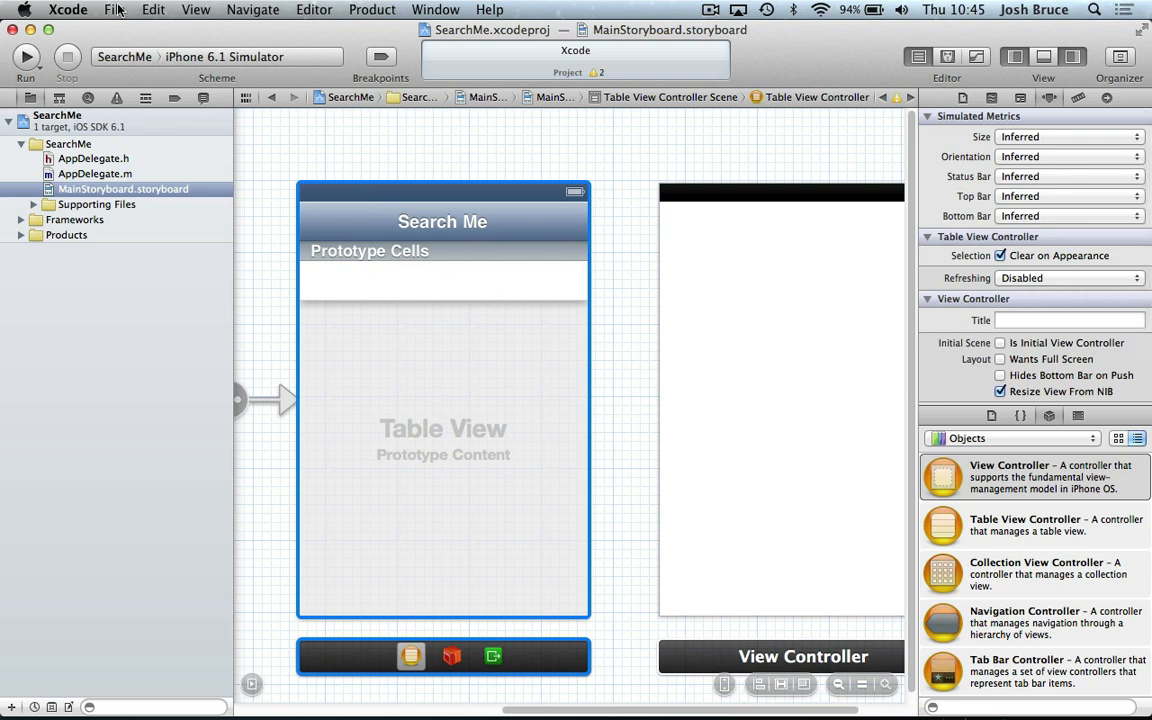
# Add an Objective-C class MasterTableViewController subclassing UITableViewController to SearchMe
pyautogui.click(114, 9)
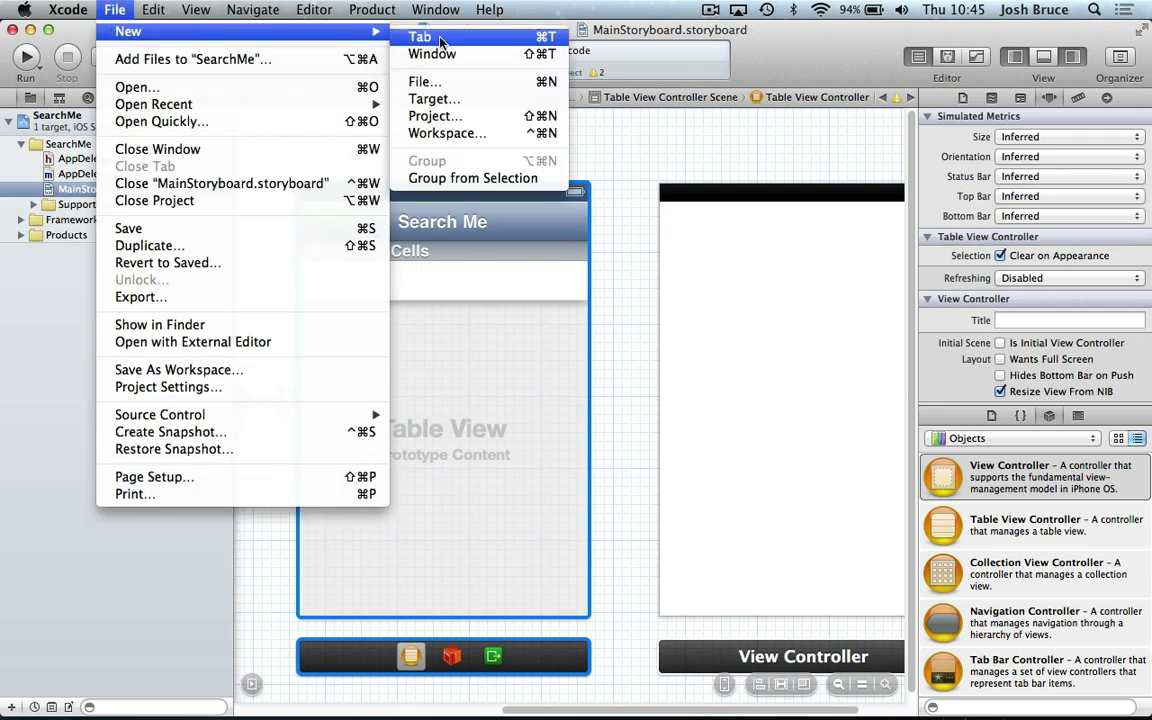
pyautogui.click(424, 81)
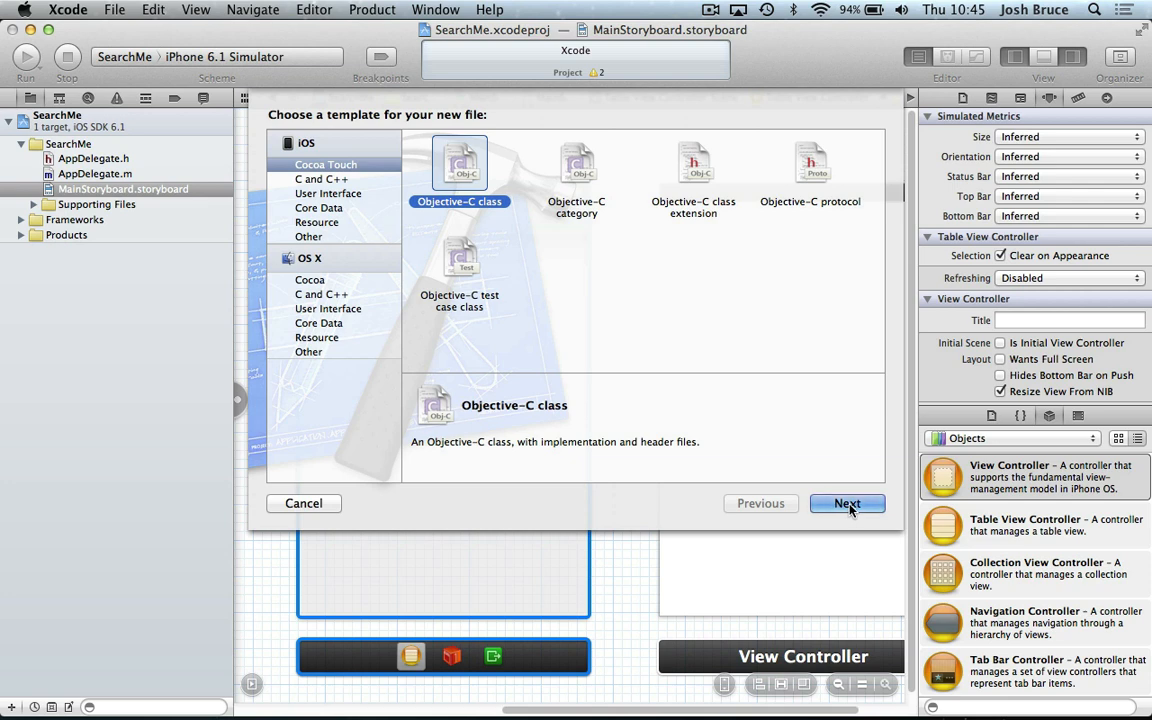
pyautogui.click(847, 503)
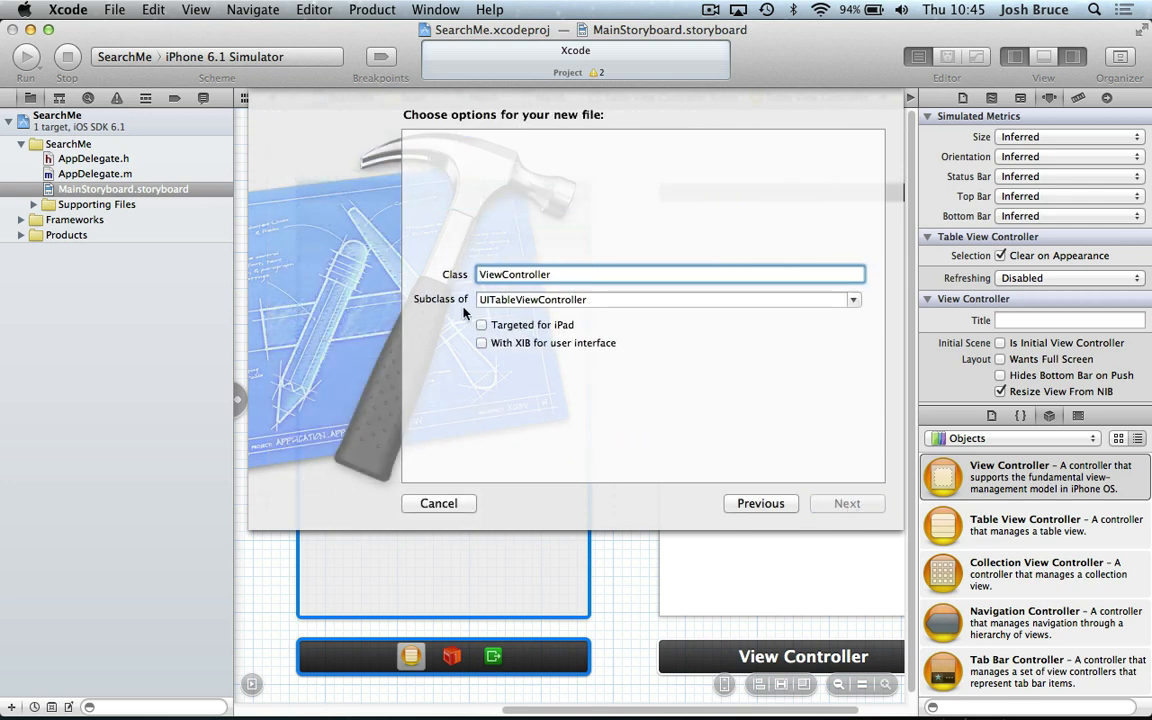
pyautogui.moveTo(568, 299)
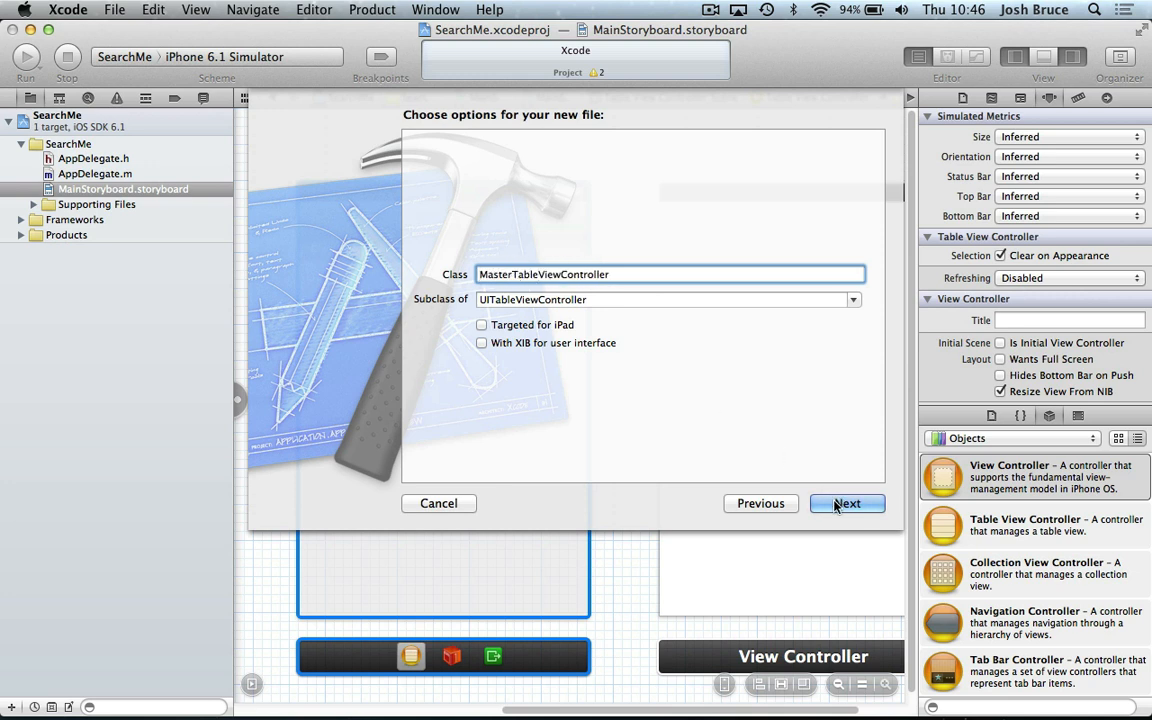
pyautogui.click(847, 503)
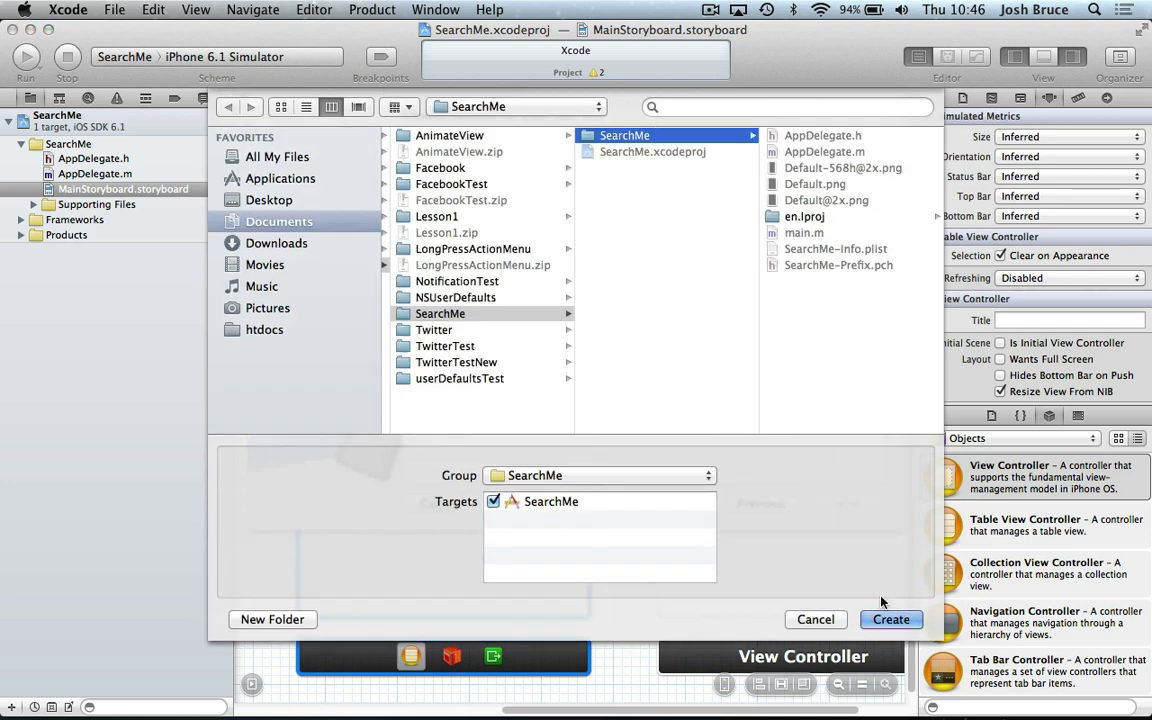
pyautogui.click(890, 619)
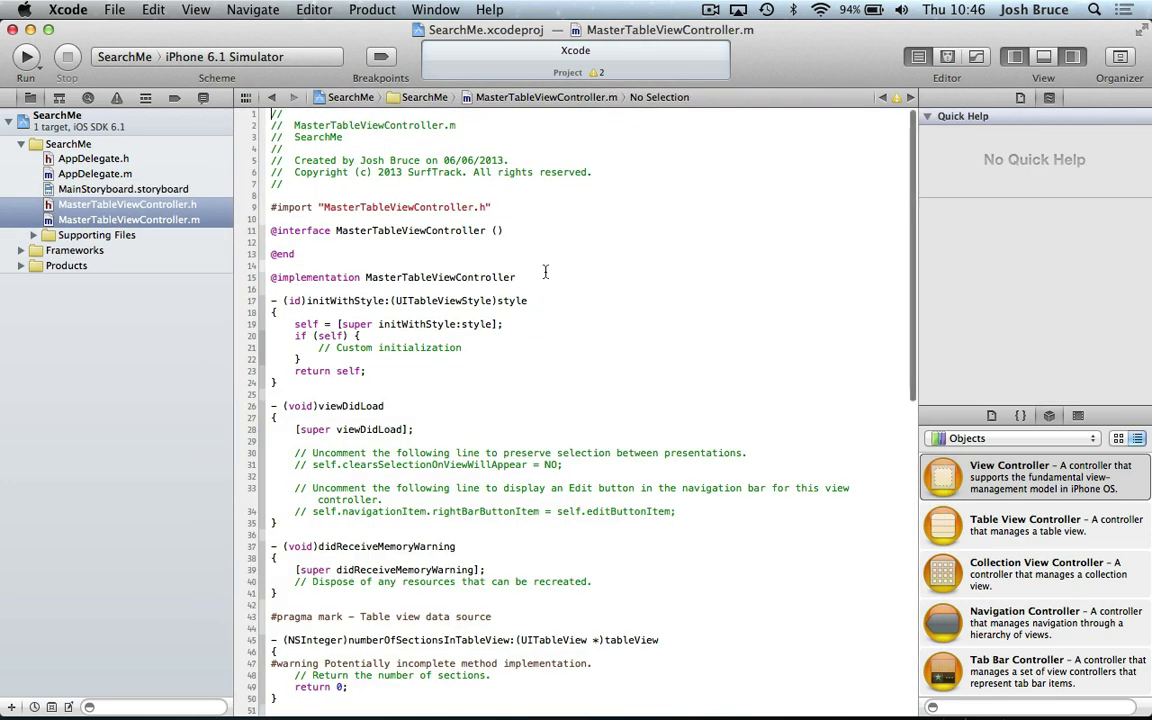
pyautogui.click(123, 189)
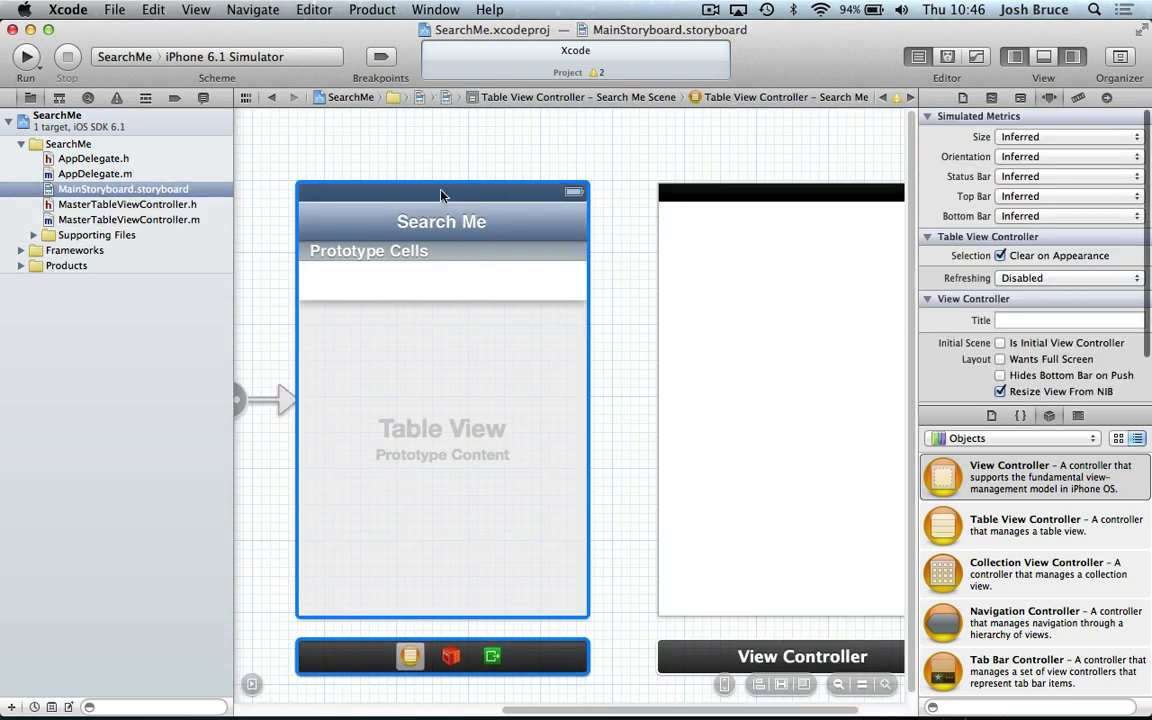
pyautogui.moveTo(1022, 98)
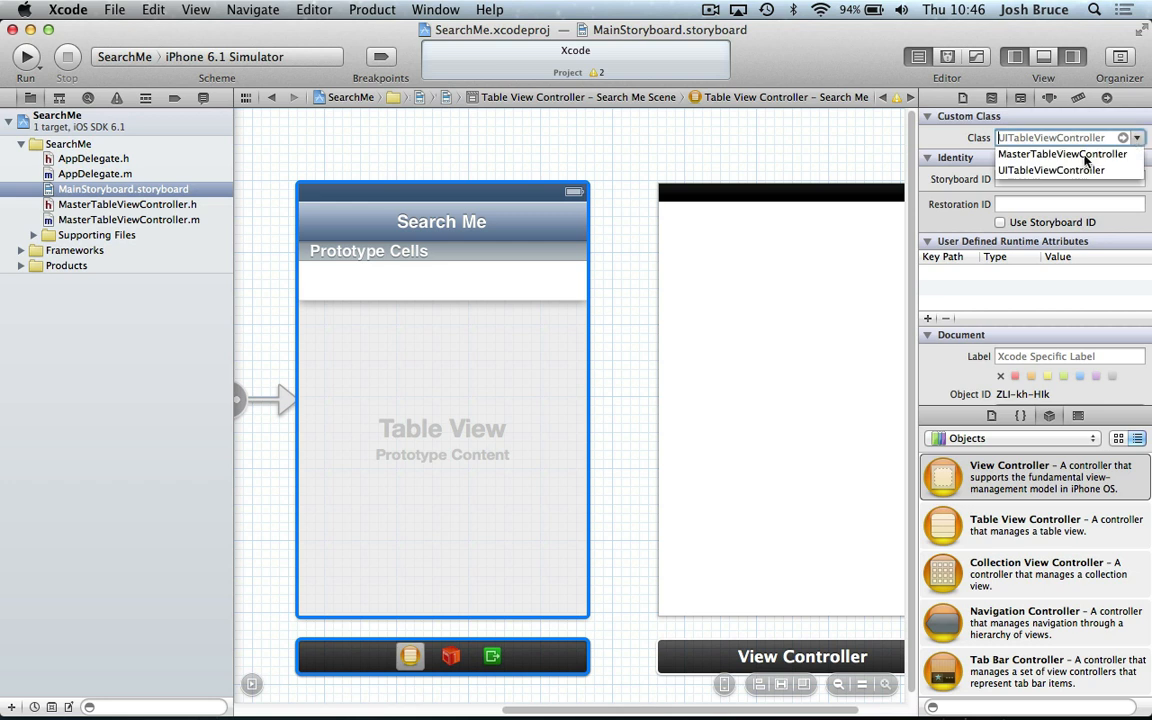
# Set the table scene's custom class to MasterTableViewController in the Identity inspector
pyautogui.click(1062, 154)
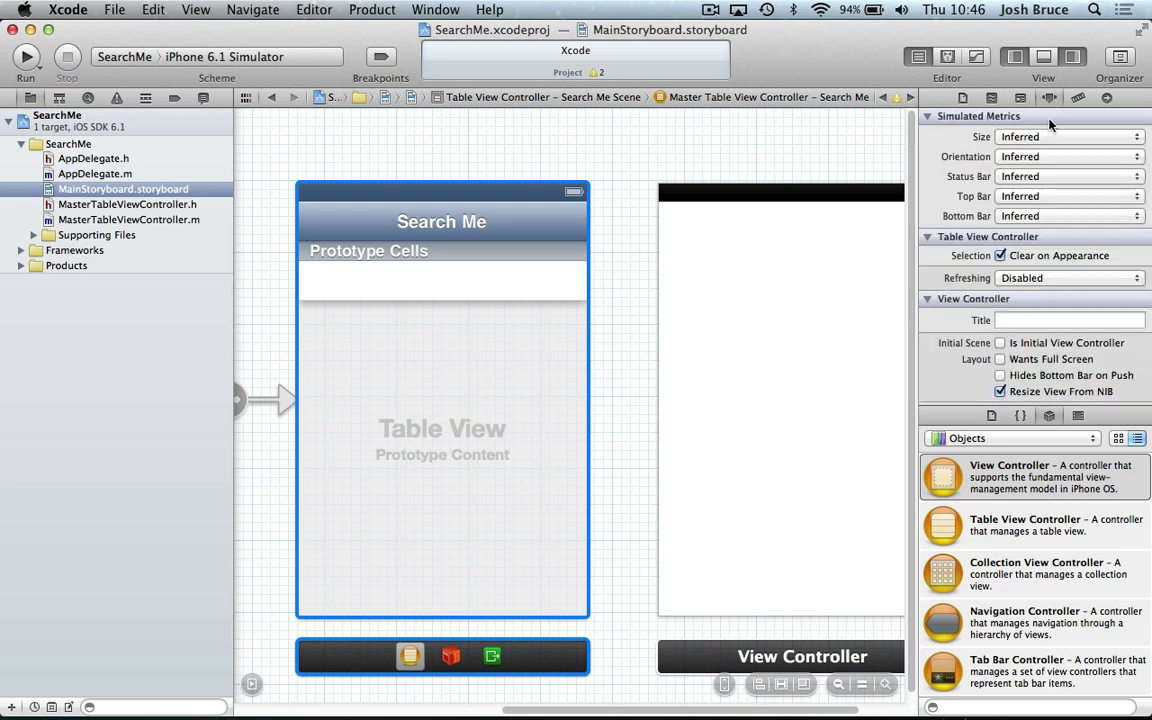
pyautogui.moveTo(490, 416)
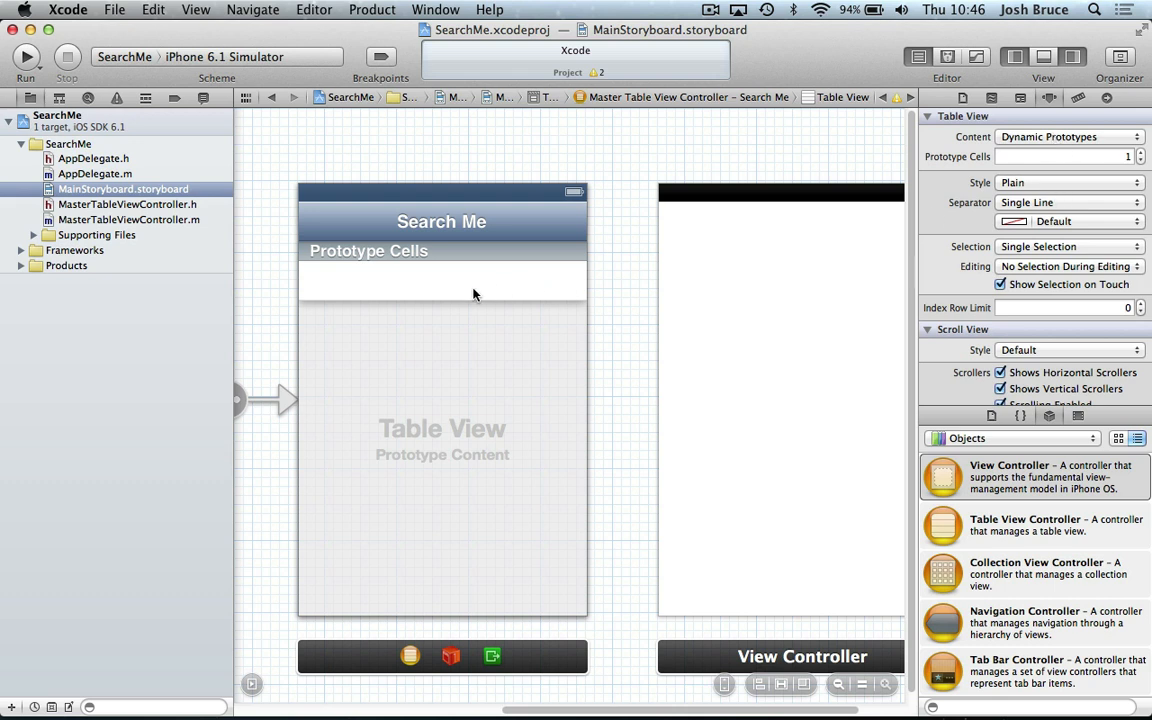
# Make the prototype cell Basic style with identifier Cell and a disclosure indicator
pyautogui.click(442, 278)
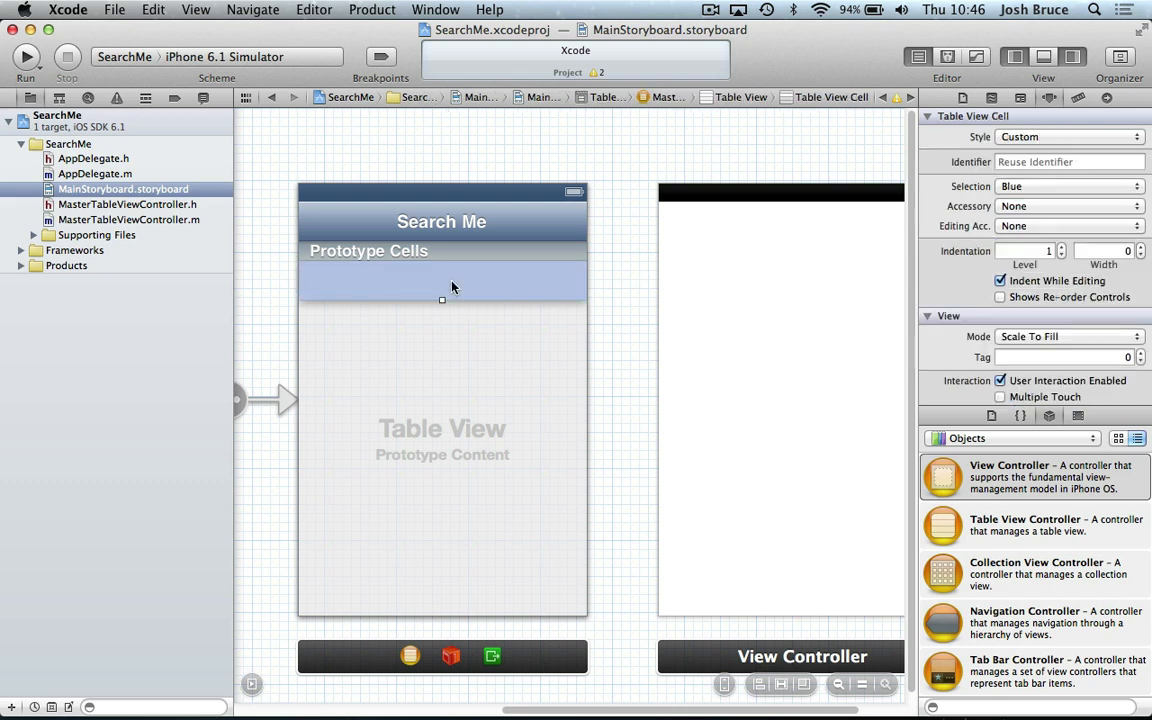
pyautogui.click(1070, 137)
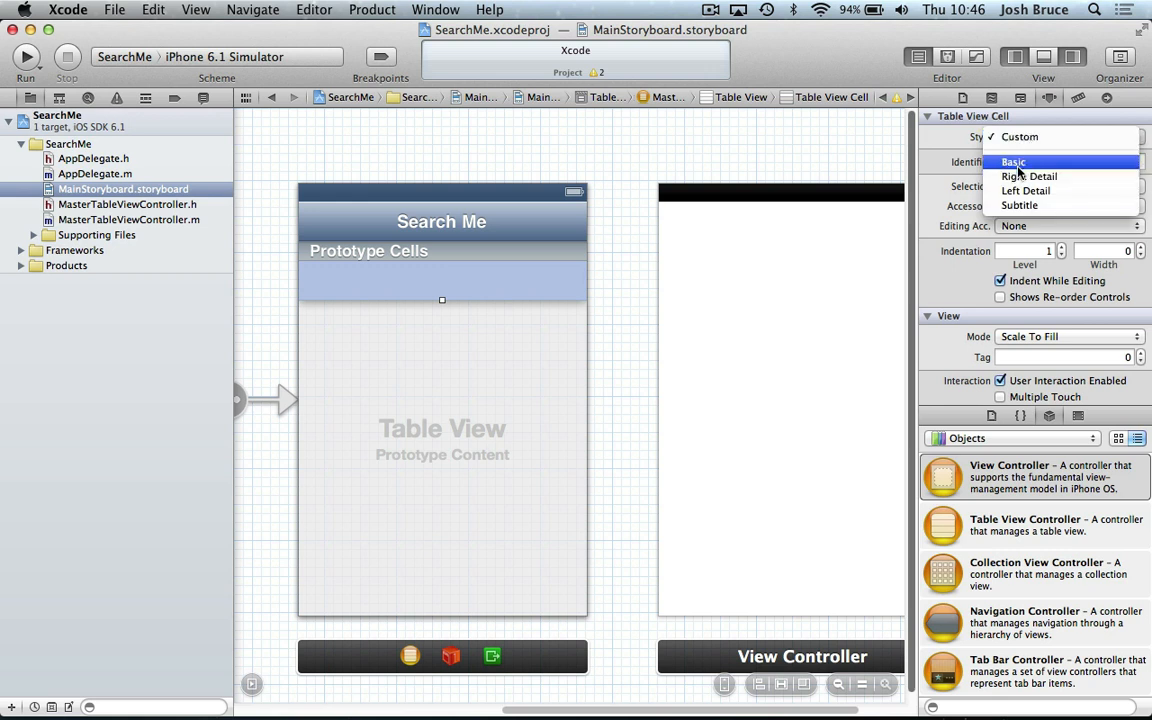
pyautogui.click(1013, 162)
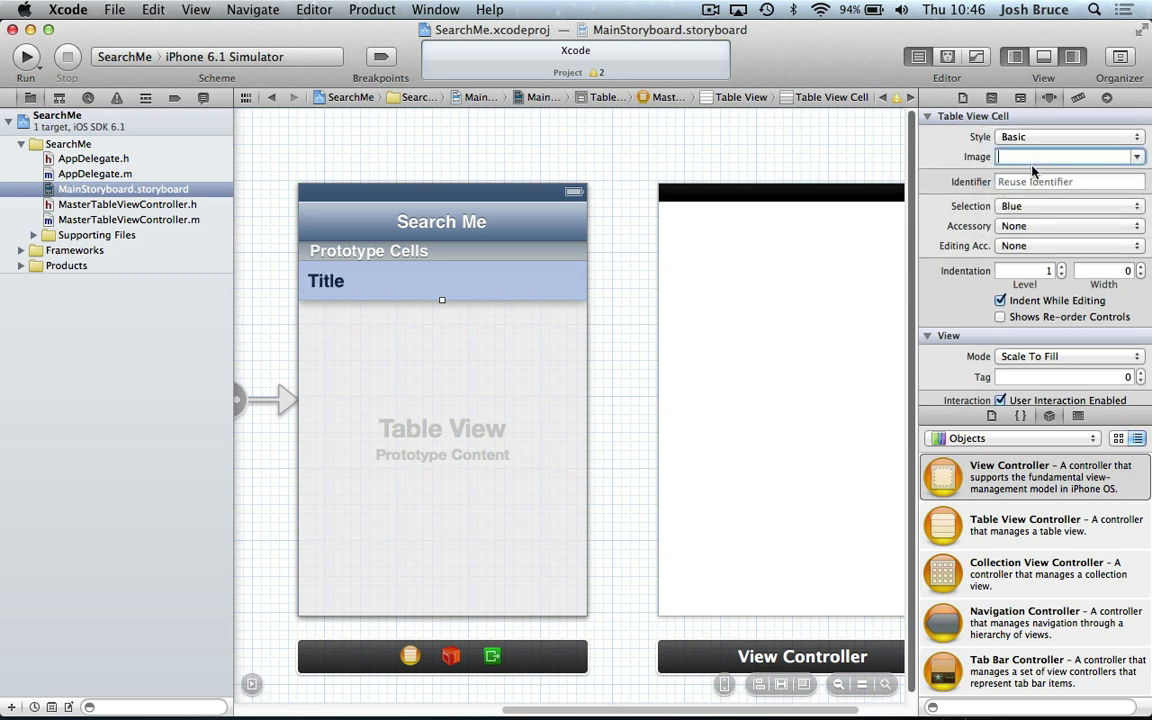
pyautogui.click(1065, 181)
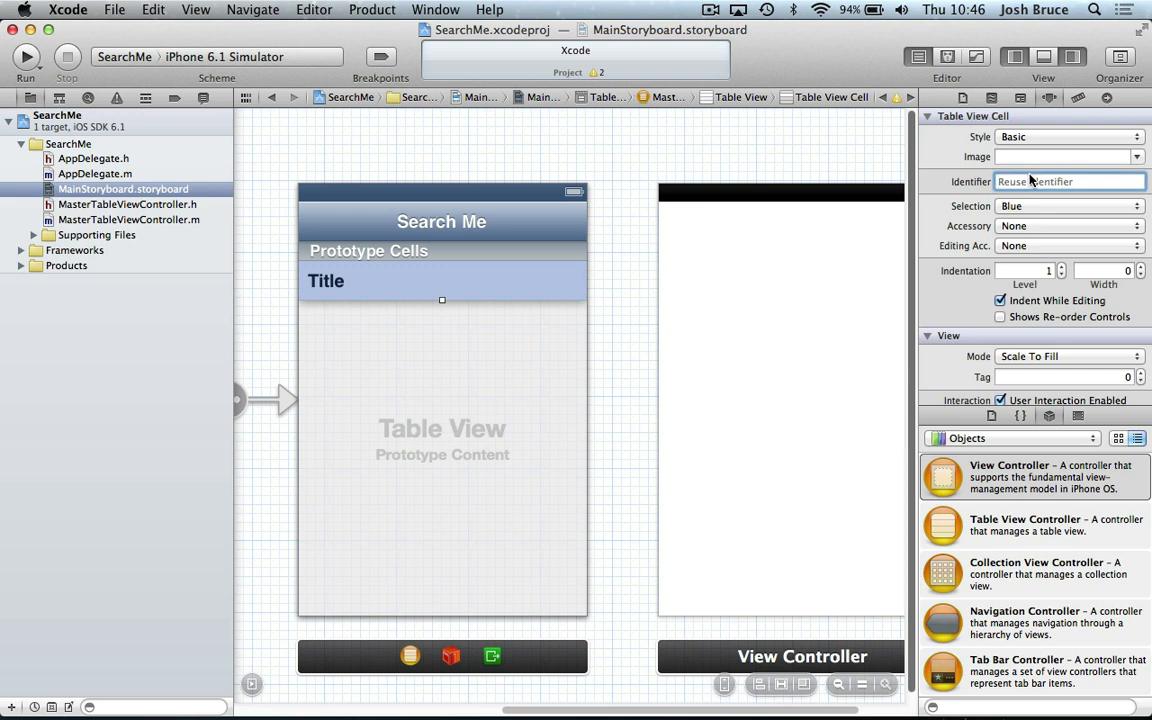
pyautogui.write('Cell')
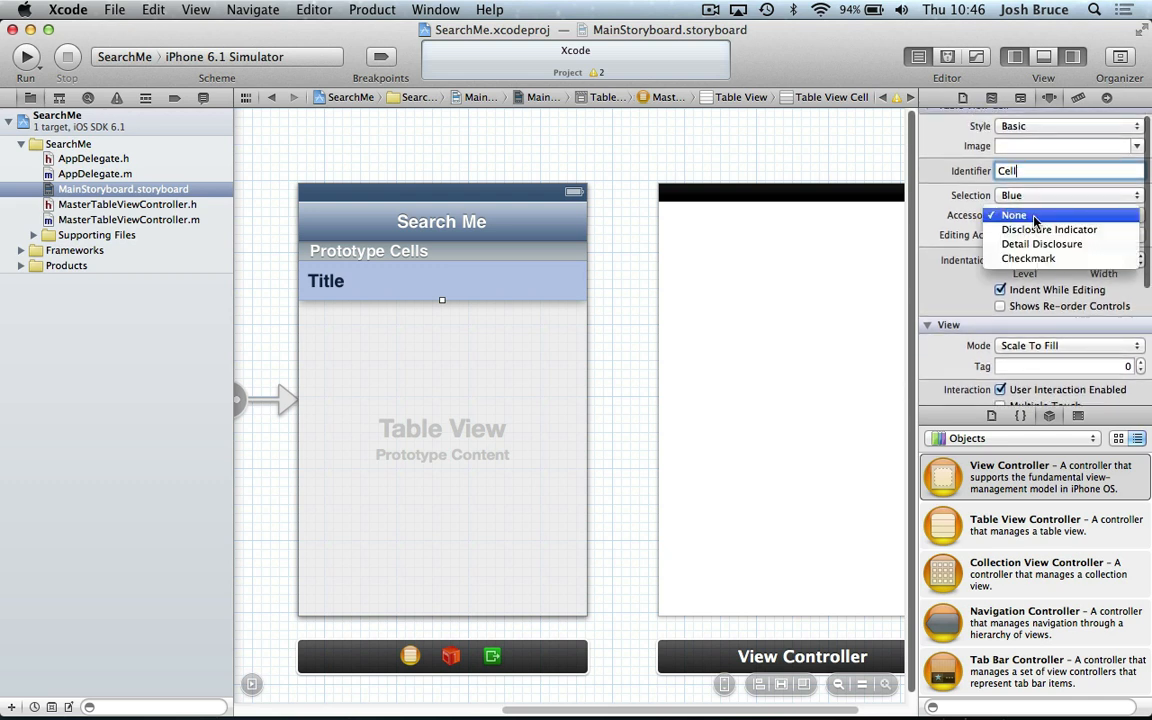
pyautogui.moveTo(1048, 229)
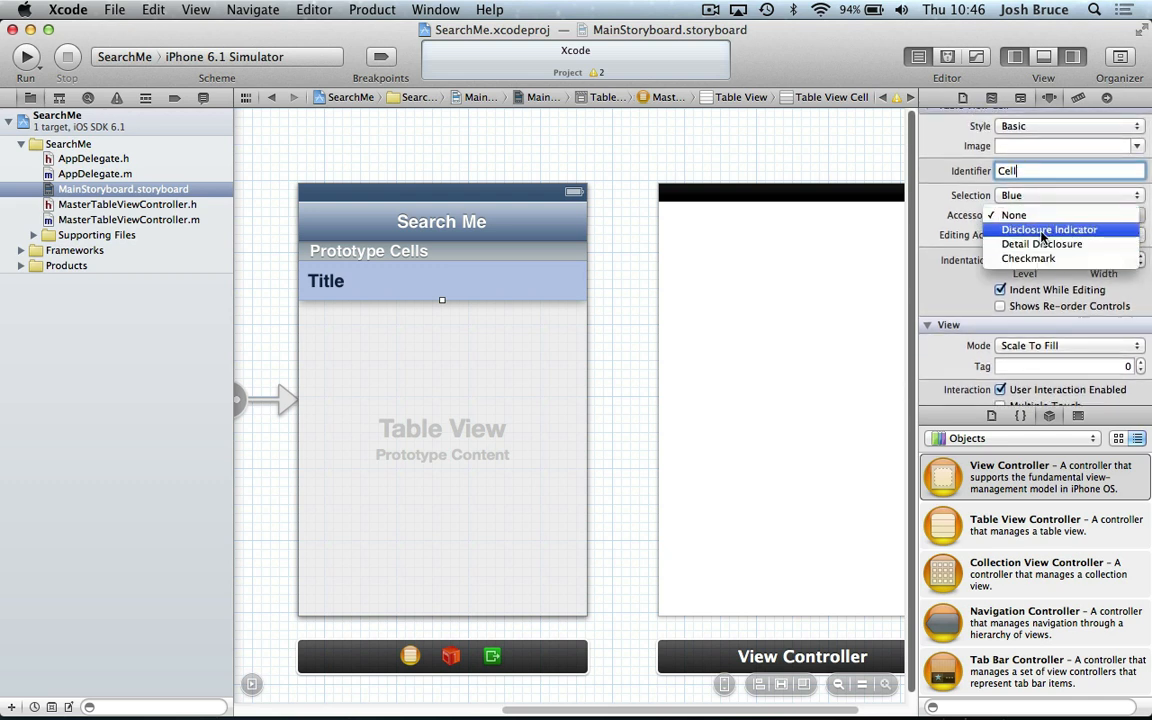
pyautogui.click(1048, 229)
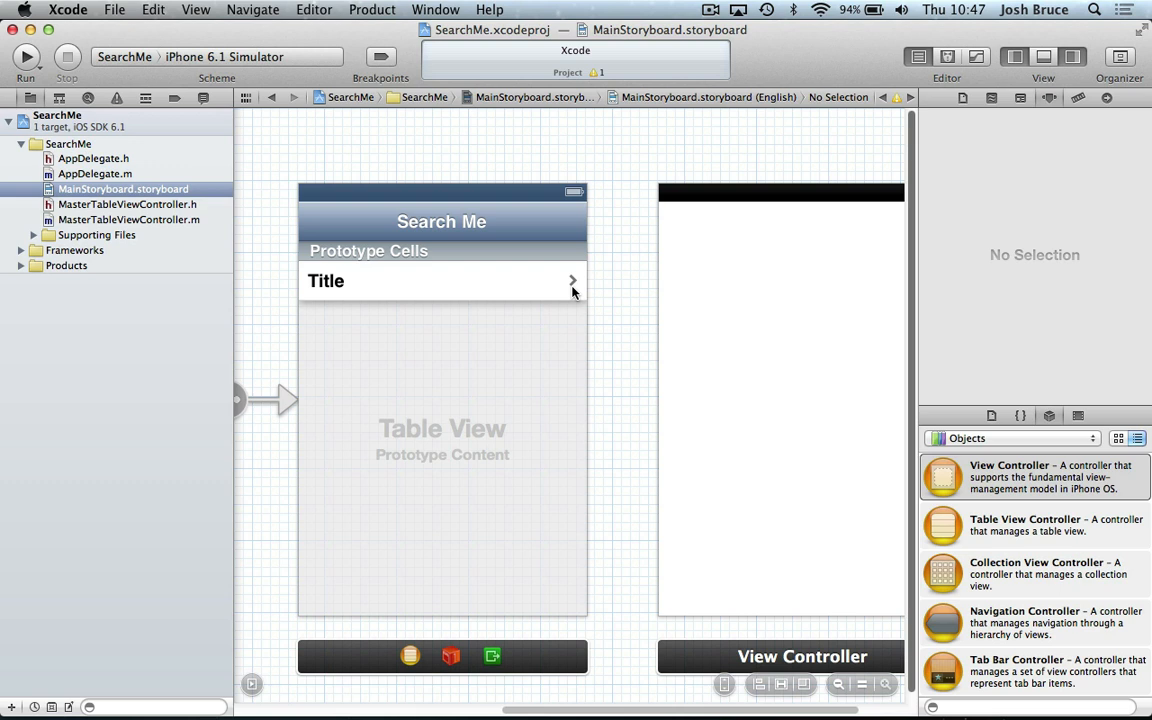
pyautogui.moveTo(570, 288)
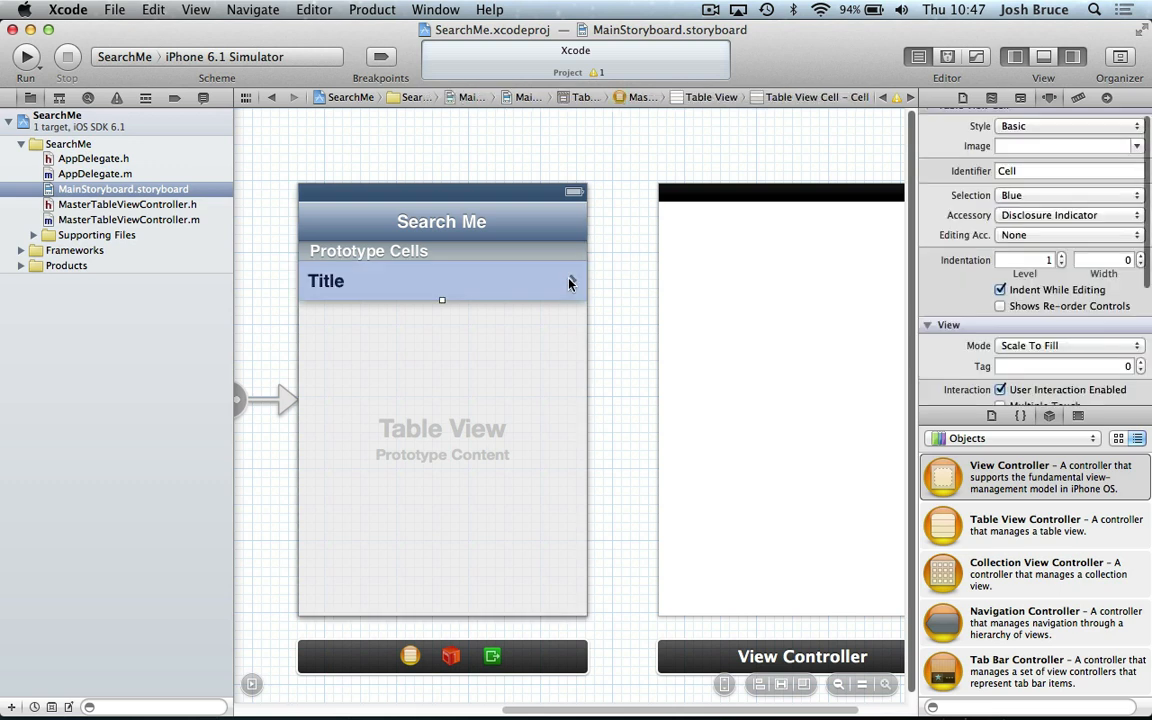
# Push-segue the cell to the second view controller, identify it ShowDetail, and title the bar Detail
pyautogui.moveTo(571, 281); pyautogui.dragTo(805, 308)
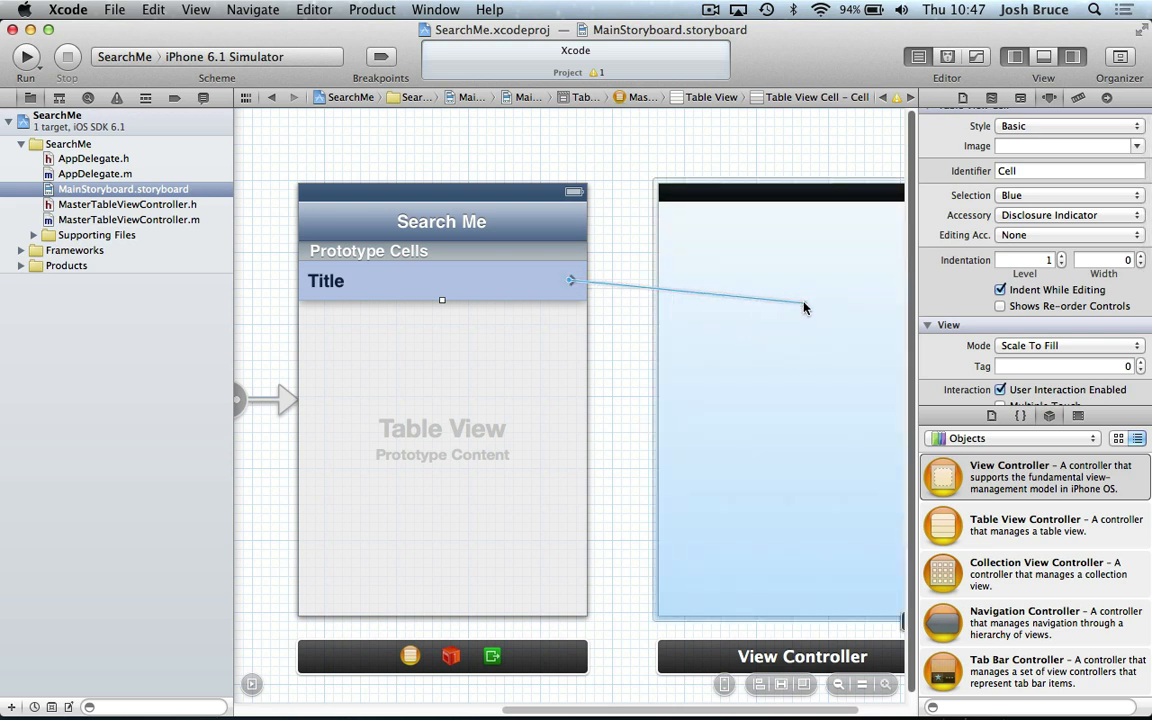
pyautogui.click(805, 308)
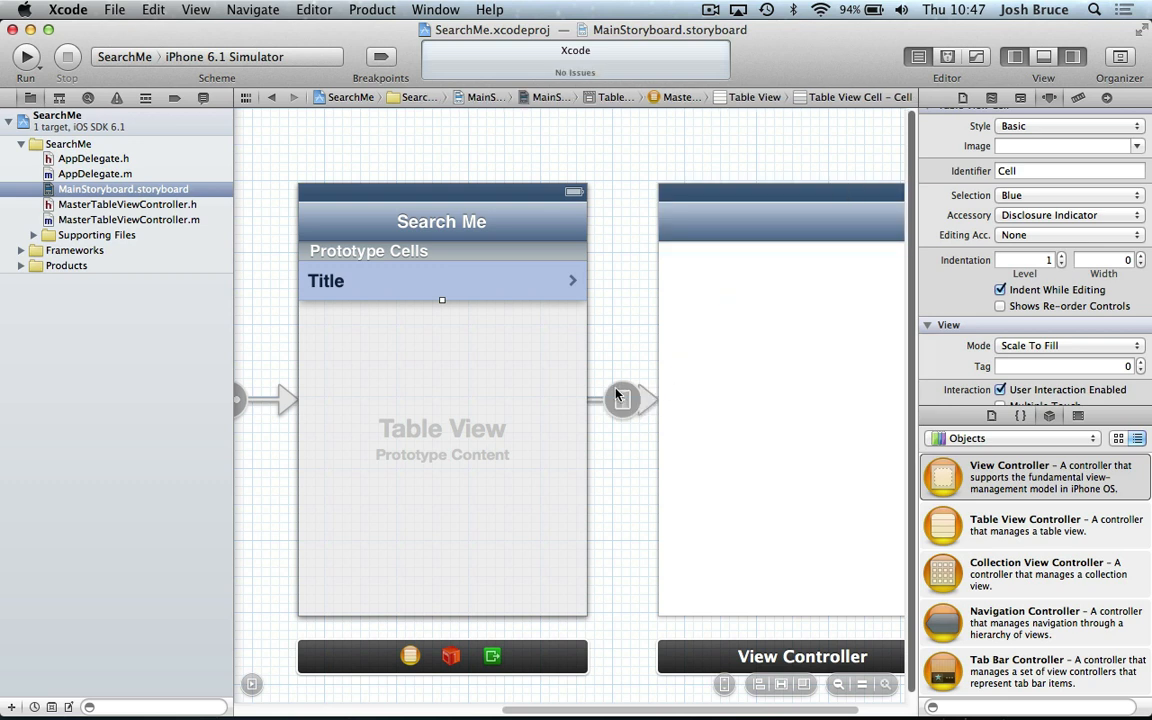
pyautogui.click(621, 399)
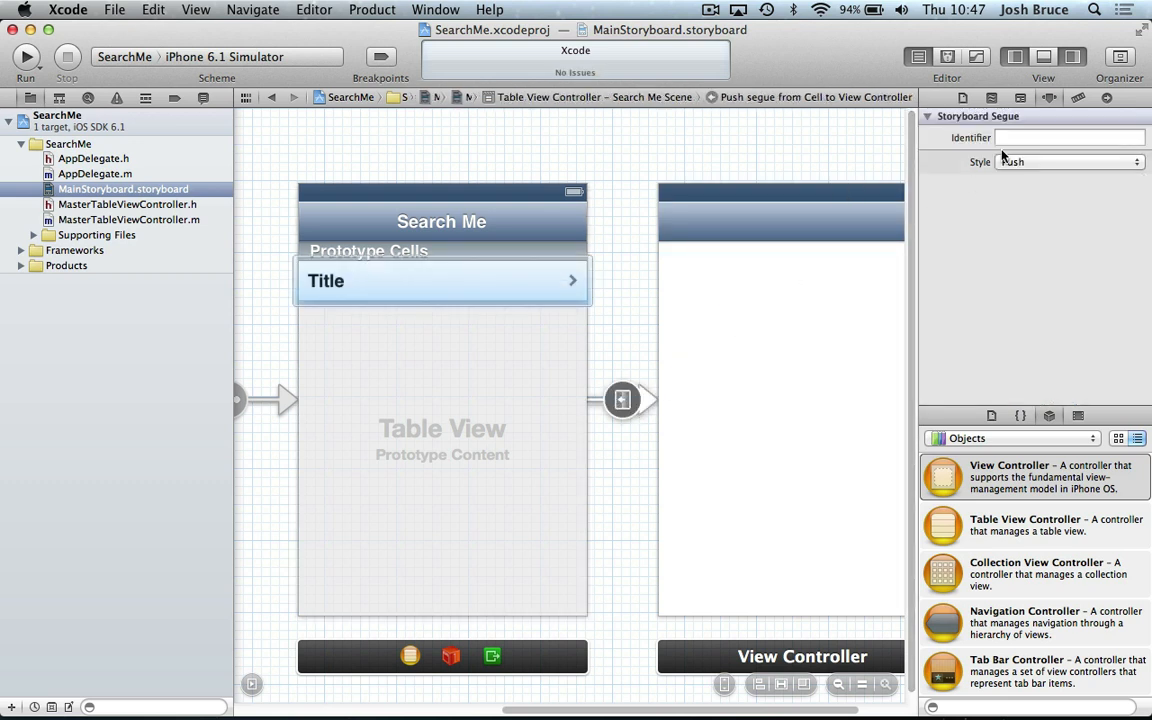
pyautogui.click(1069, 137)
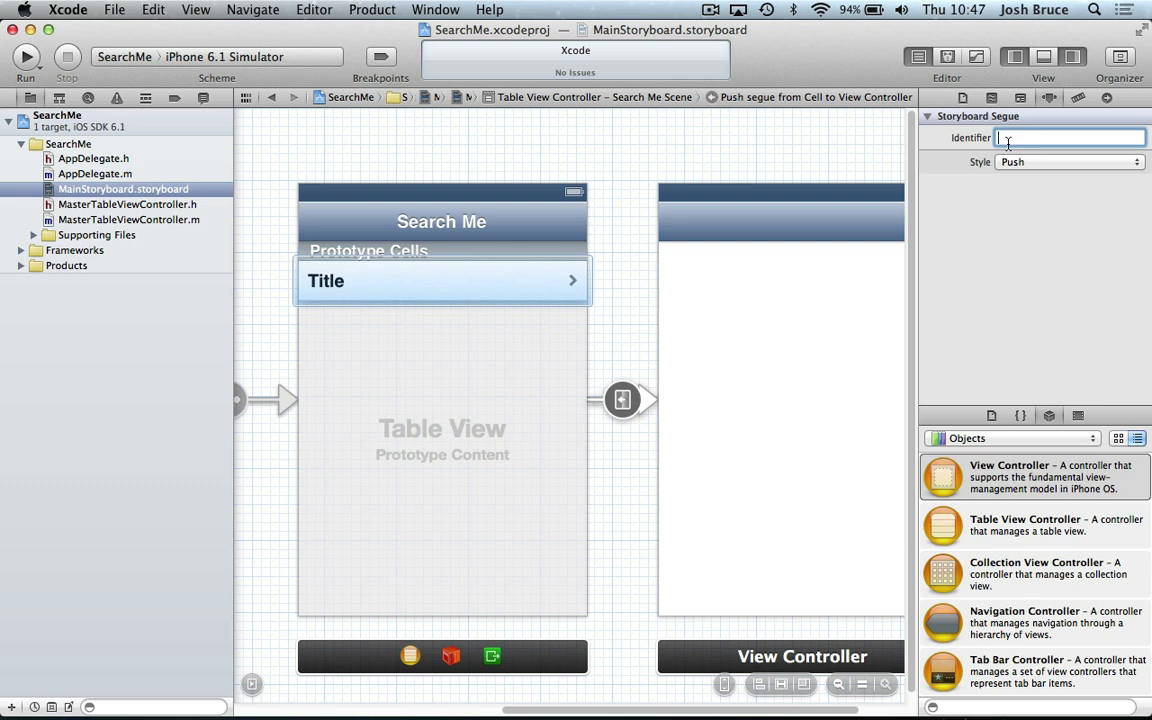
pyautogui.write('ShowDetail')
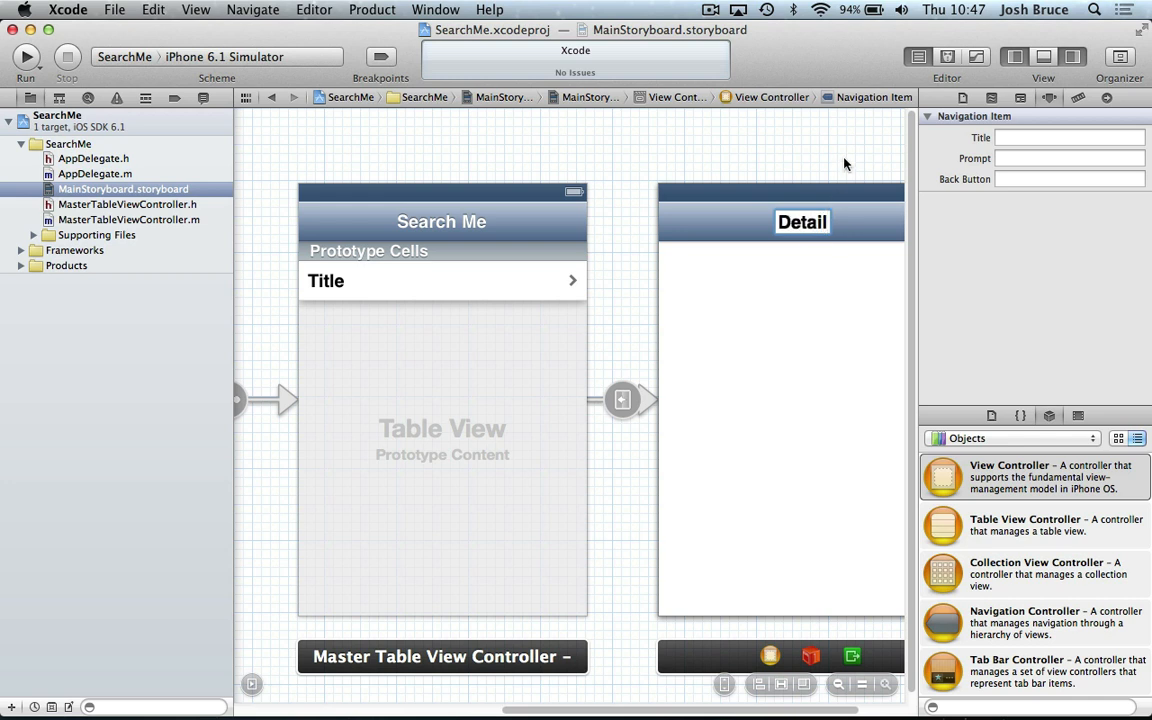
pyautogui.click(476, 268)
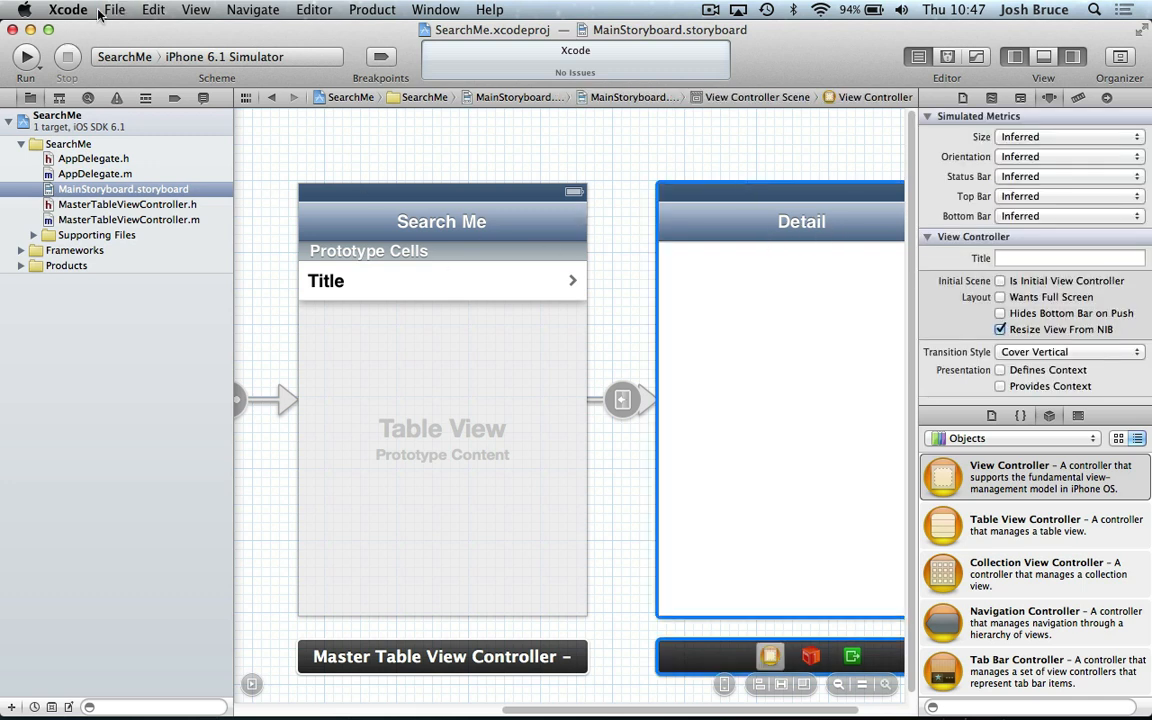
# Add an Objective-C class DetailViewController subclassing UIViewController to SearchMe
pyautogui.click(114, 9)
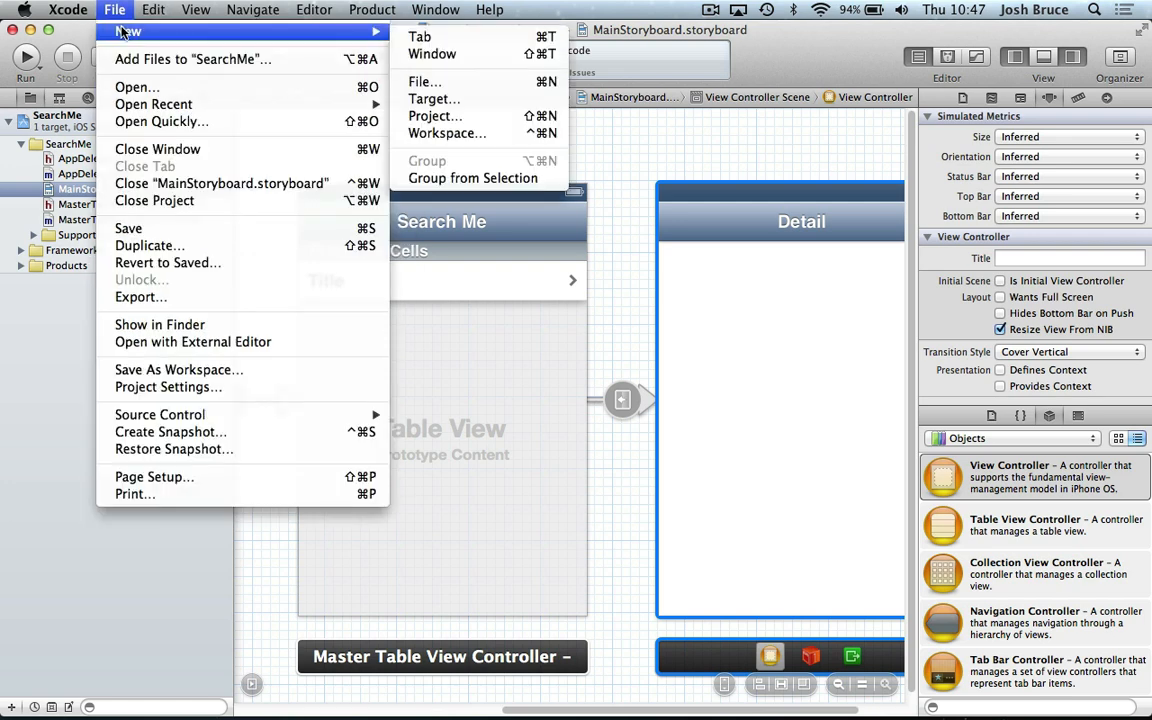
pyautogui.click(424, 82)
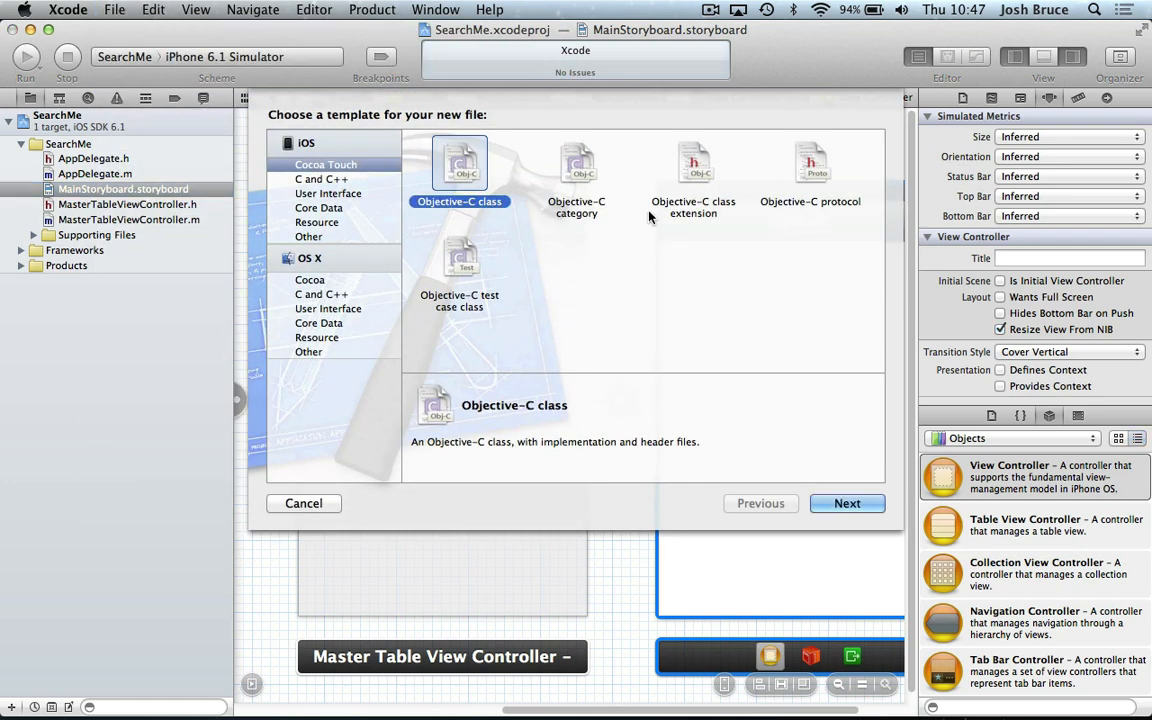
pyautogui.click(847, 503)
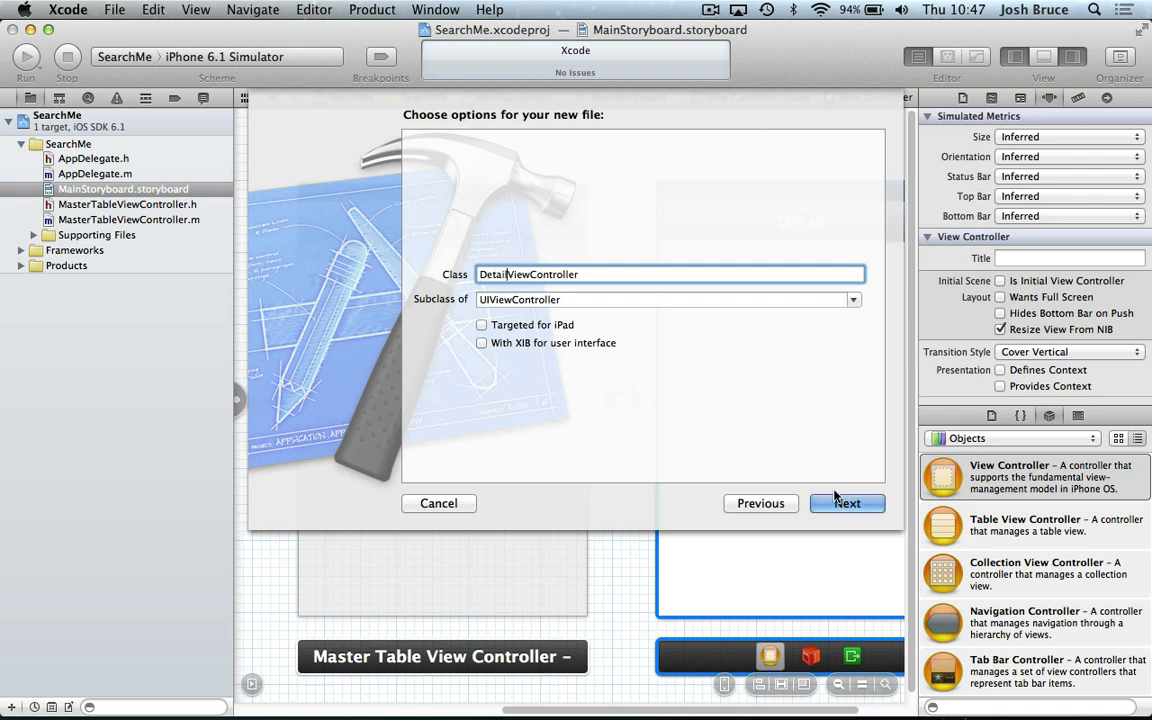
pyautogui.click(846, 503)
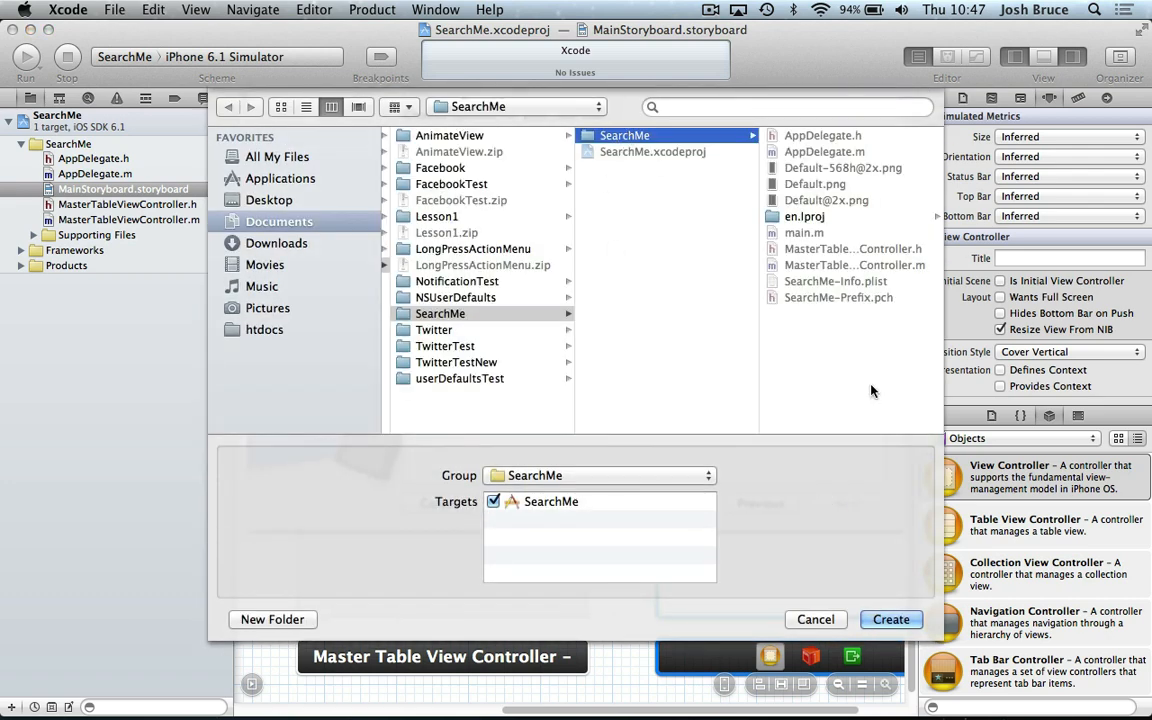
pyautogui.click(815, 619)
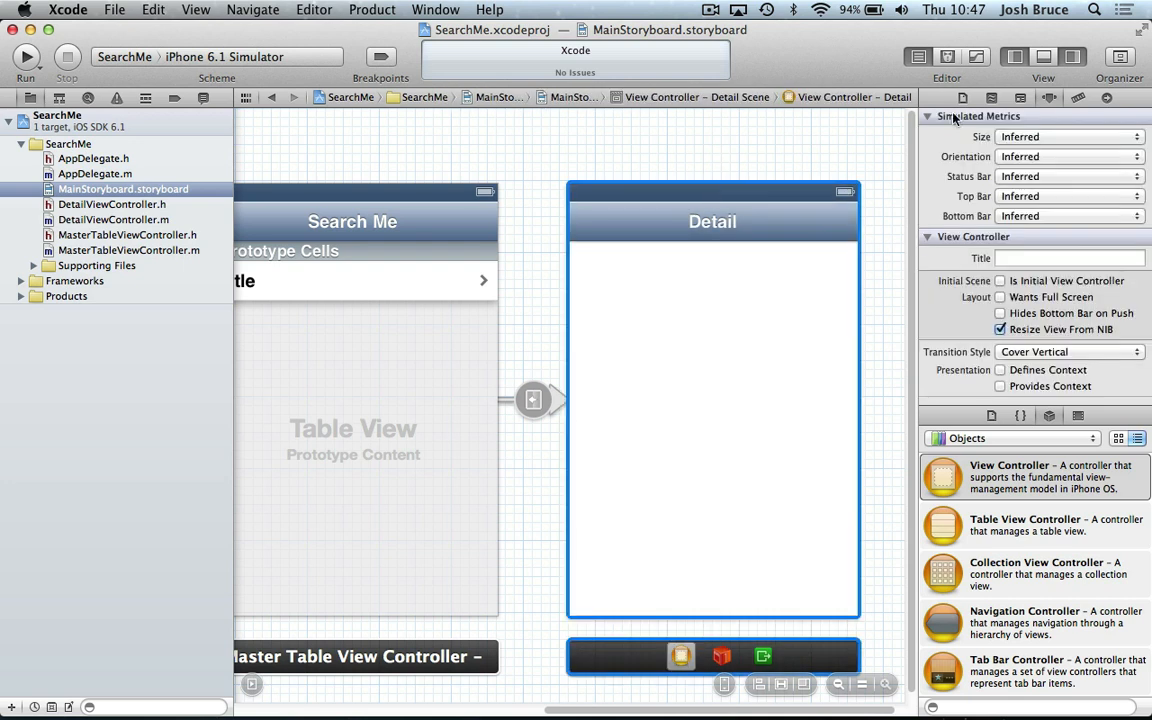
# Set the Detail scene's class to DetailViewController, then open MasterTableViewController.h
pyautogui.click(1049, 97)
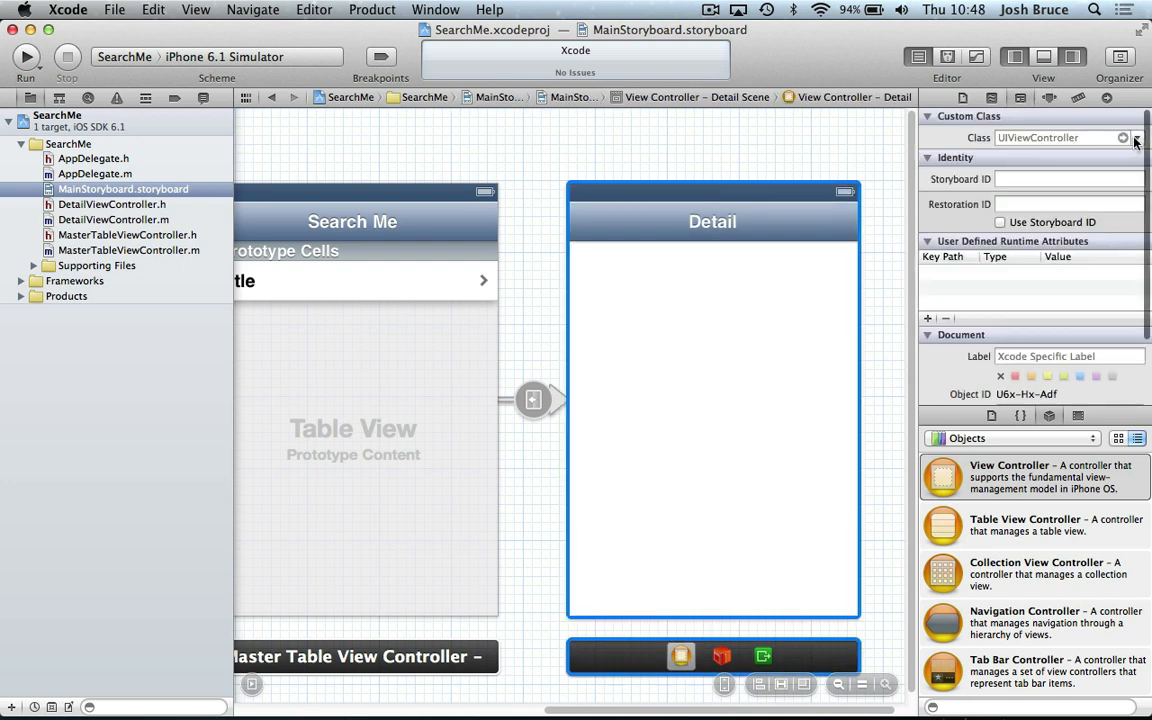
pyautogui.write('DetailViewController')
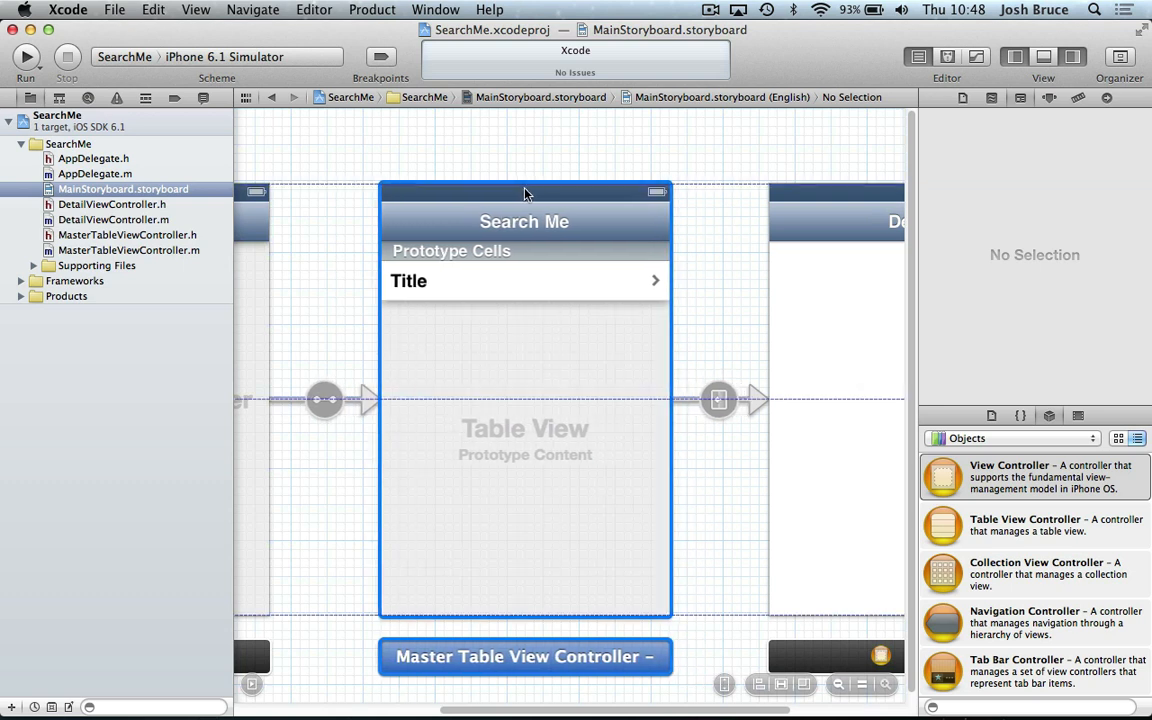
pyautogui.click(525, 656)
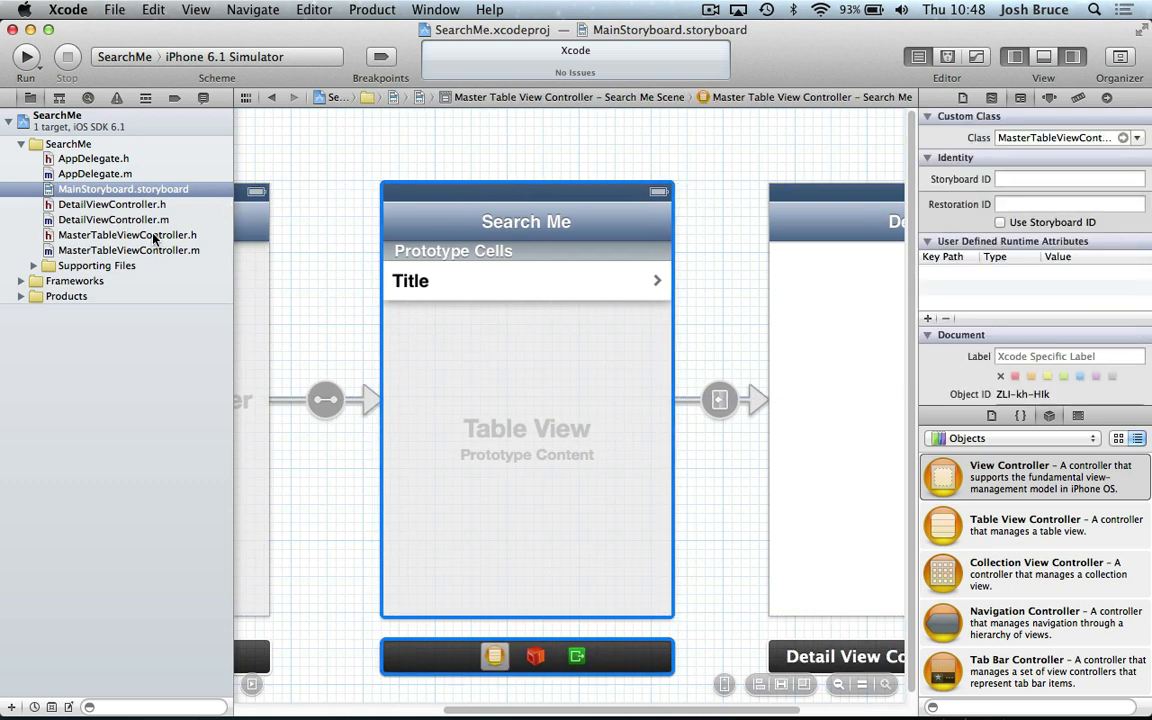
pyautogui.click(127, 234)
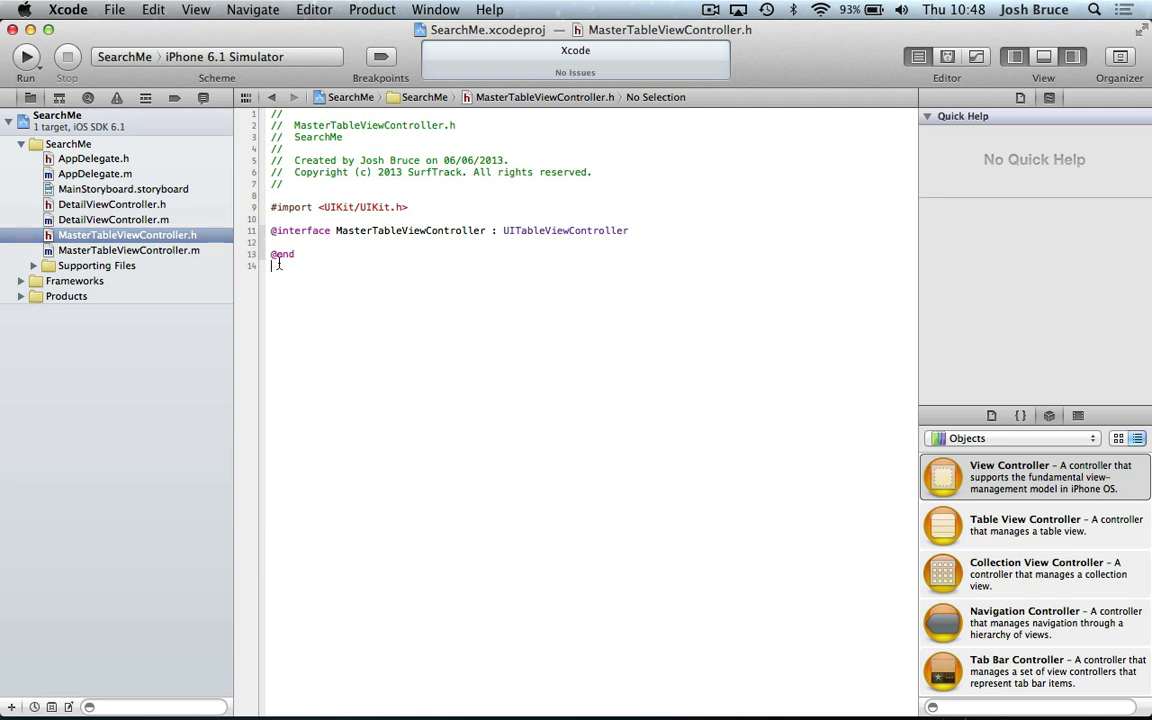
# Declare nonatomic, strong NSMutableArray properties objects and results in the header
pyautogui.press('Return')
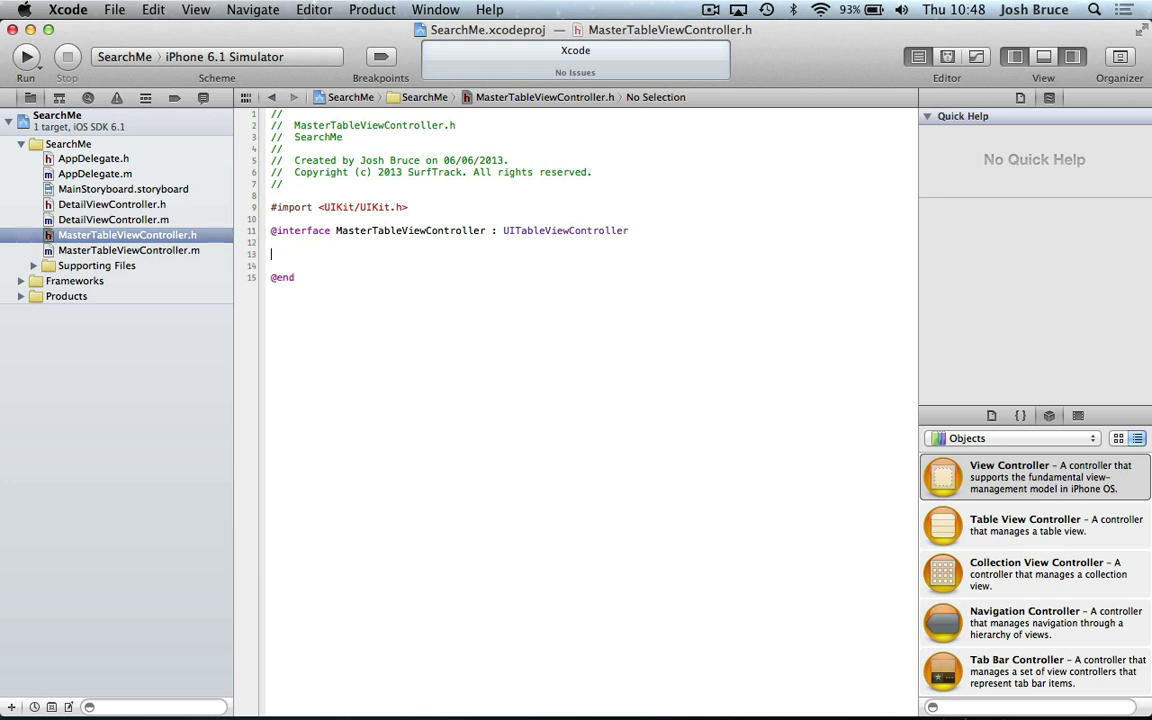
pyautogui.write('@property (')
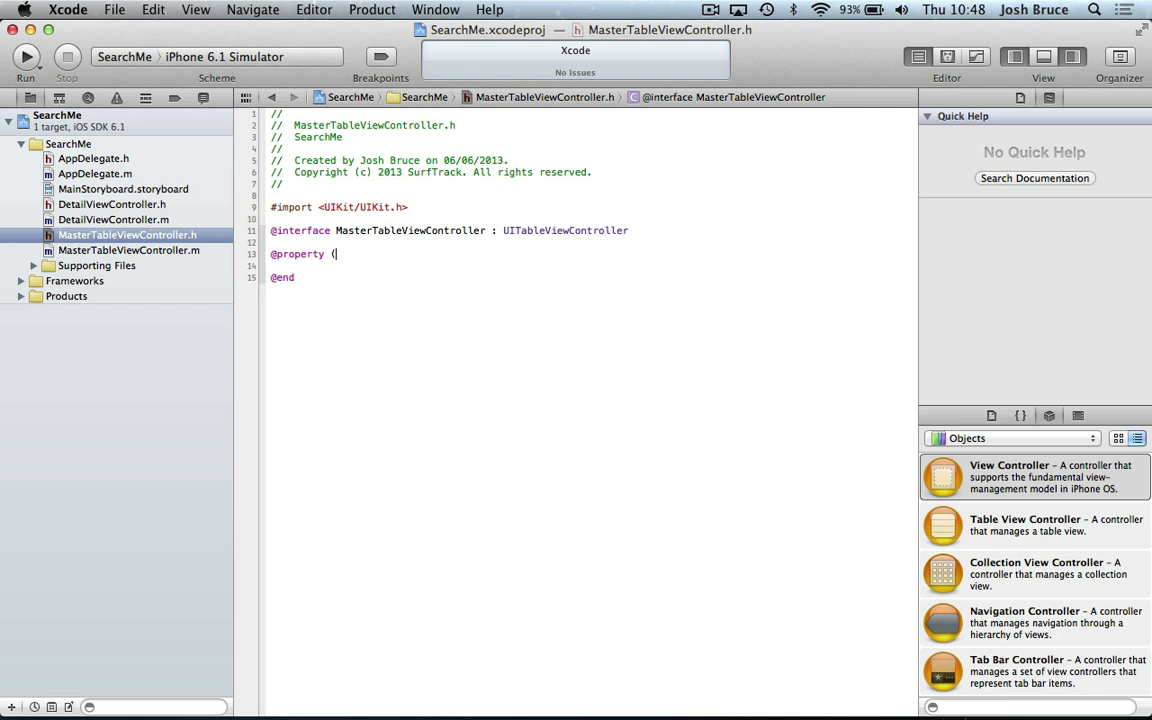
pyautogui.write('nonatomic)')
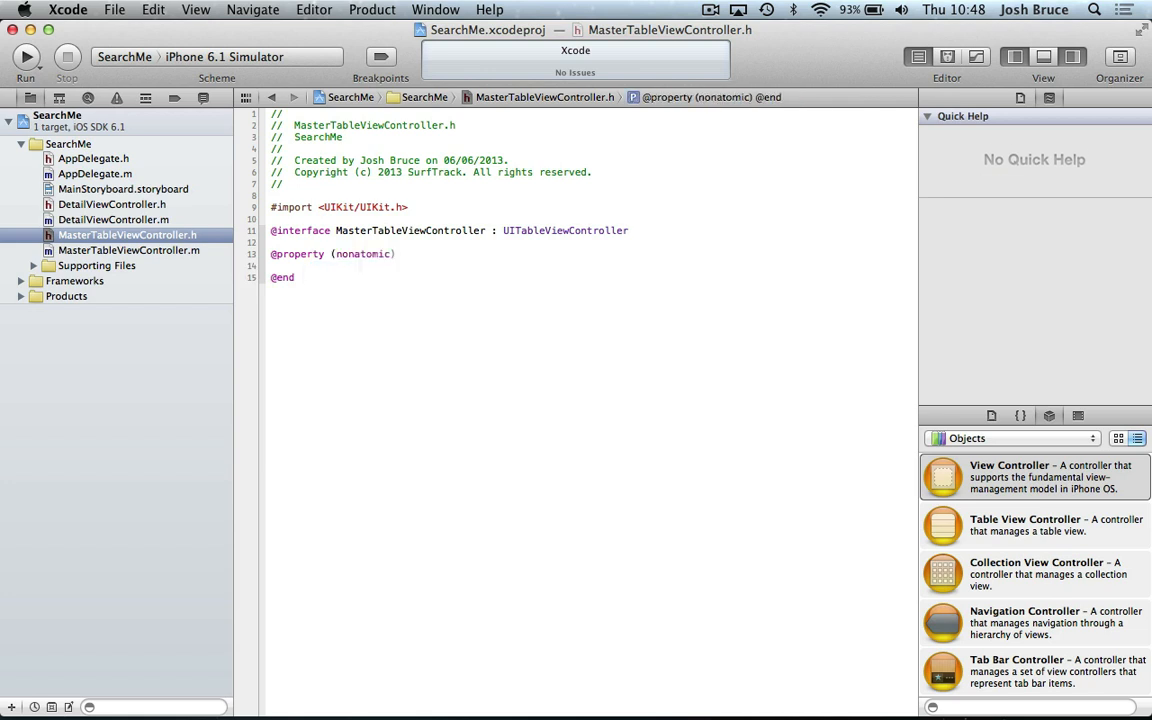
pyautogui.write(', strong) N')
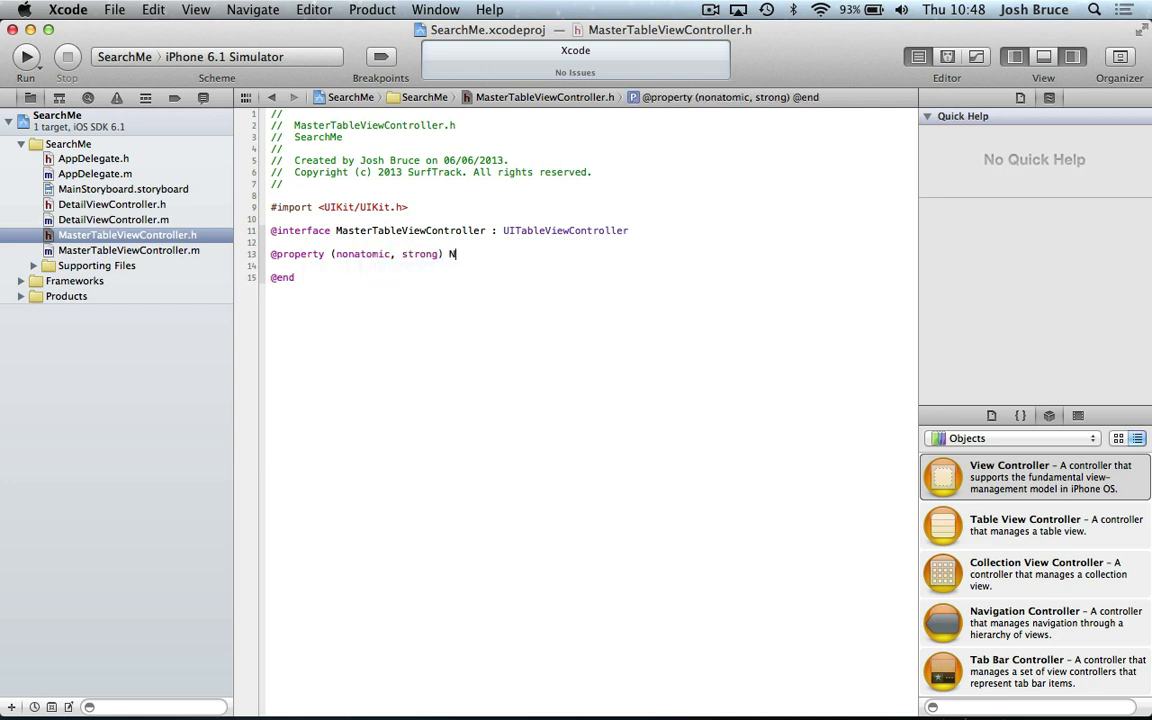
pyautogui.write('SMutableArray')
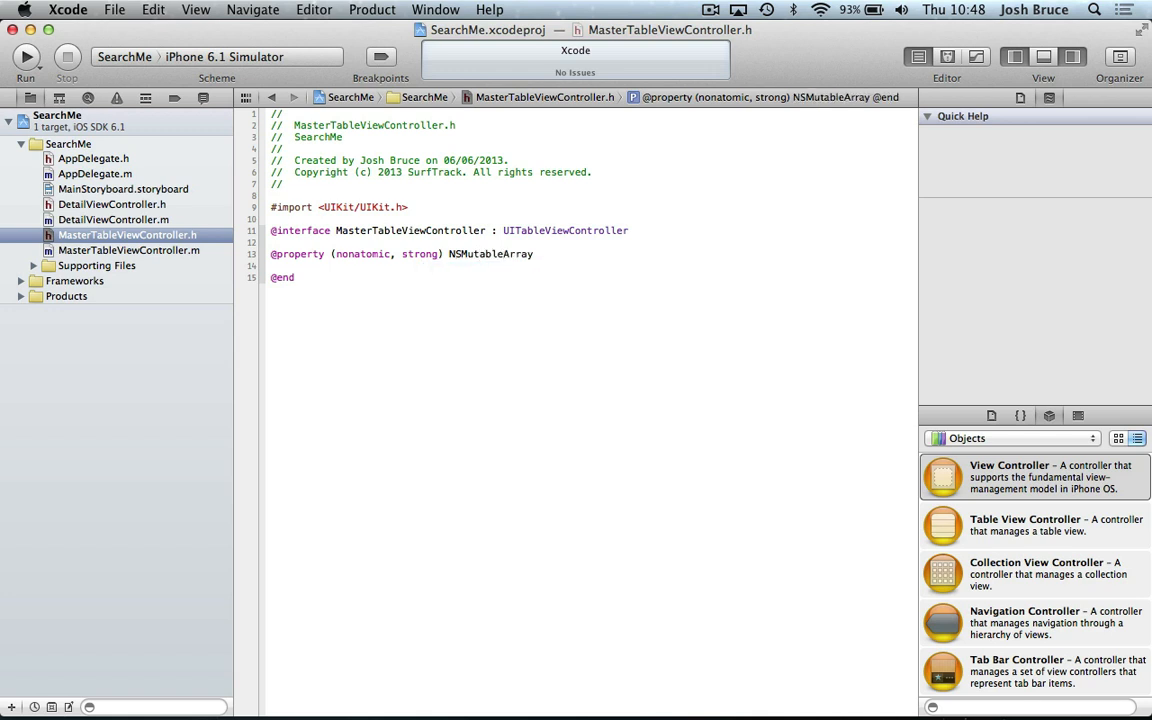
pyautogui.write('*')
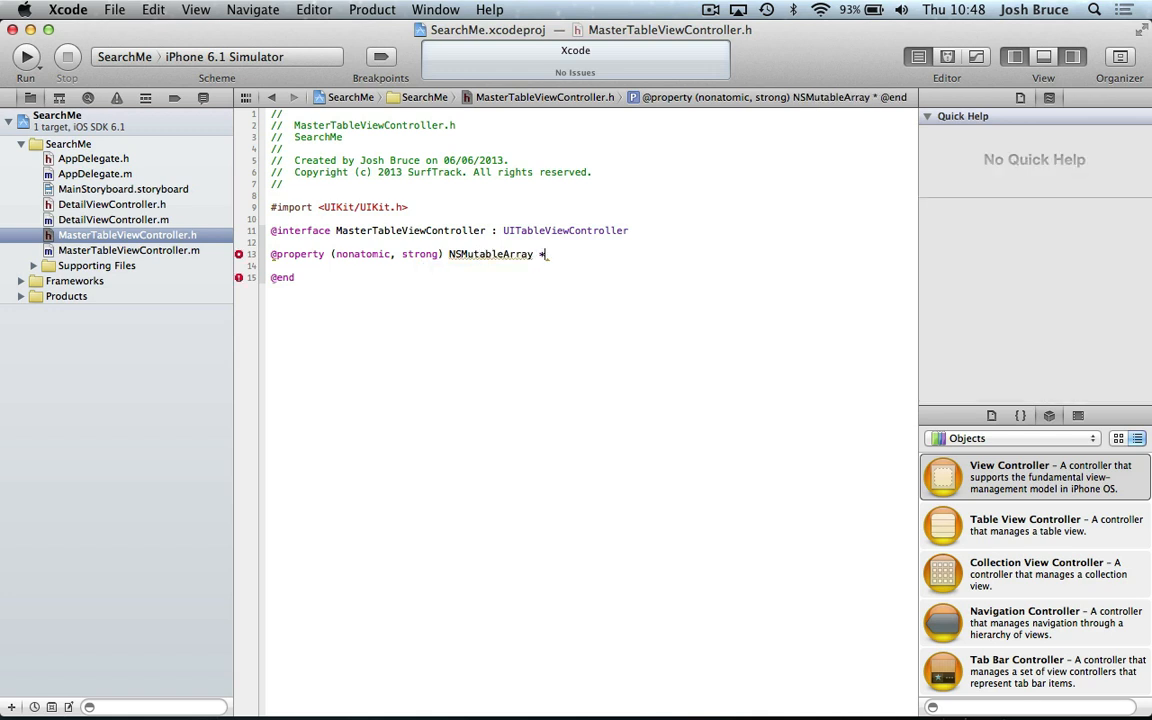
pyautogui.write('objects;')
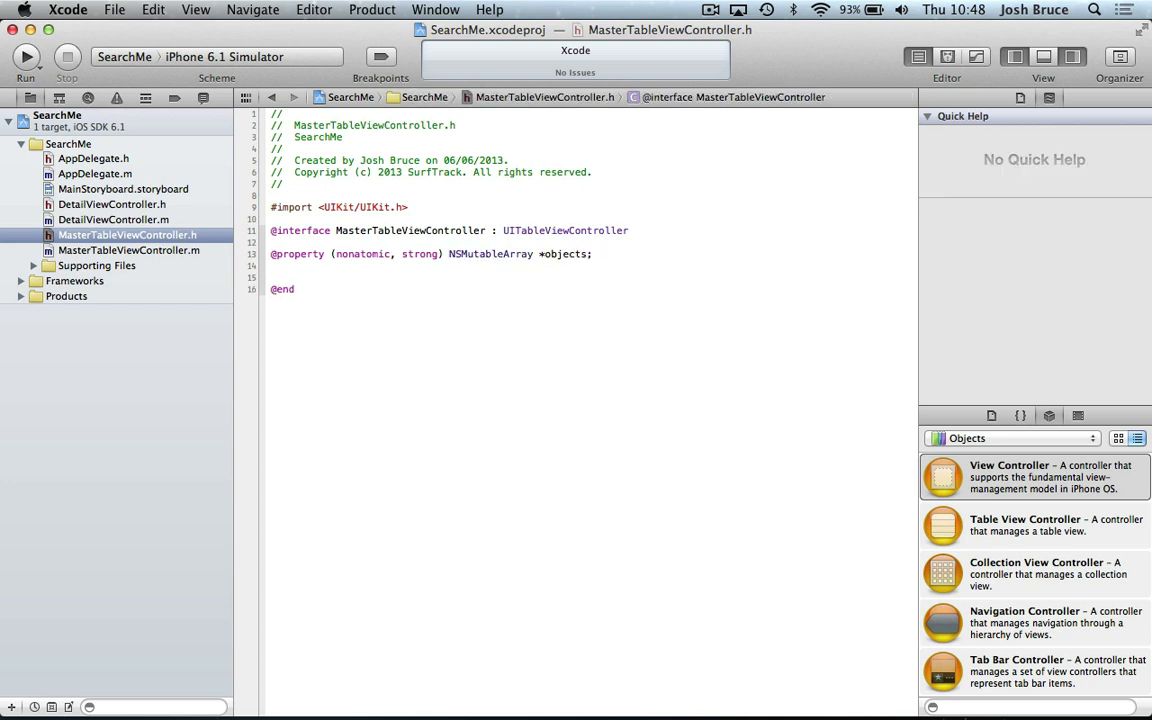
pyautogui.write('@property (nonatomic, strong) NSMutableArray *')
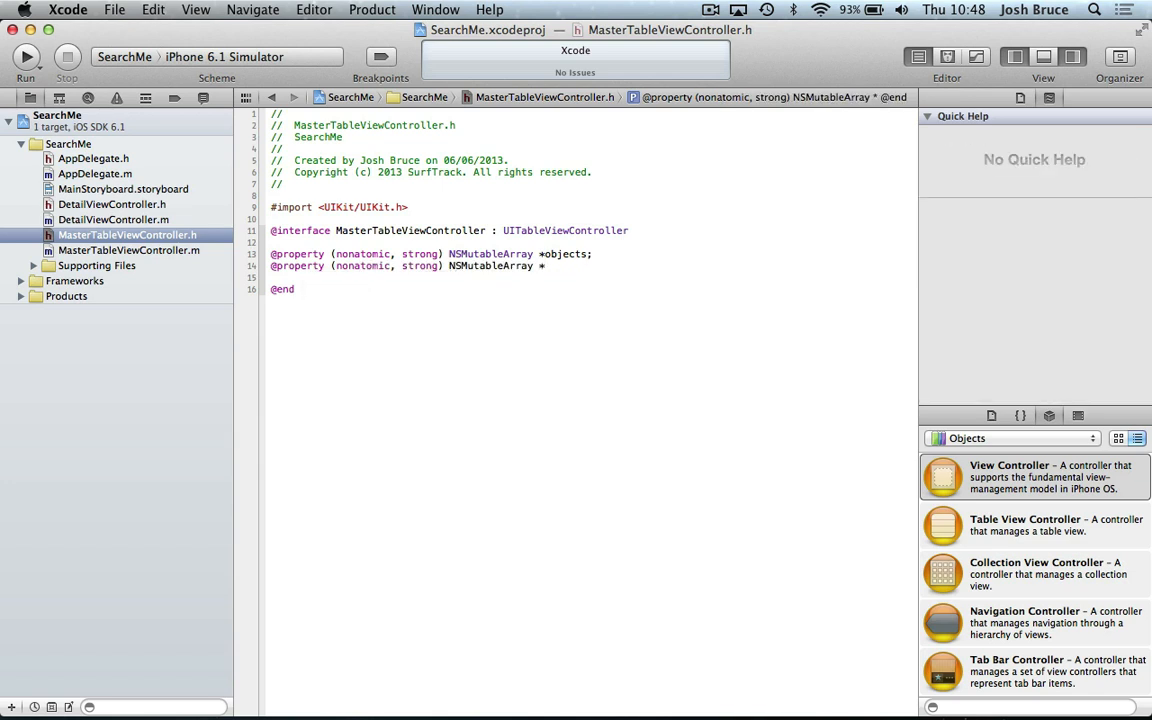
pyautogui.write('results;')
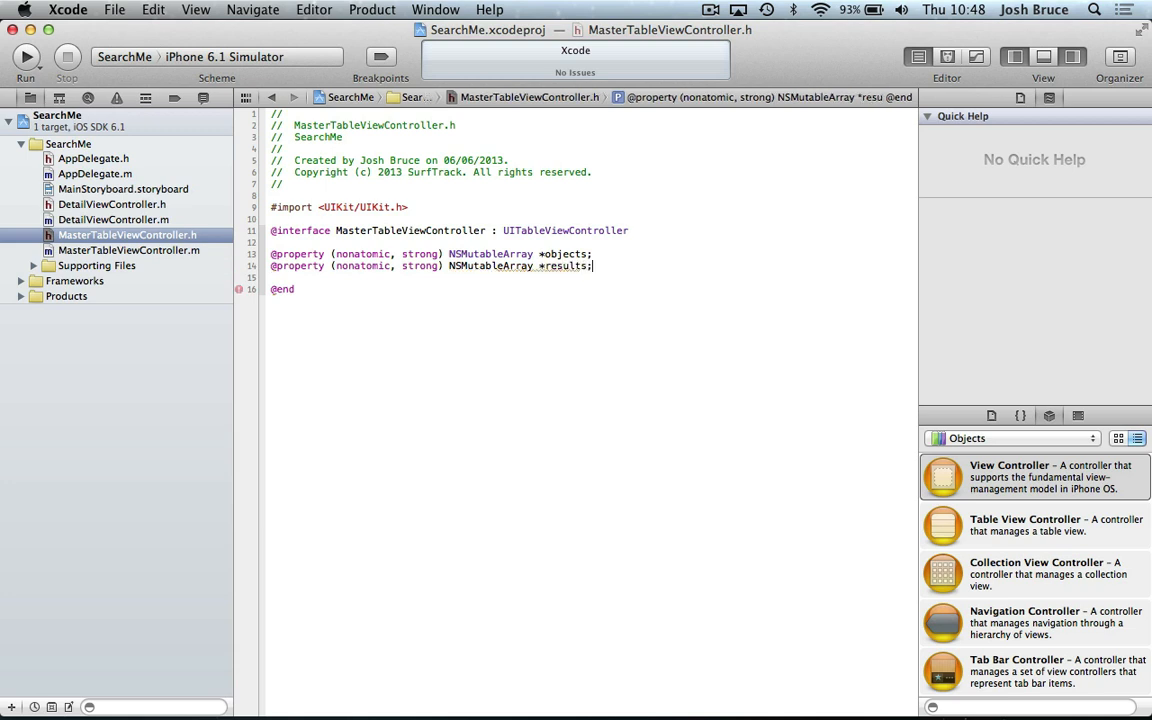
pyautogui.press('return')
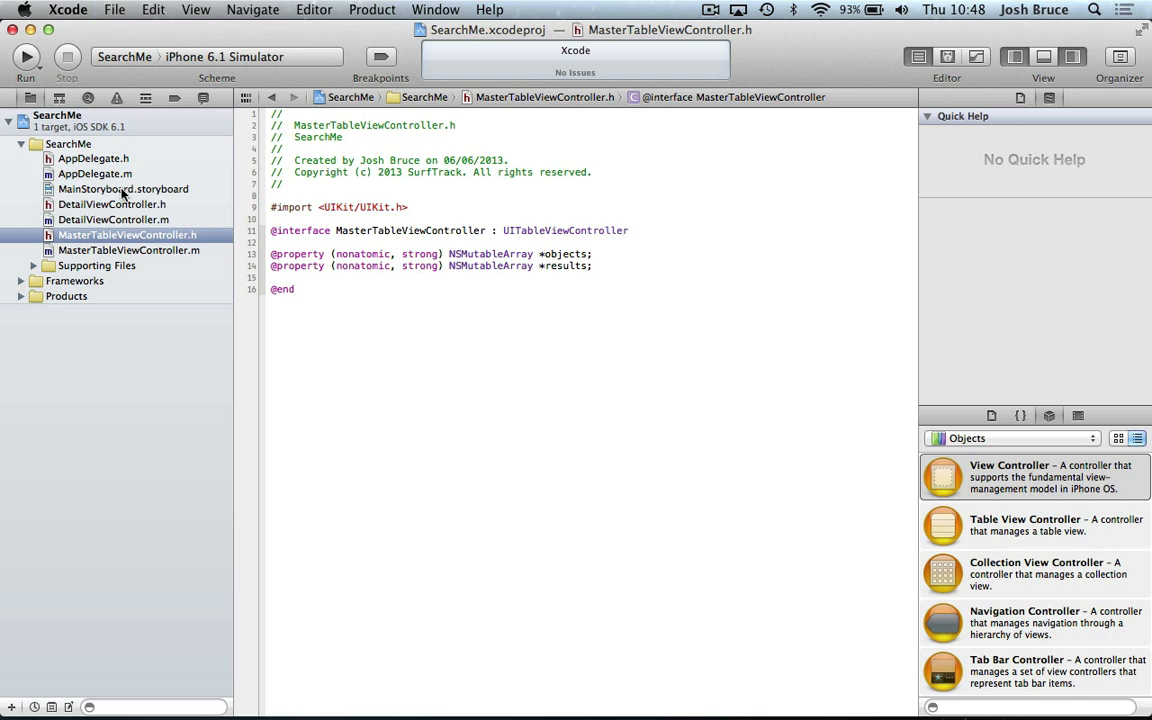
# In MasterTableViewController.m, delete initWithStyle and the template comments in viewDidLoad
pyautogui.click(123, 189)
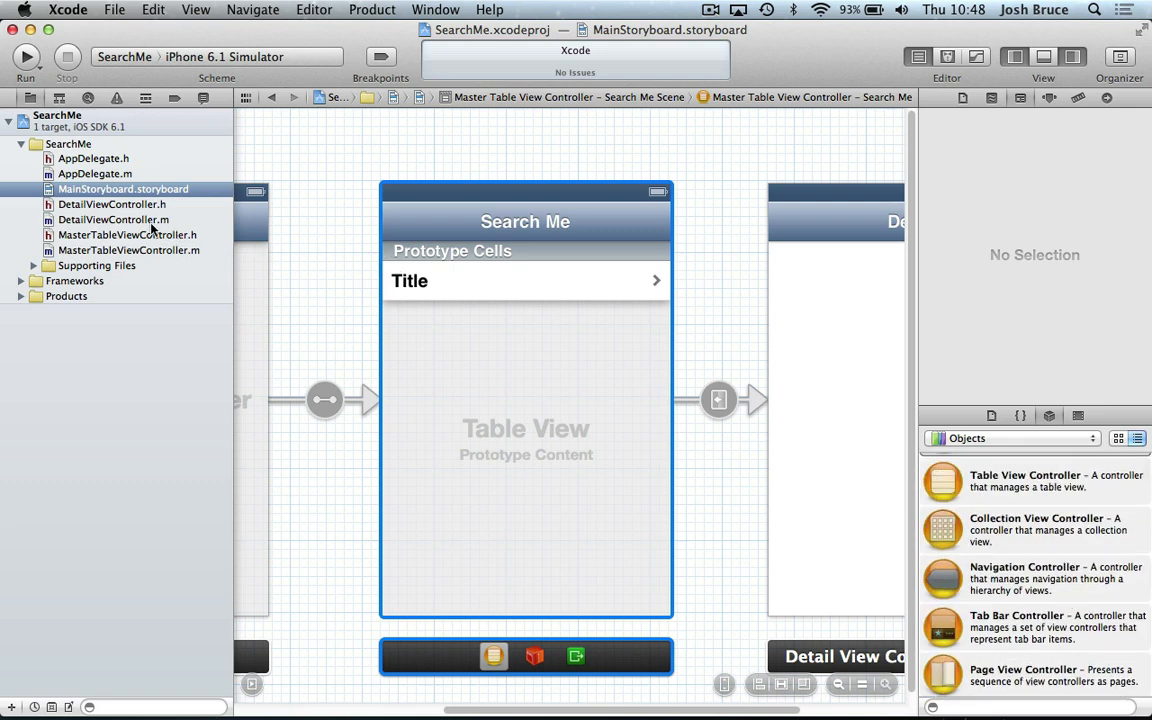
pyautogui.click(128, 250)
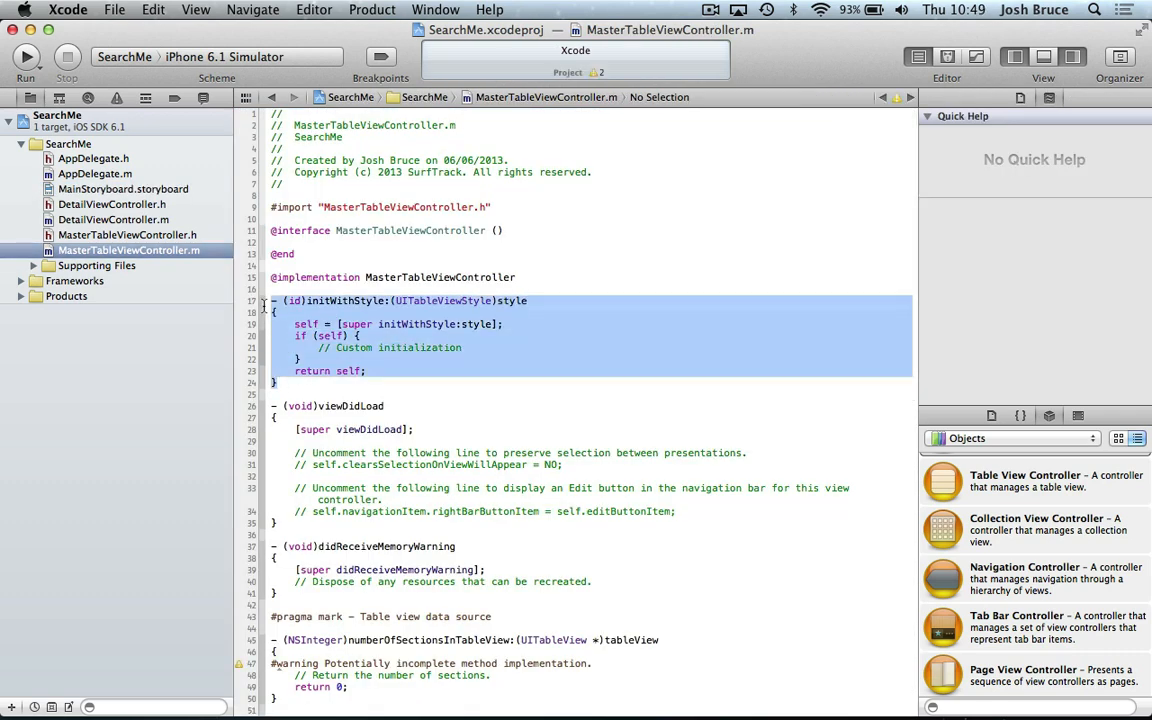
pyautogui.press('Delete')
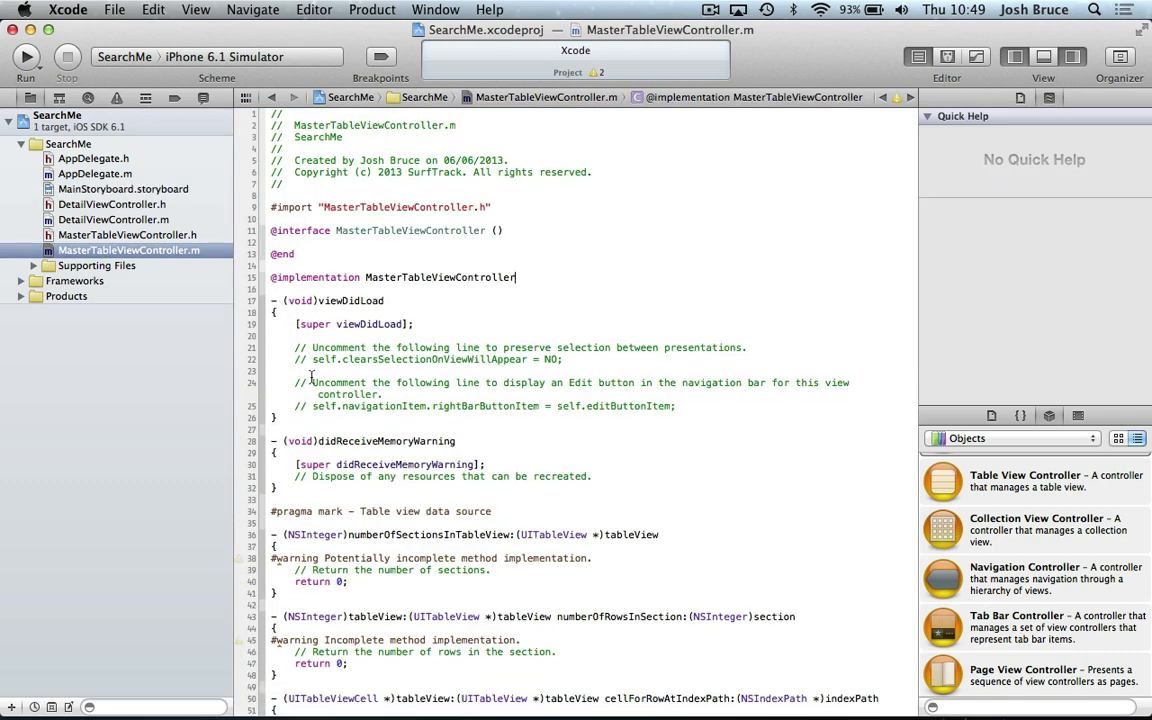
pyautogui.moveTo(297, 323); pyautogui.dragTo(676, 406)
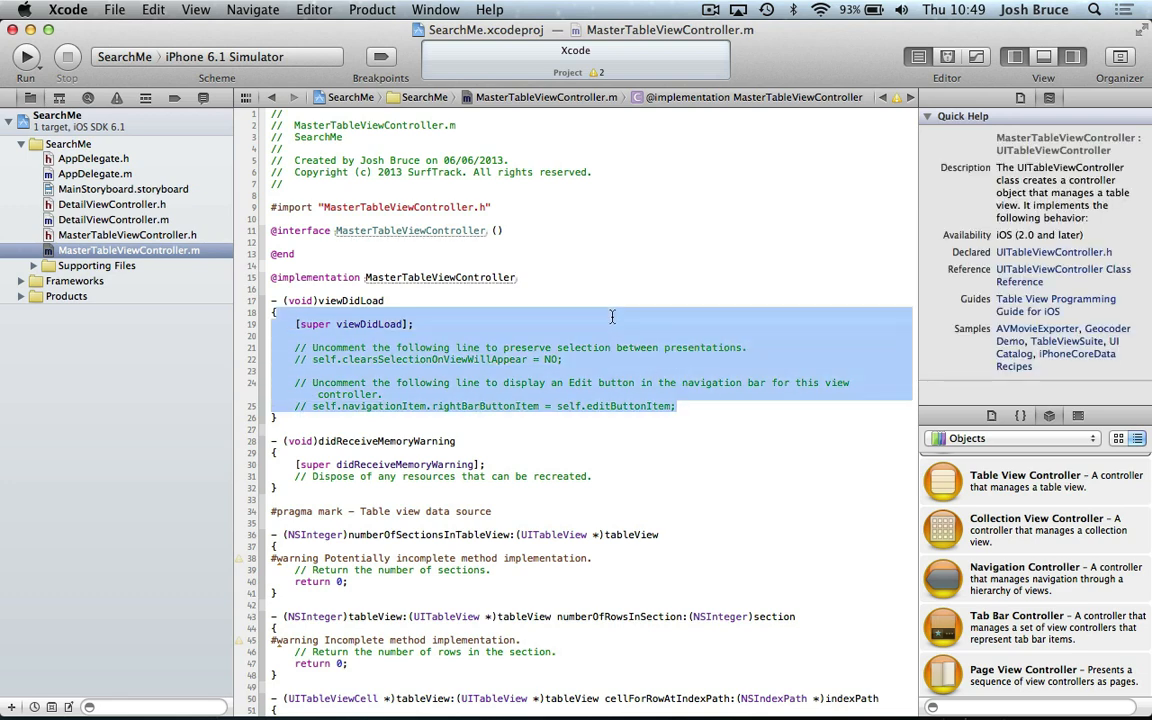
pyautogui.press('Delete')
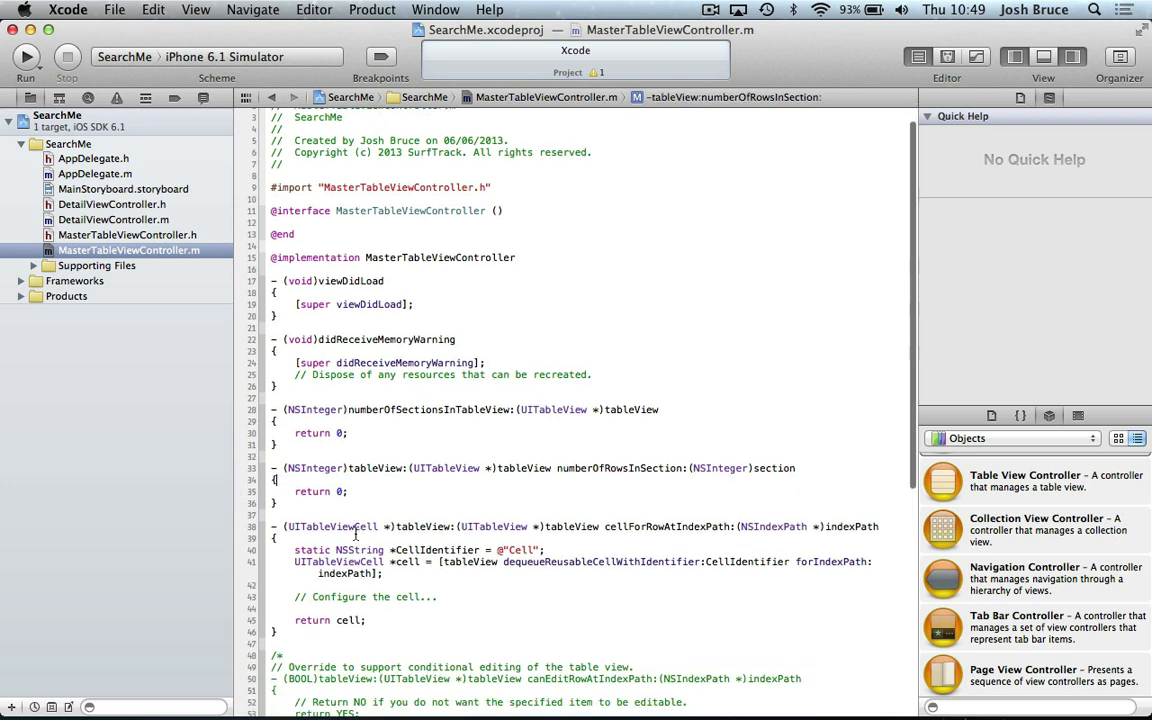
pyautogui.scroll(-3)
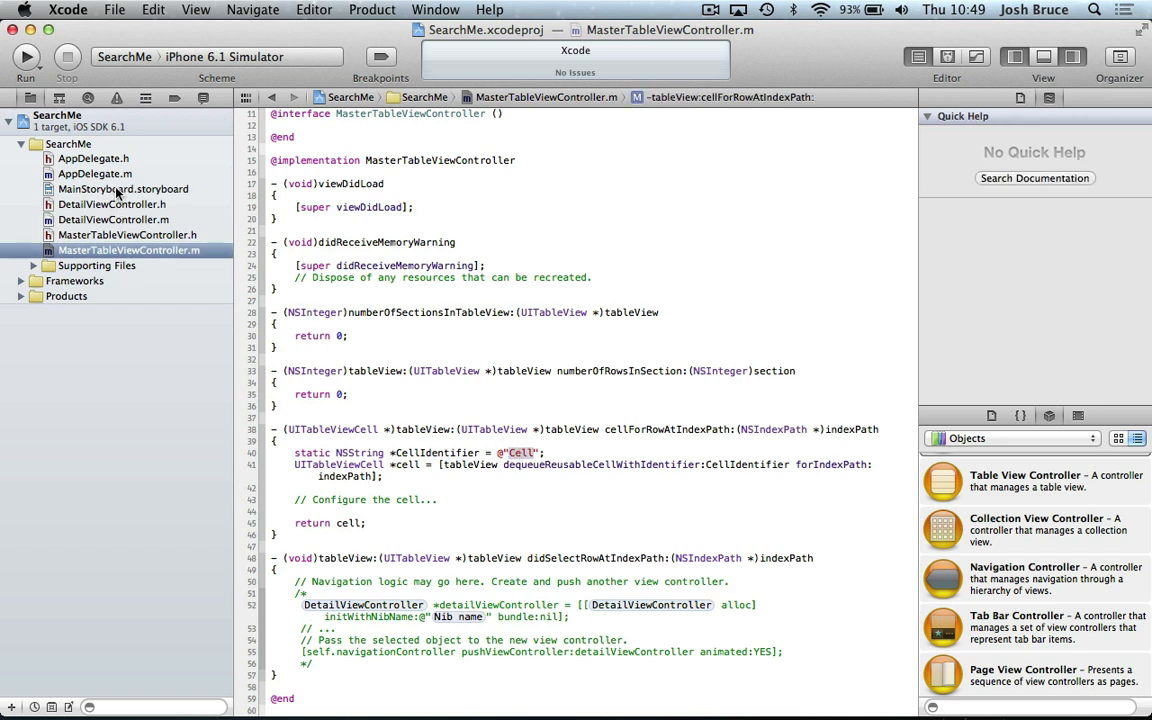
pyautogui.click(122, 189)
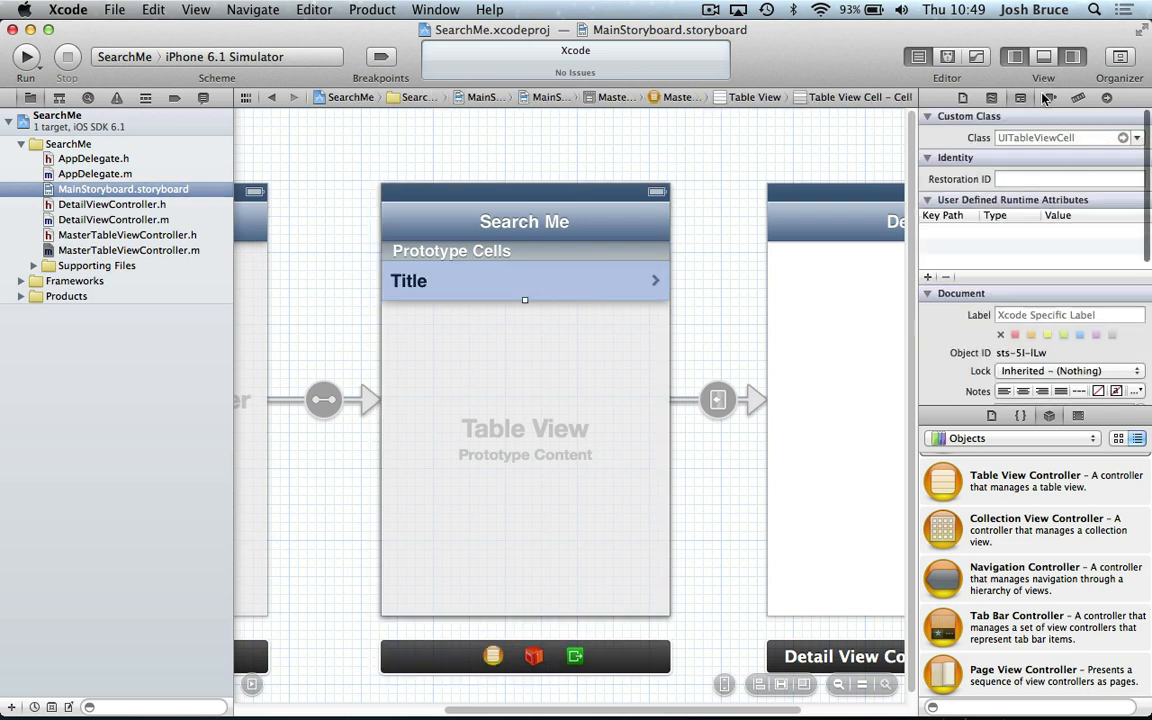
pyautogui.click(1047, 97)
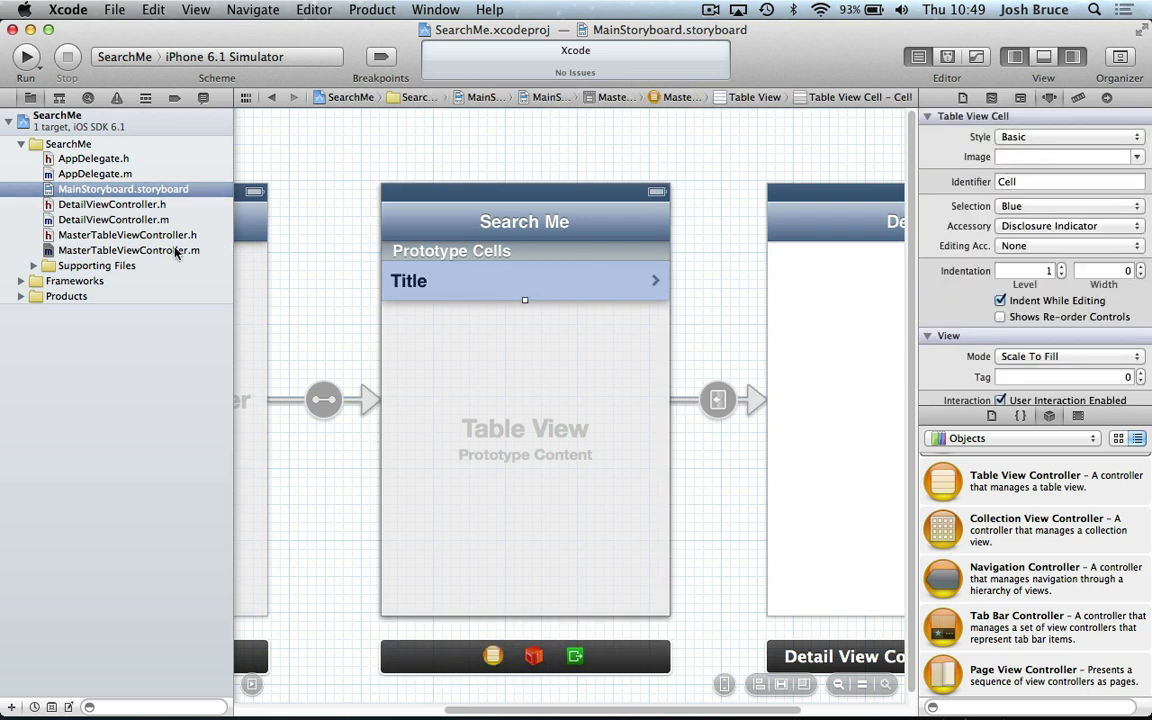
pyautogui.click(128, 250)
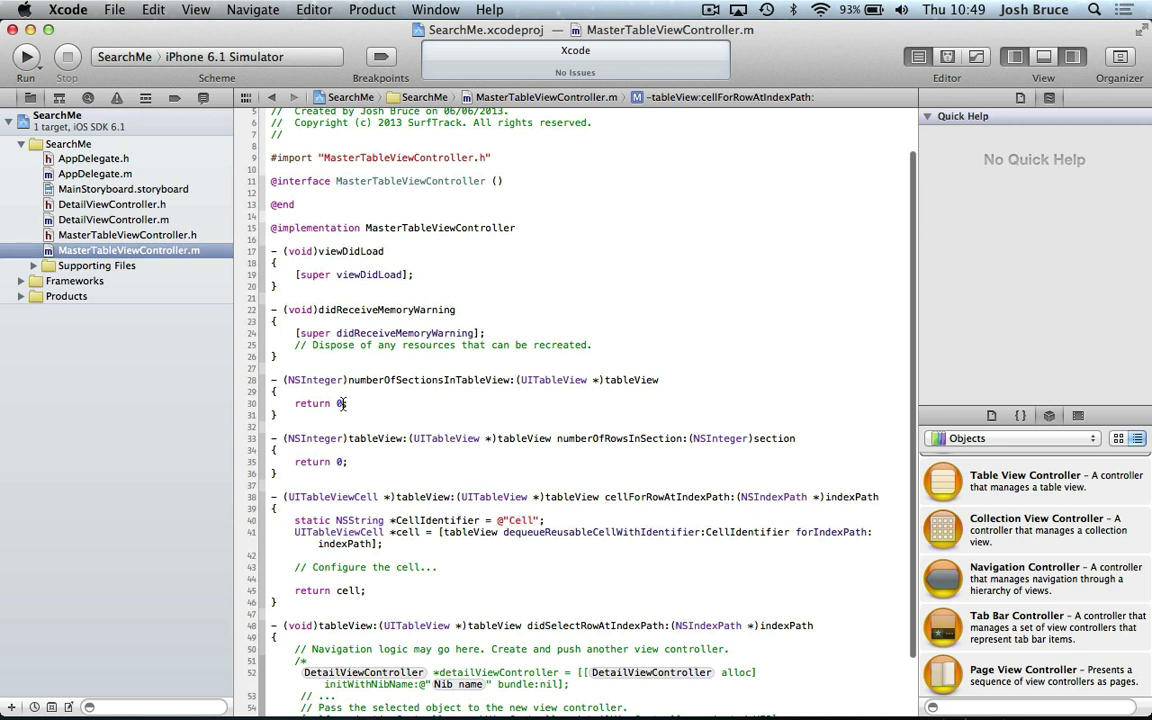
# Return 1 from numberOfSections and self.objects.count rows, then begin a comment in viewDidLoad
pyautogui.write('1')
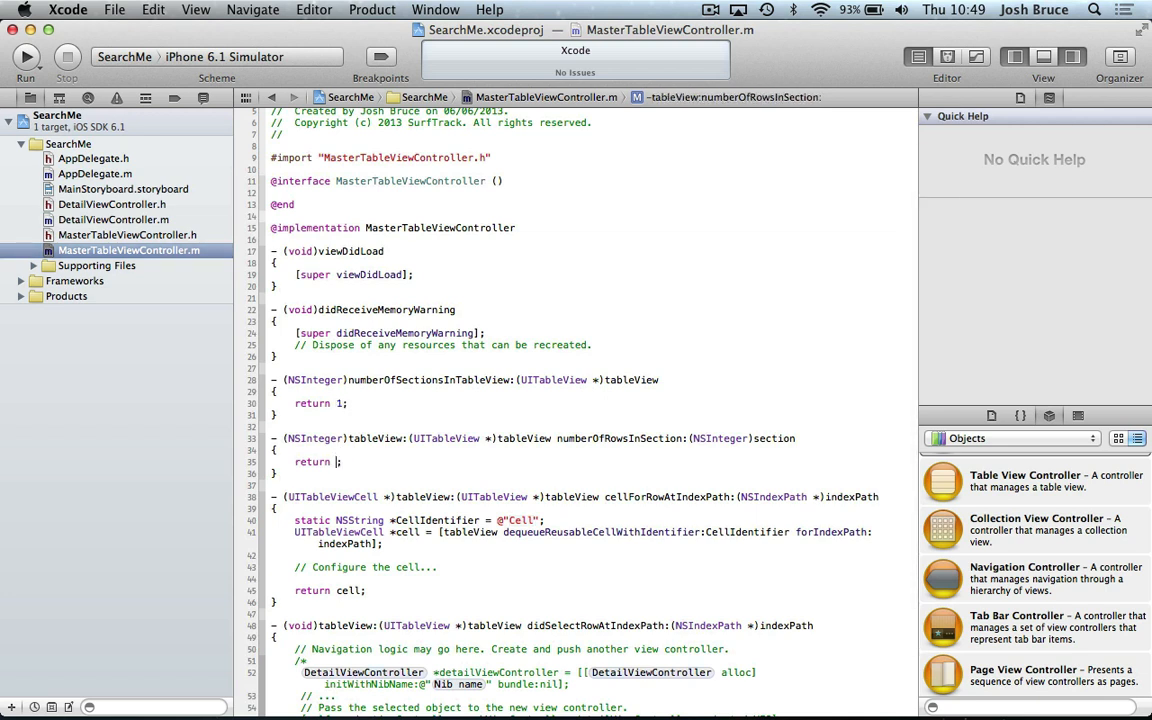
pyautogui.write('self.objects.count')
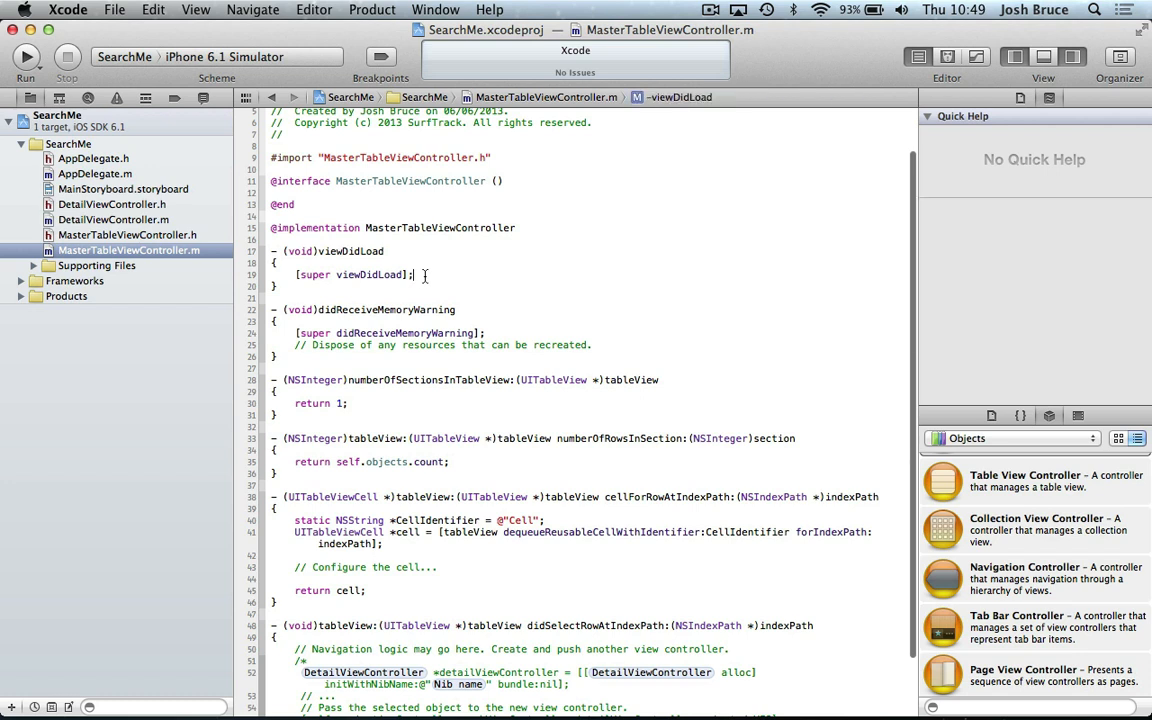
pyautogui.write('// Add some ob')
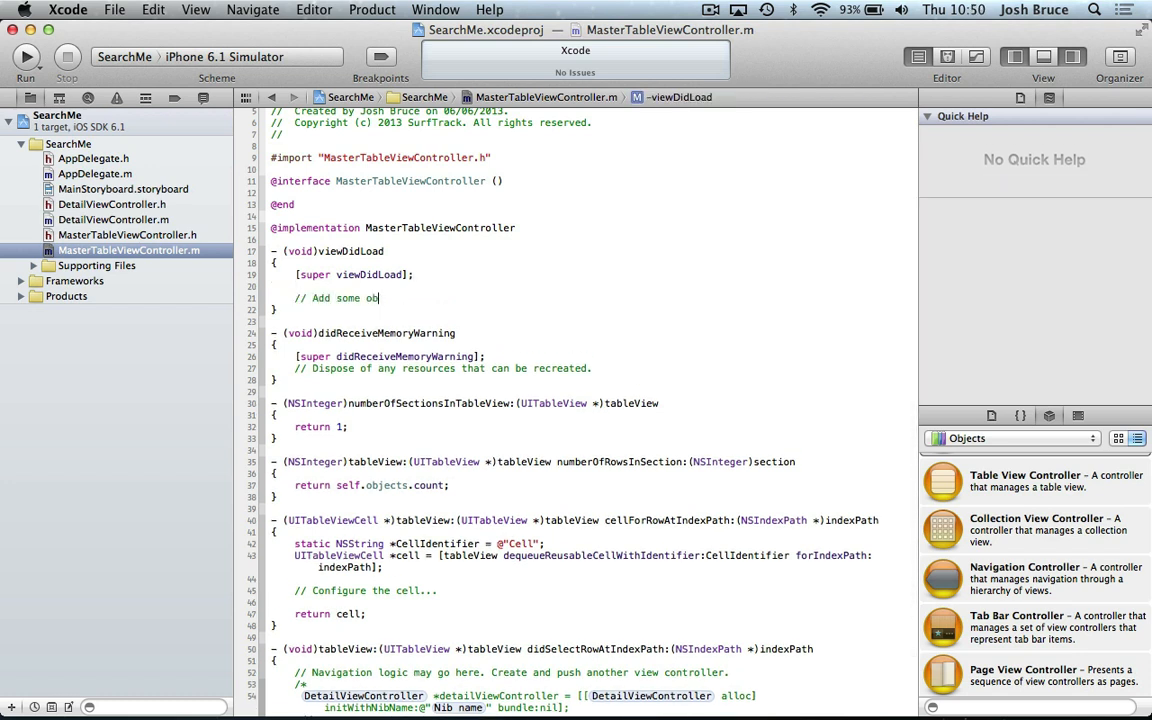
# Finish the comment and add [self.objects addObject:@"YouTube"]; in viewDidLoad
pyautogui.write('jects to our ara')
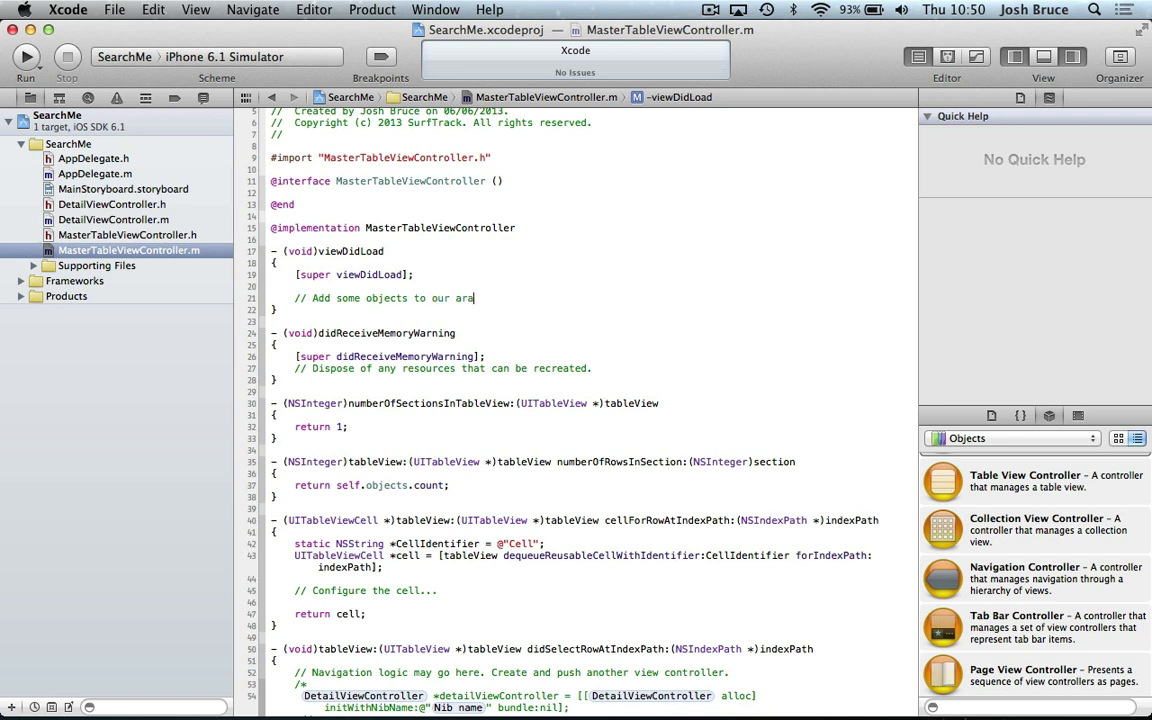
pyautogui.write('ry')
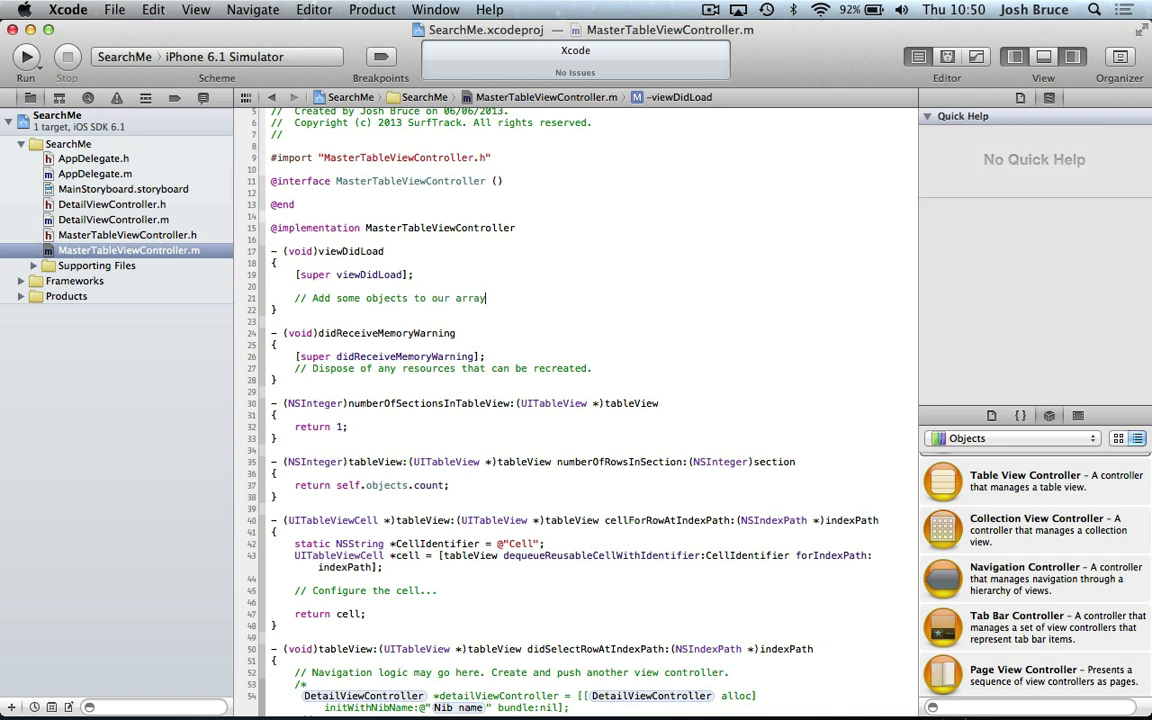
pyautogui.write('[self.objects addObject:@"Y')
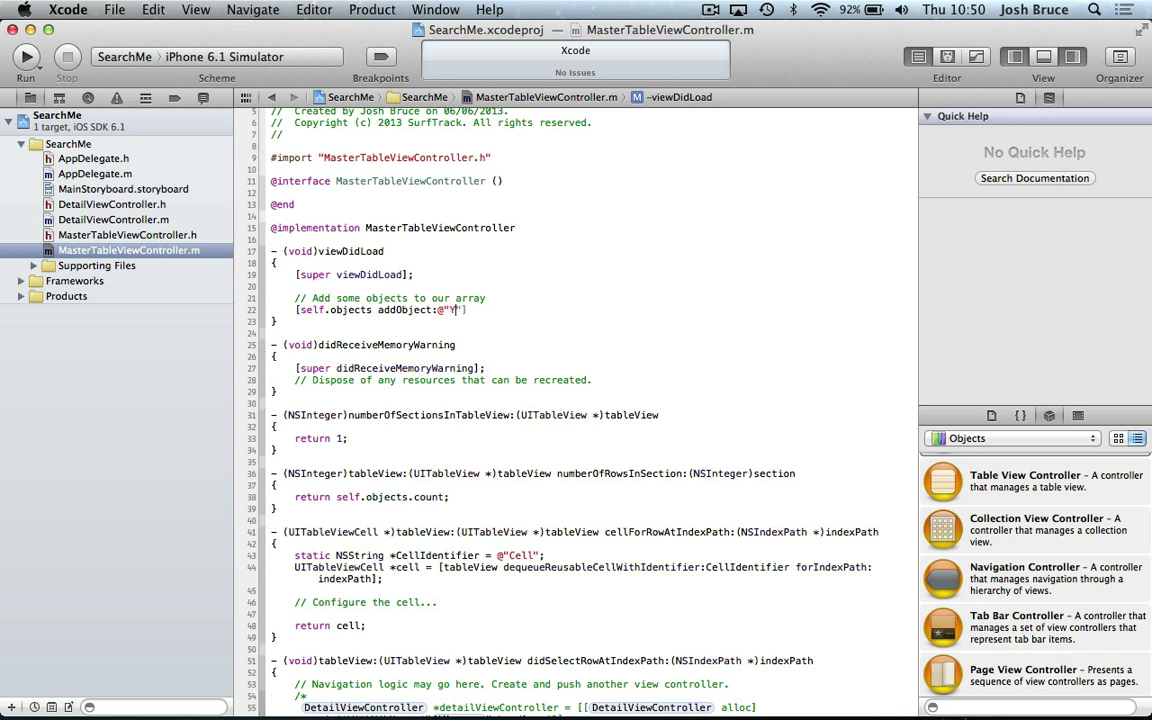
pyautogui.write('YouTube')
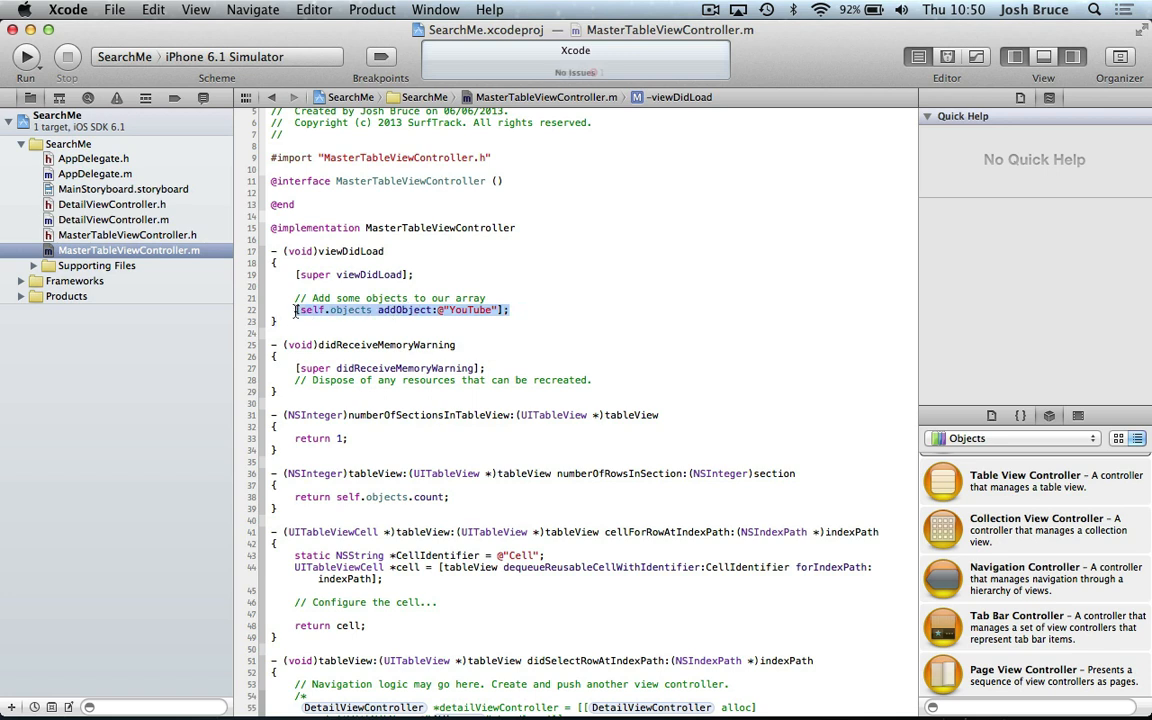
pyautogui.write('[self.objects addObject:@"YouTube"];')
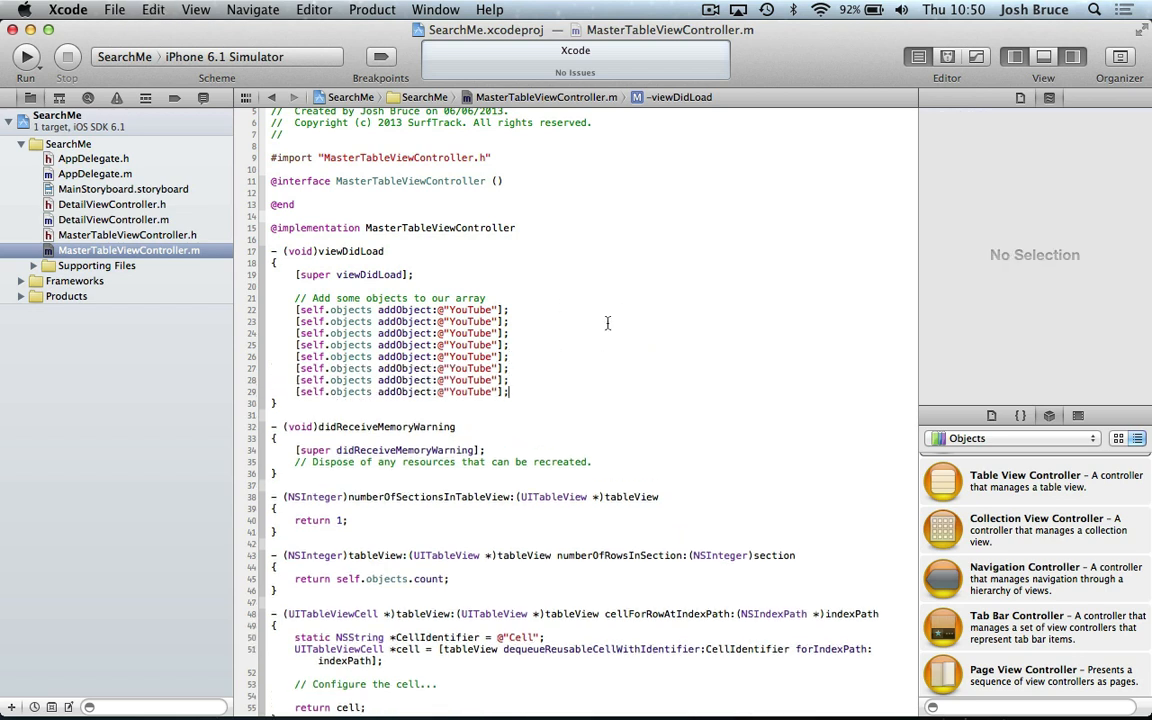
# Change the duplicated strings to Google, Yahoo!, Apple, Bing and Udemy
pyautogui.write('Goo')
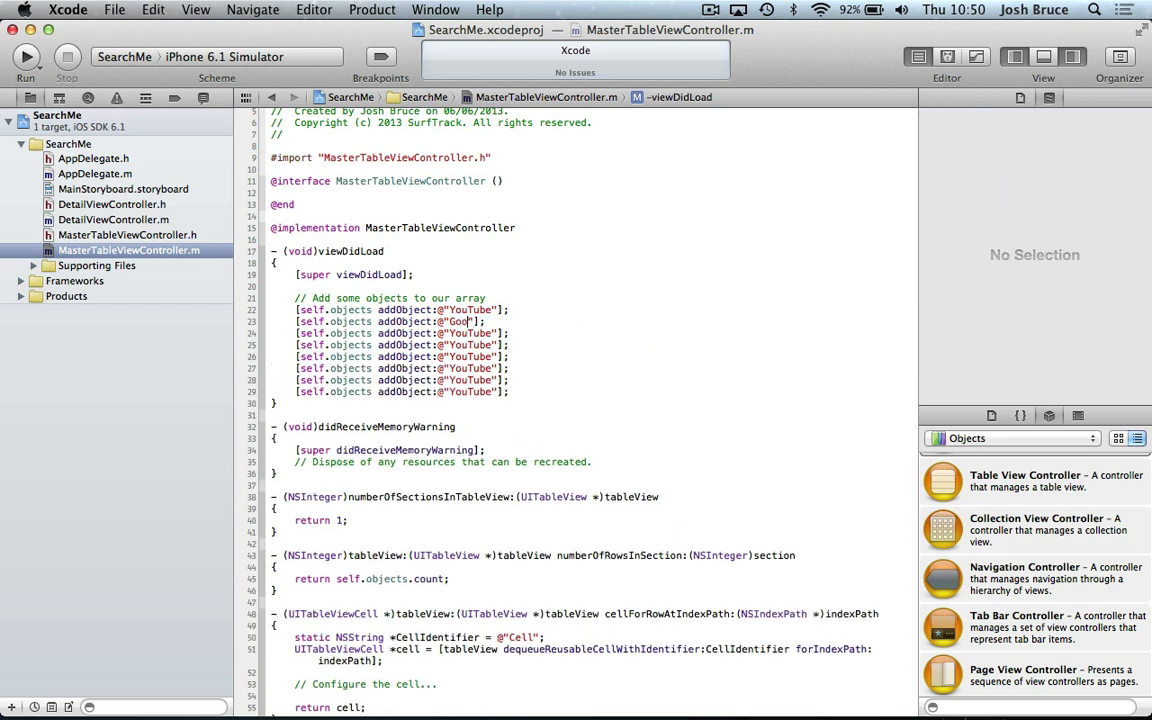
pyautogui.doubleClick(470, 333)
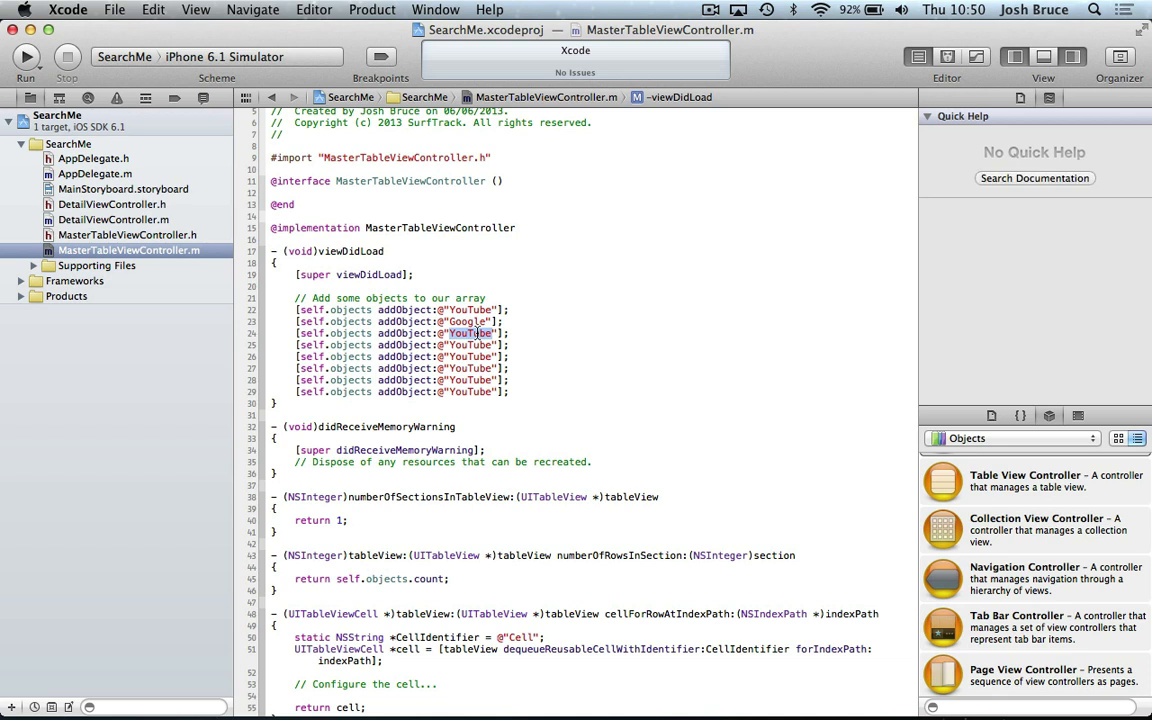
pyautogui.write('Yahoo!')
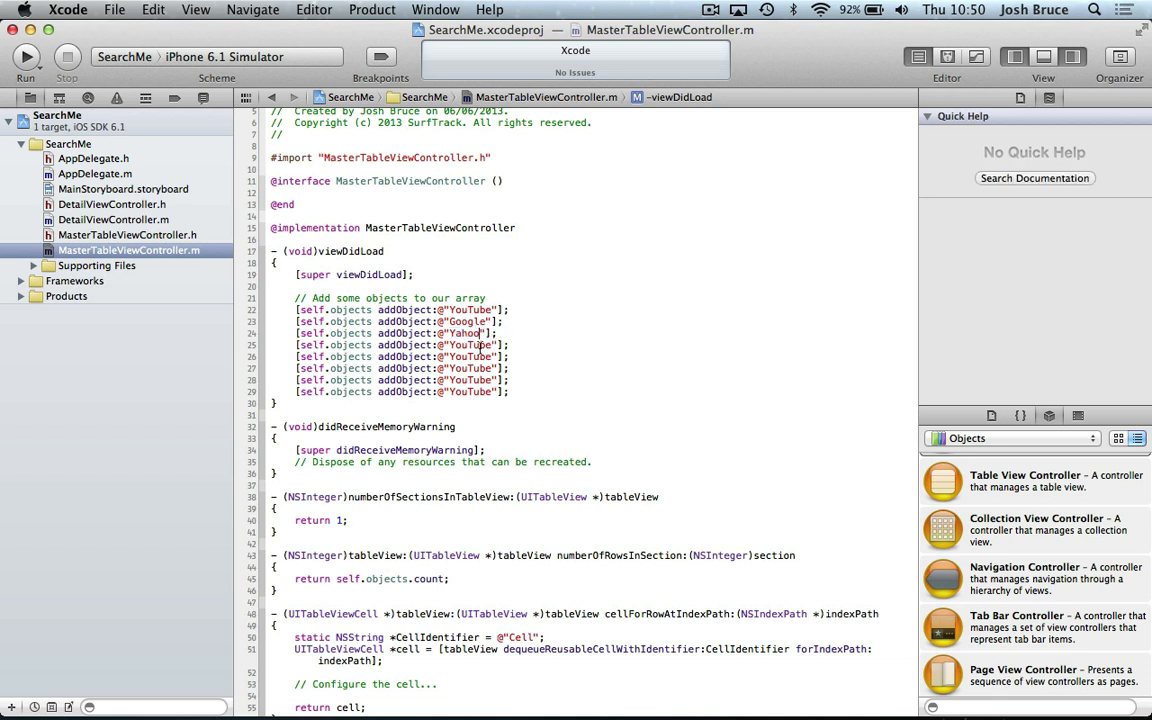
pyautogui.write('Appl')
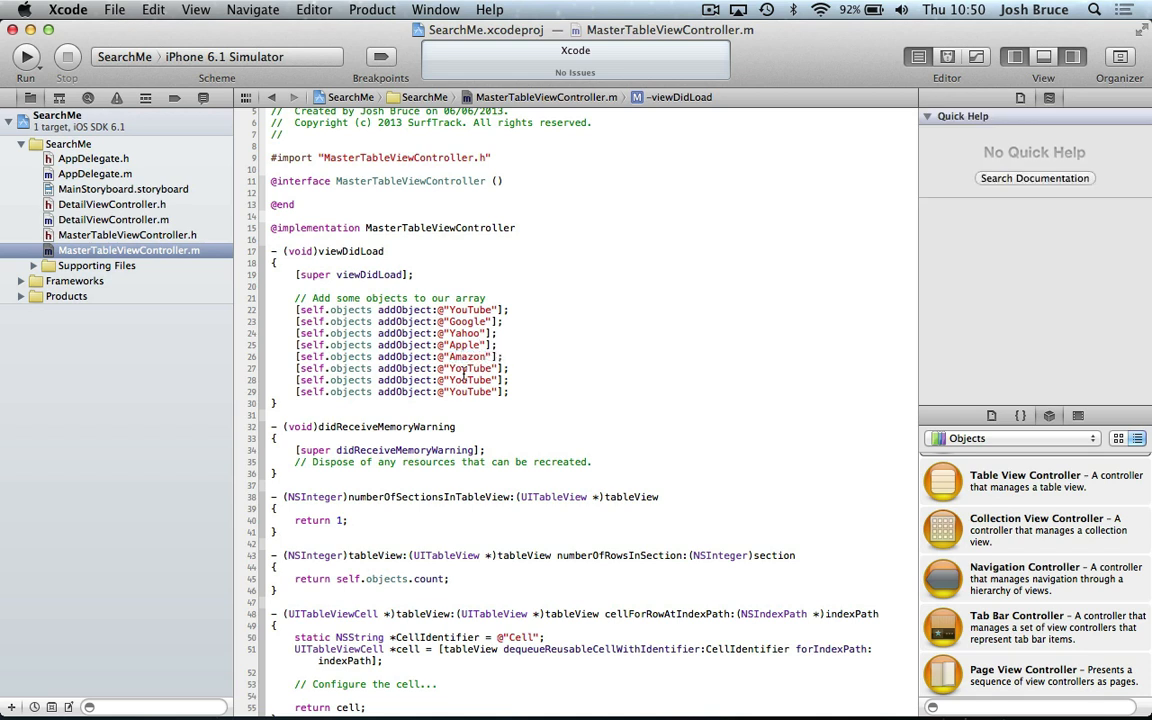
pyautogui.write('Bing')
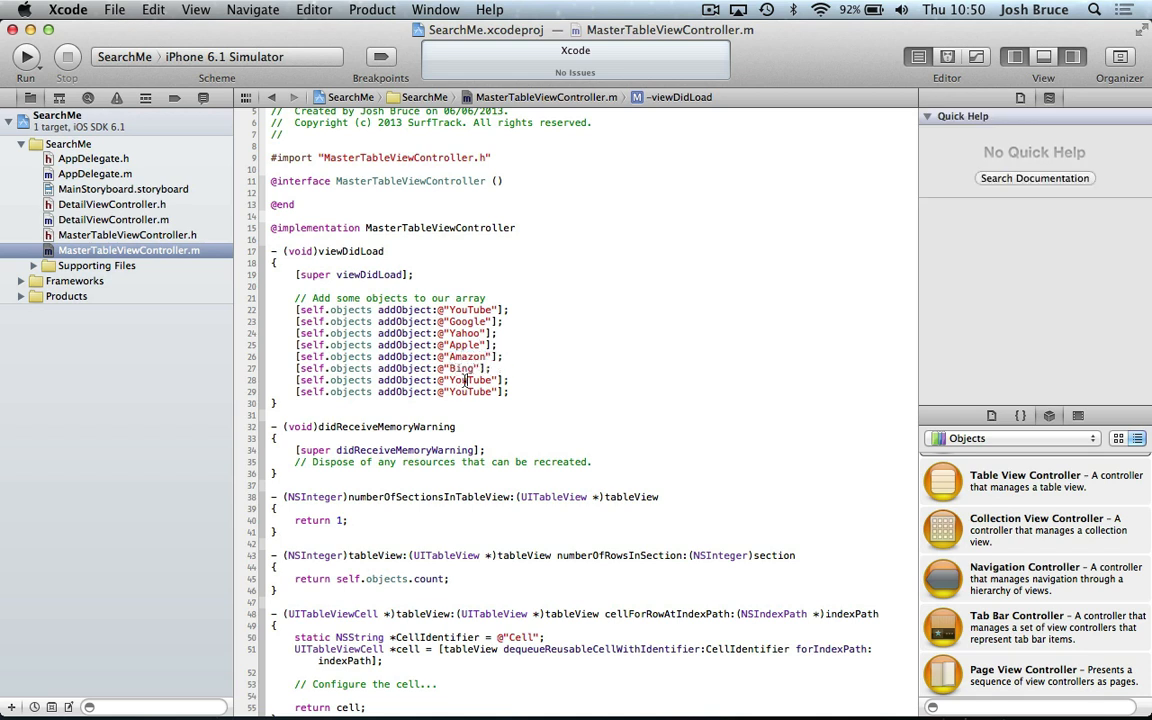
pyautogui.doubleClick(468, 379)
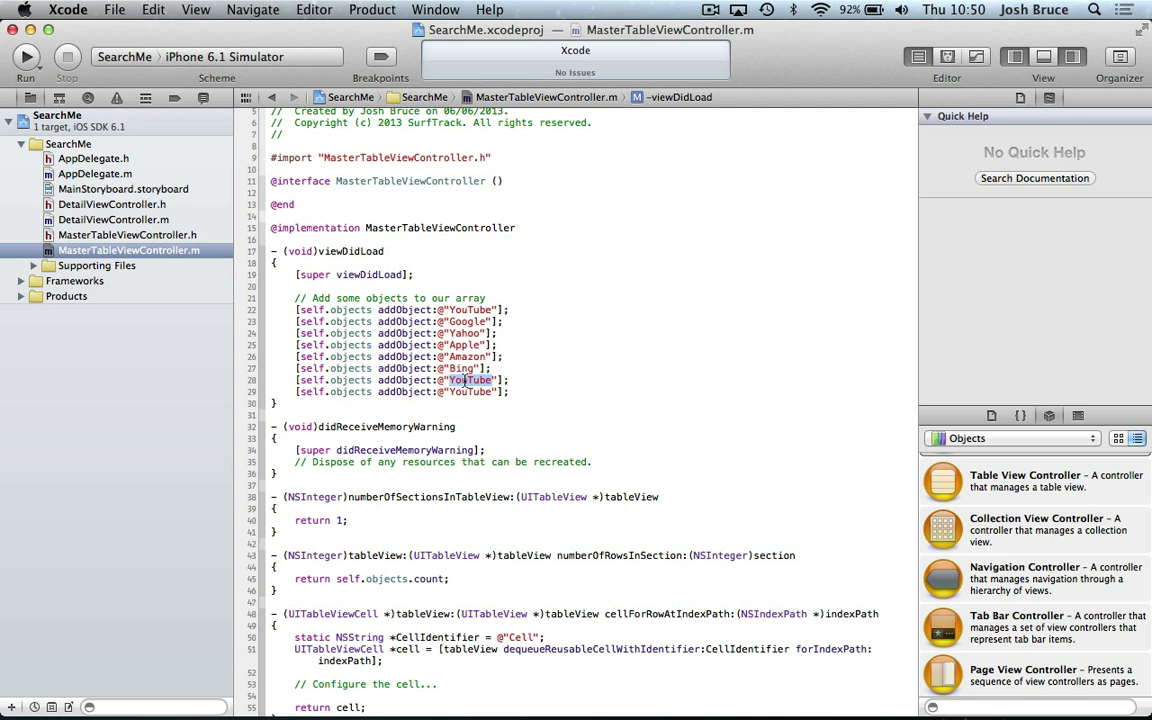
pyautogui.write('Udemy')
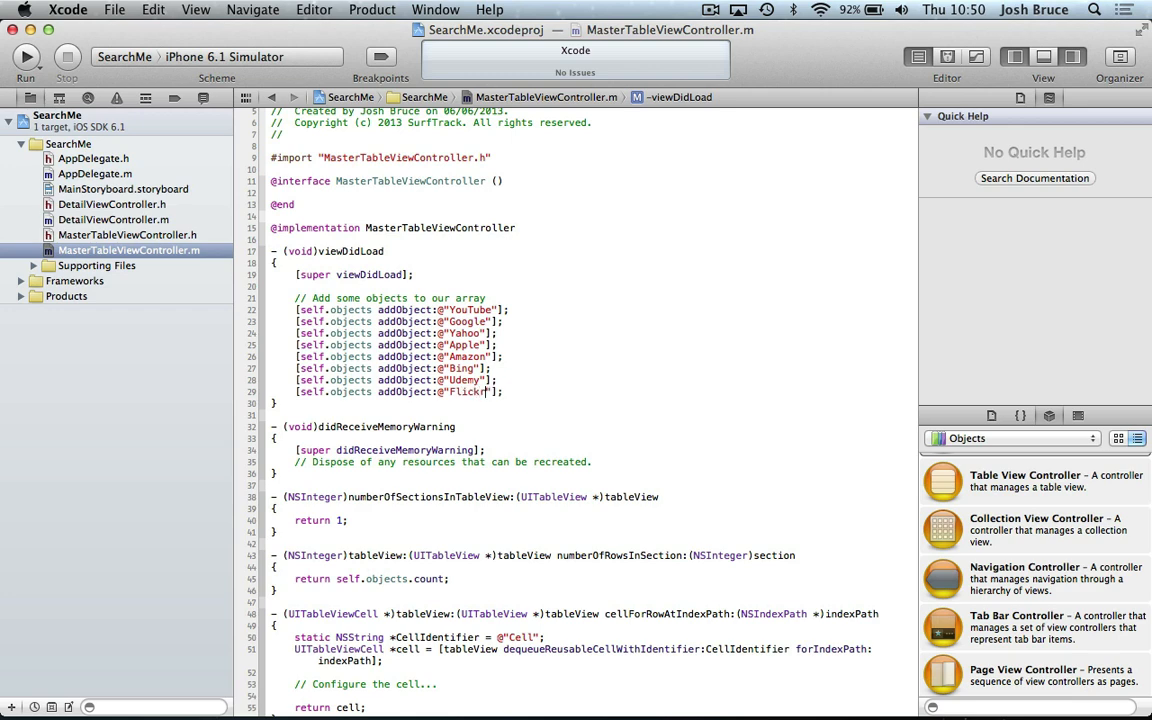
pyautogui.scroll(-3)
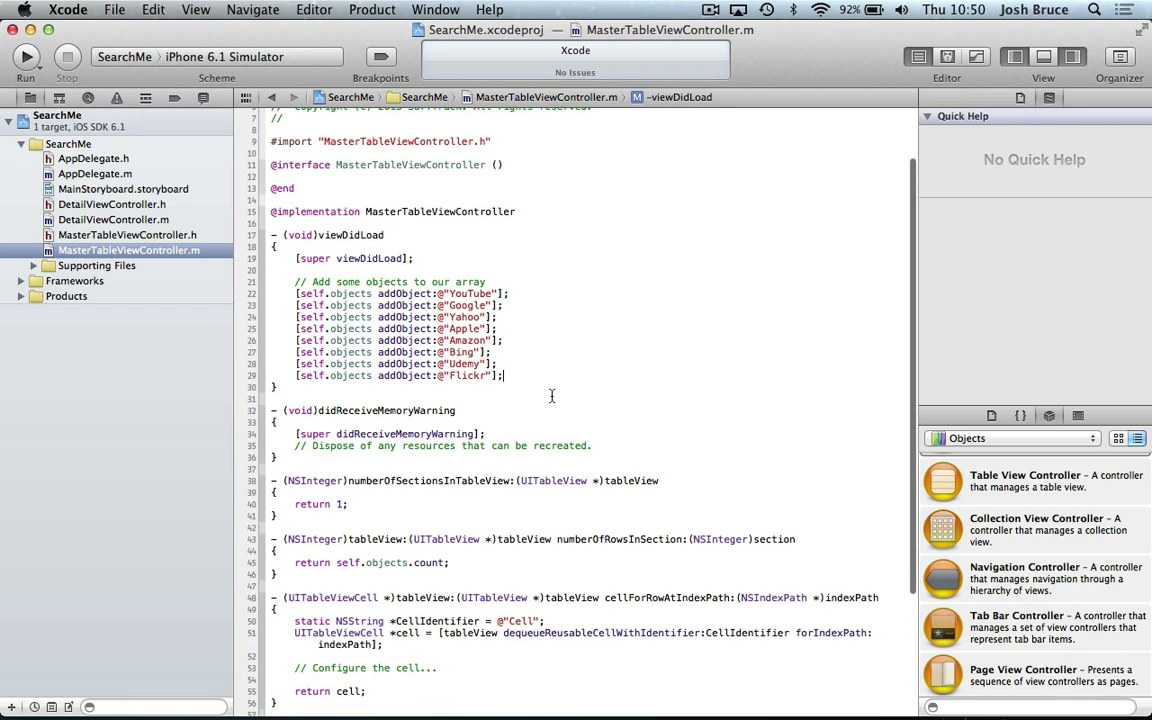
pyautogui.scroll(-3)
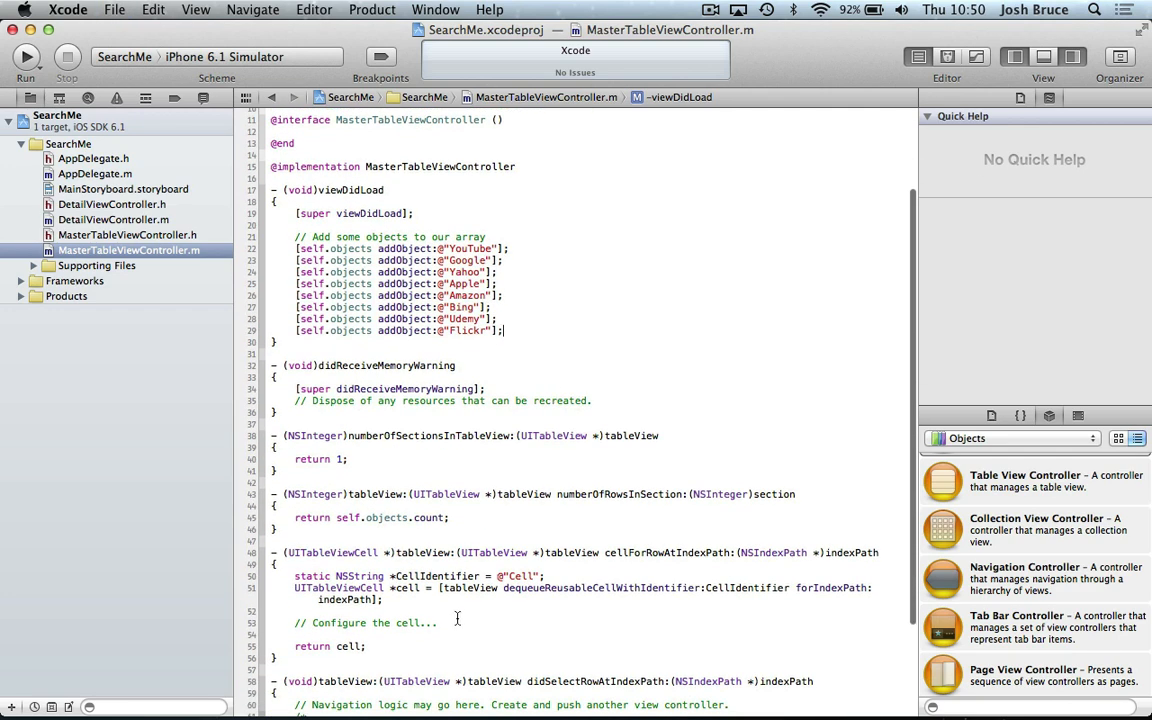
# Set each cell's textLabel text from self.objects[indexPath.row]
pyautogui.doubleClick(365, 622)
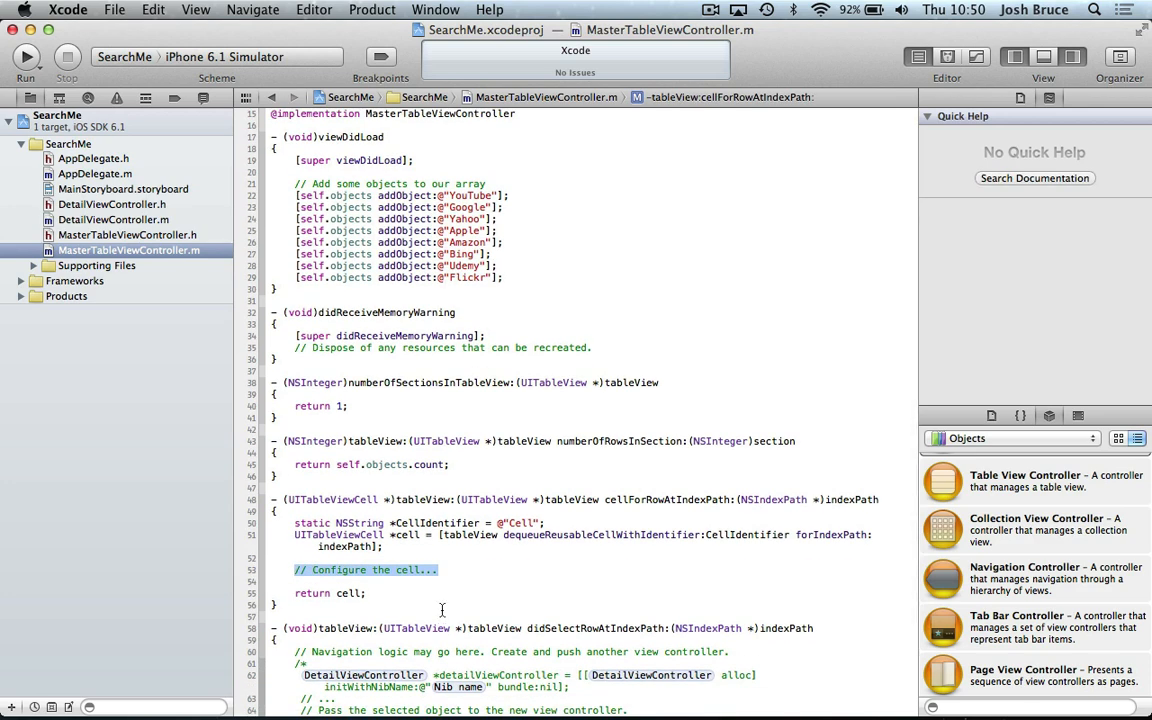
pyautogui.write('resignFirstResponder')
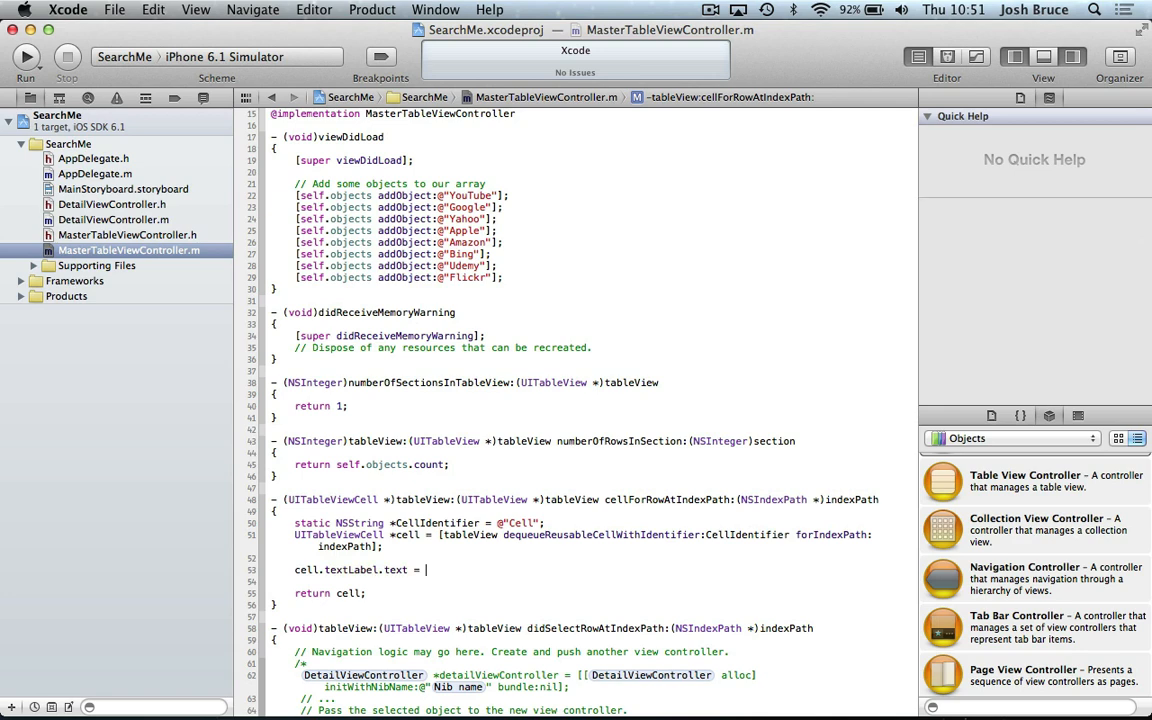
pyautogui.write('self.objects')
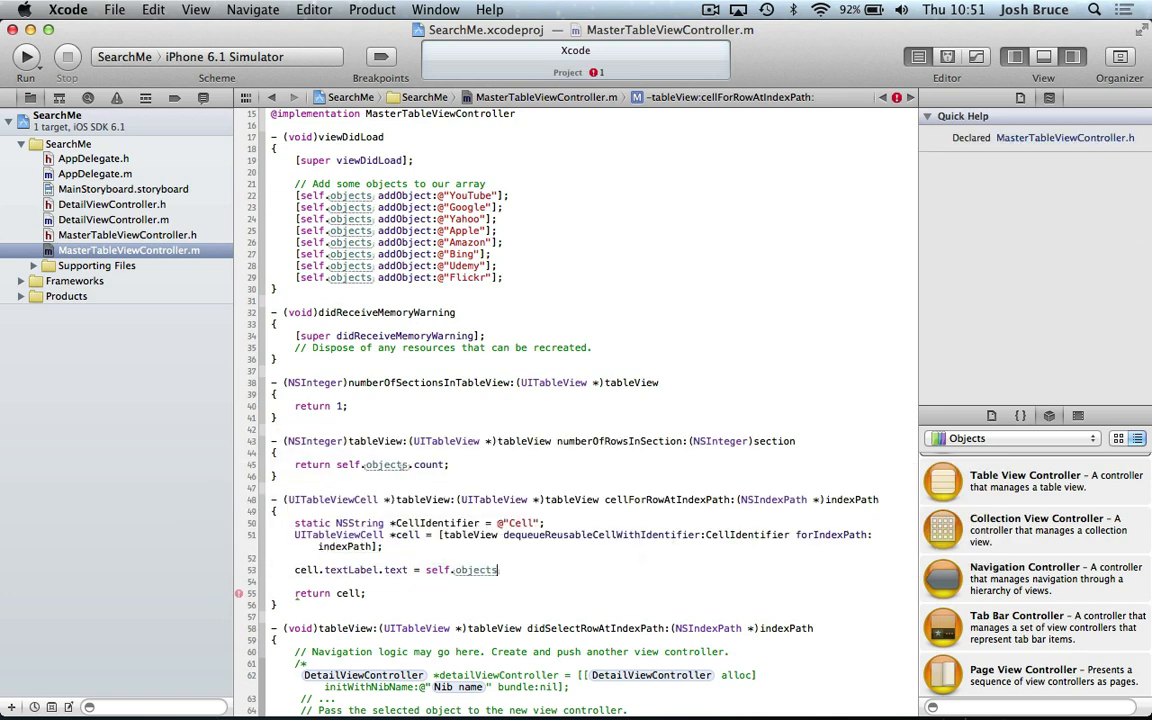
pyautogui.write('[indexPath]')
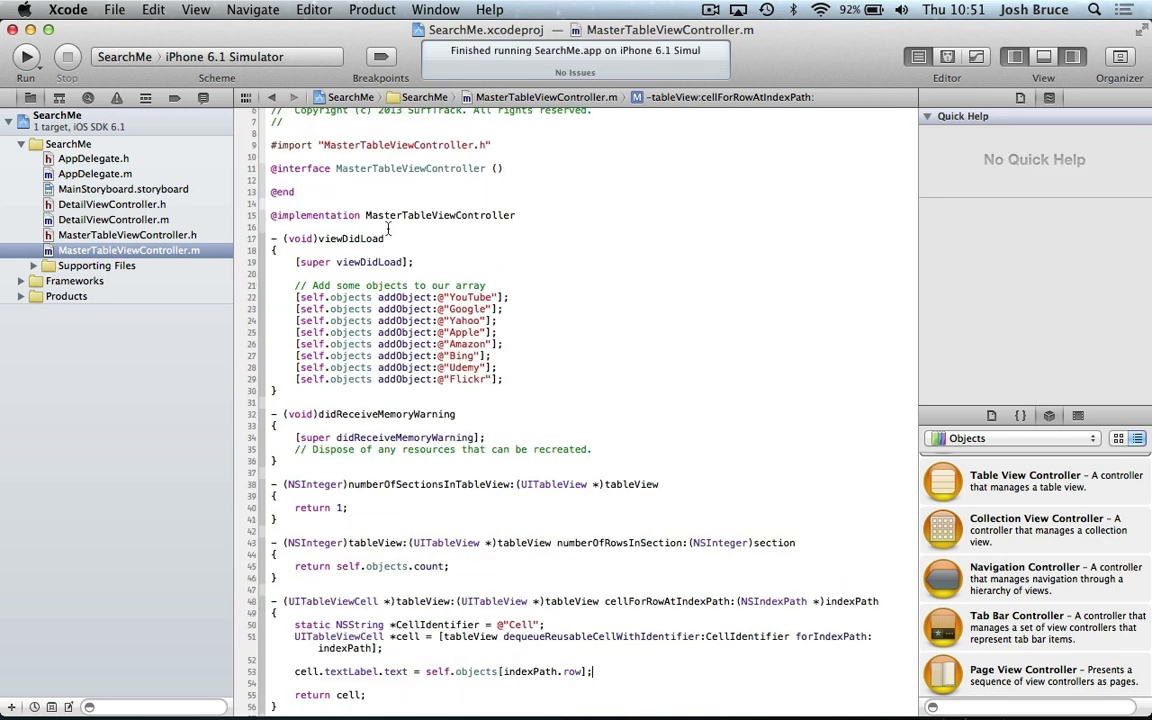
pyautogui.click(517, 215)
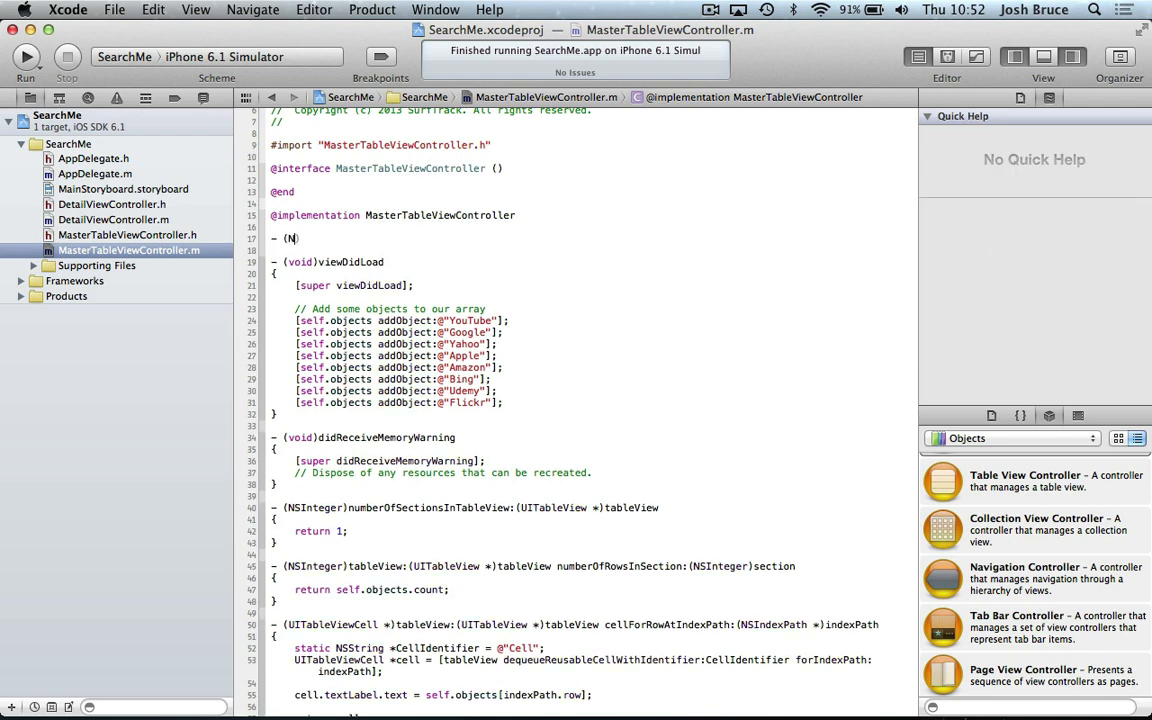
# Write an objects getter allocating an NSMutableArray when _objects is nil, returning _objects
pyautogui.write('SMutableArray *)')
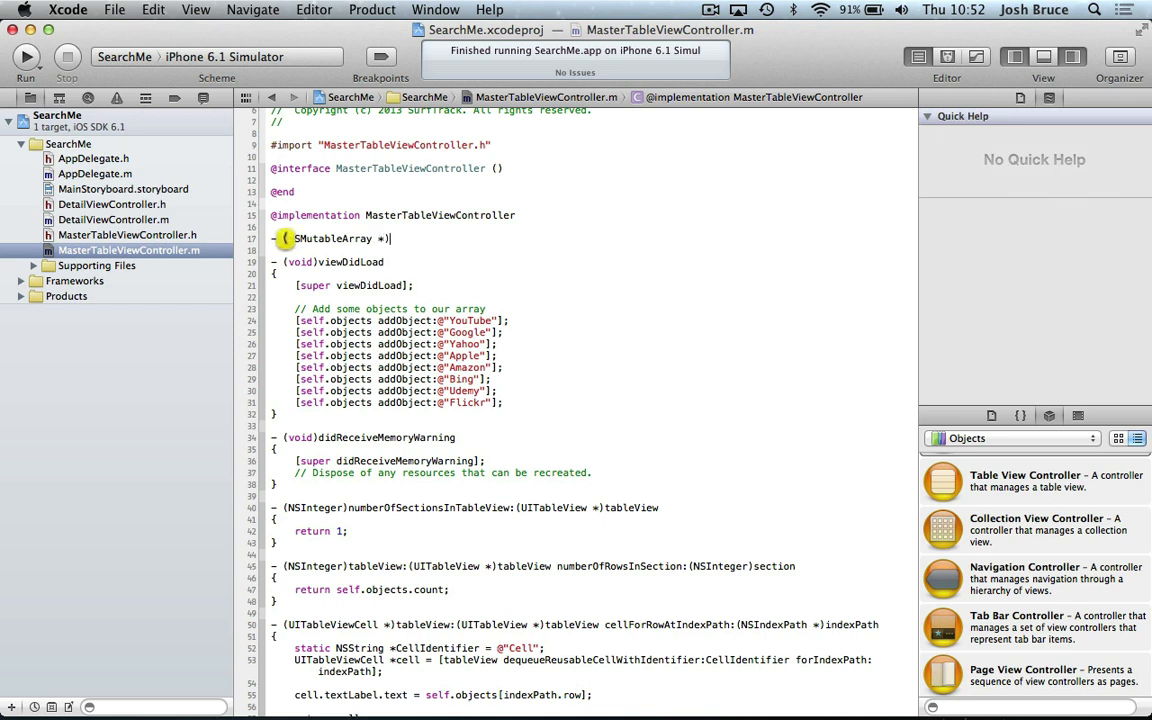
pyautogui.write('objects')
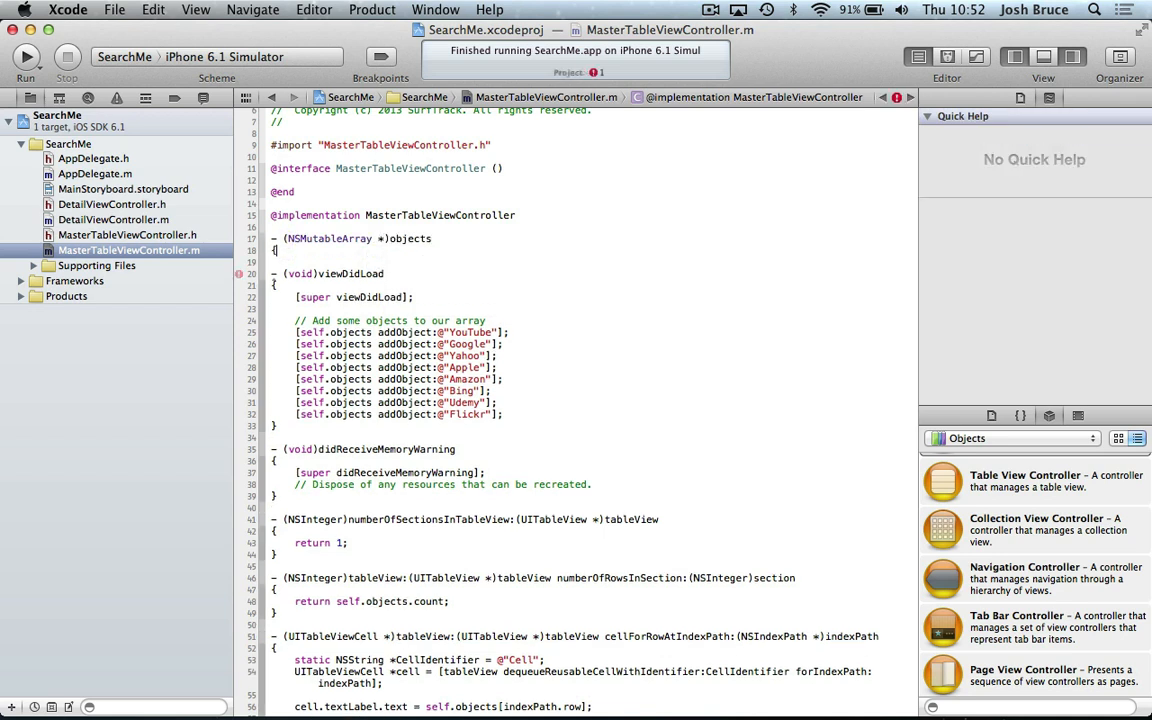
pyautogui.write('if')
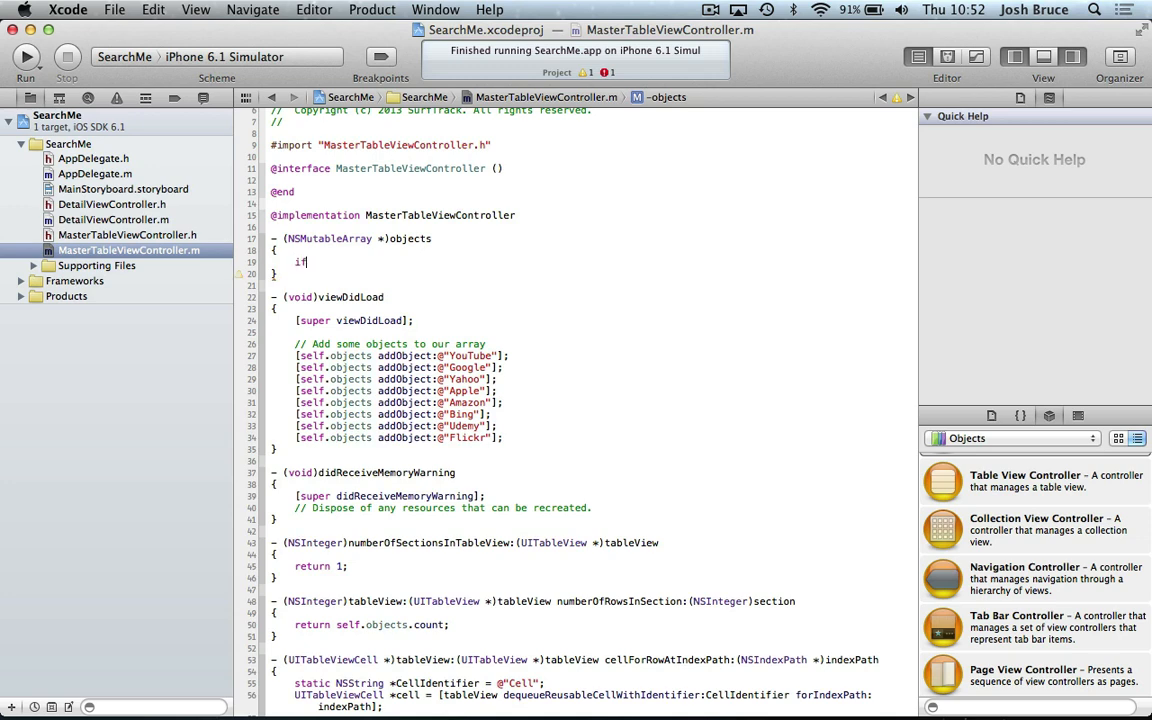
pyautogui.write('(!_objects) {')
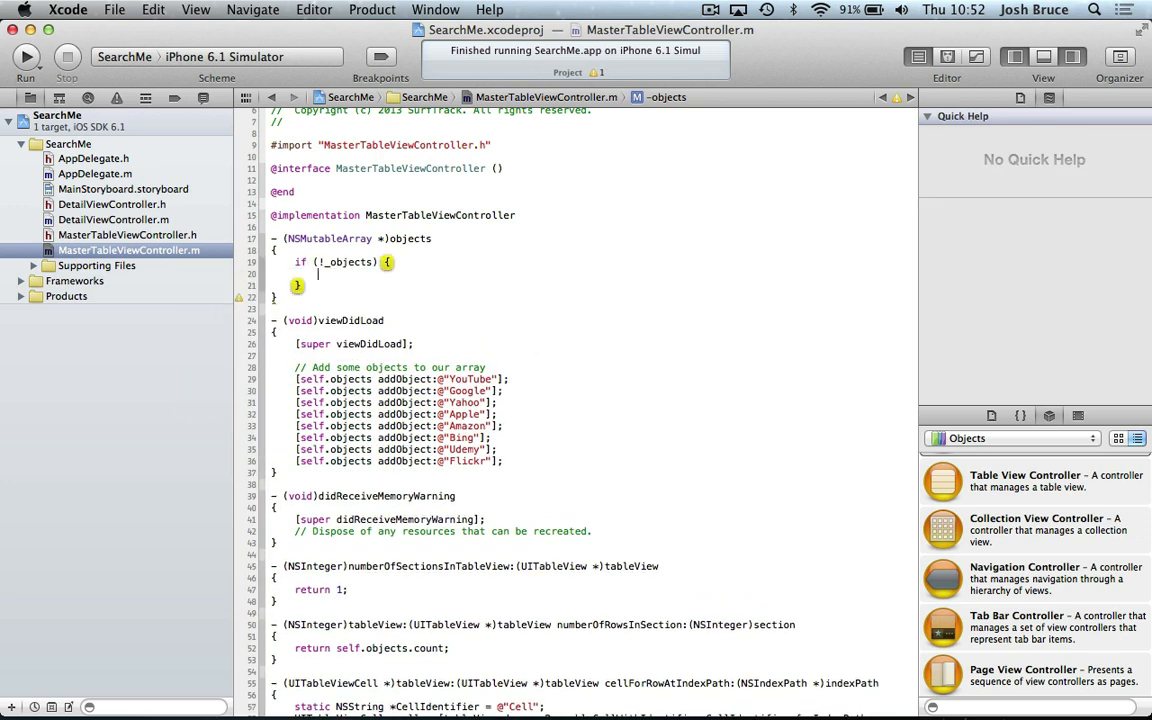
pyautogui.write('_objects = [[NSMutableArray all')
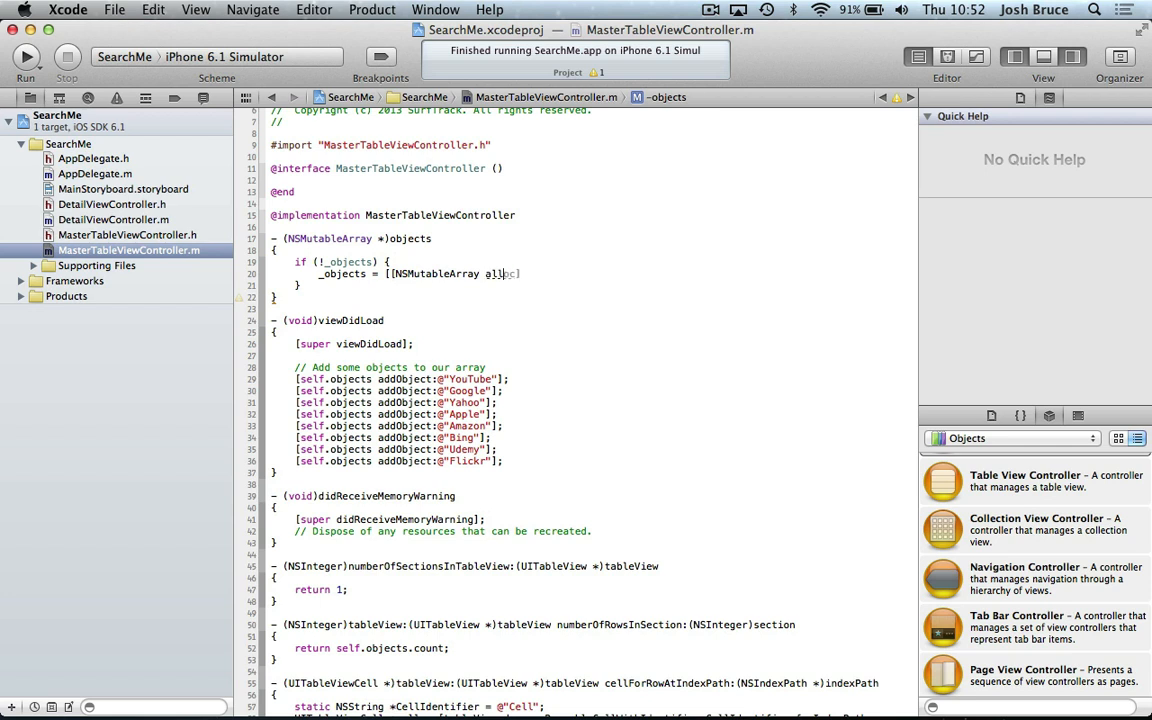
pyautogui.write('init];')
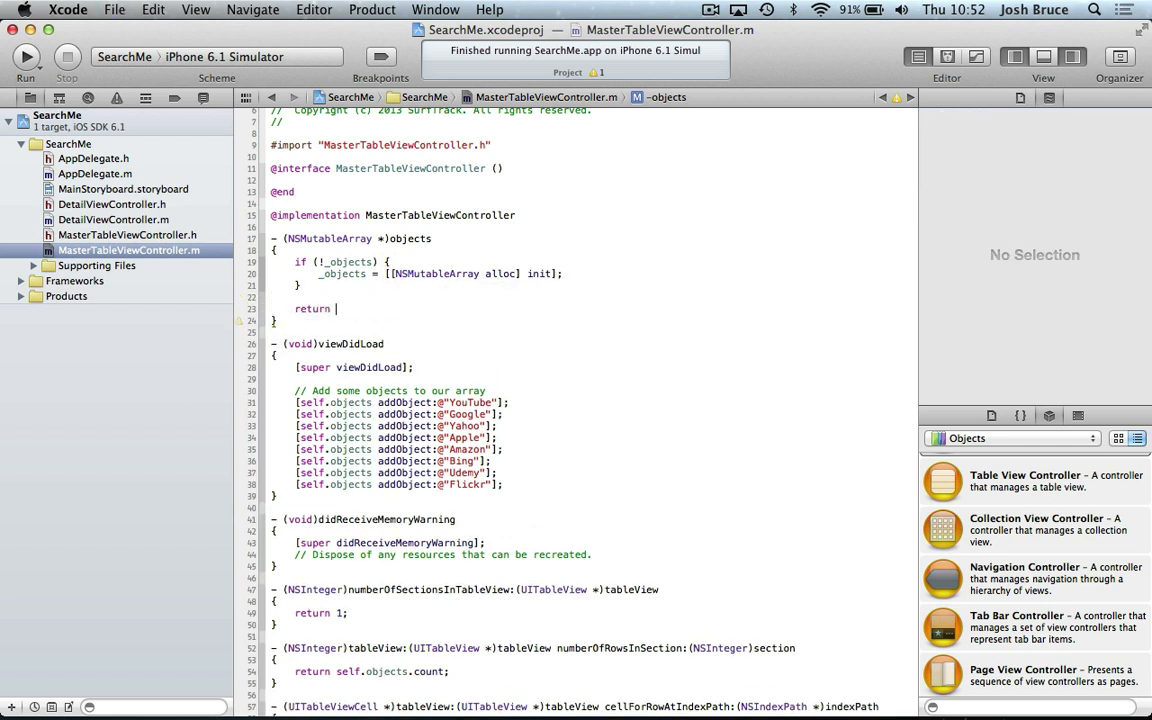
pyautogui.write('_objects;')
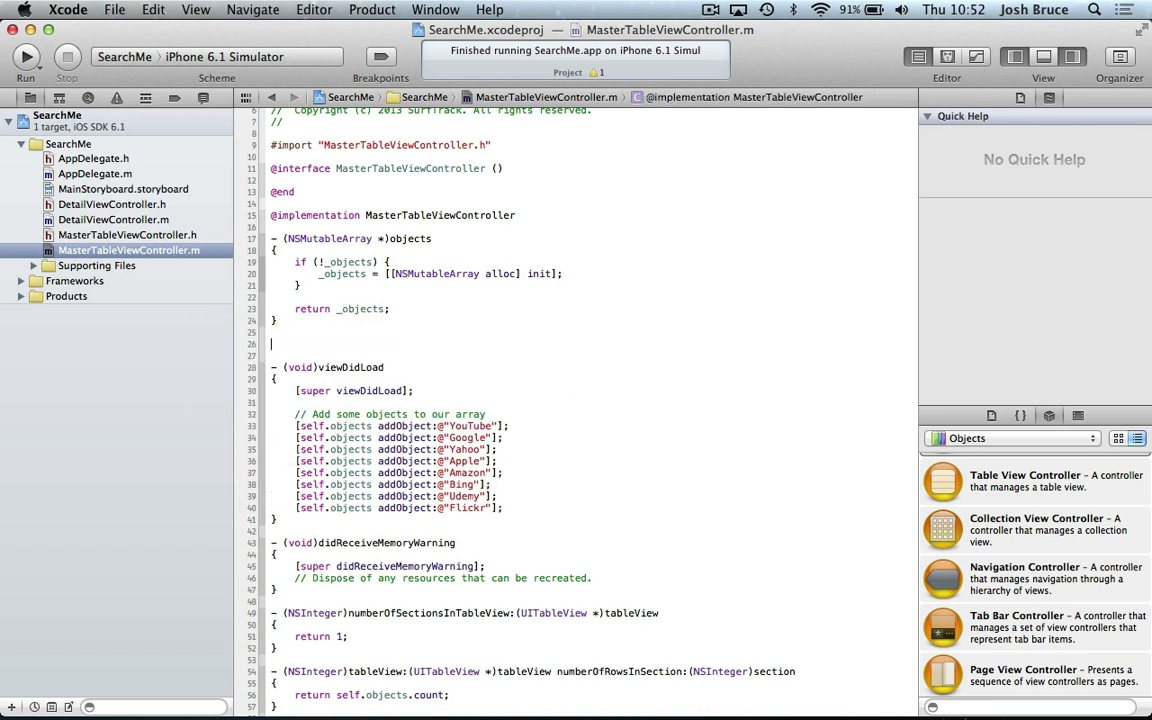
pyautogui.write('- (NSMutableArray *')
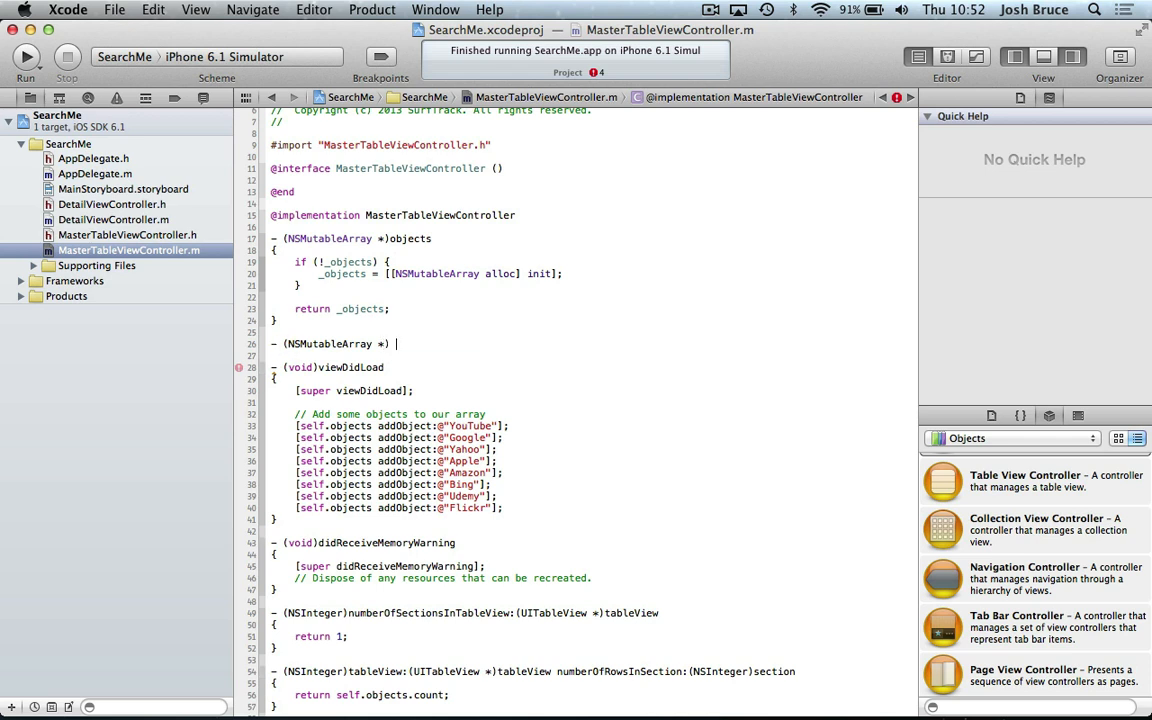
# Write a results getter that allocs an NSMutableArray when _results is nil and returns it
pyautogui.write('results')
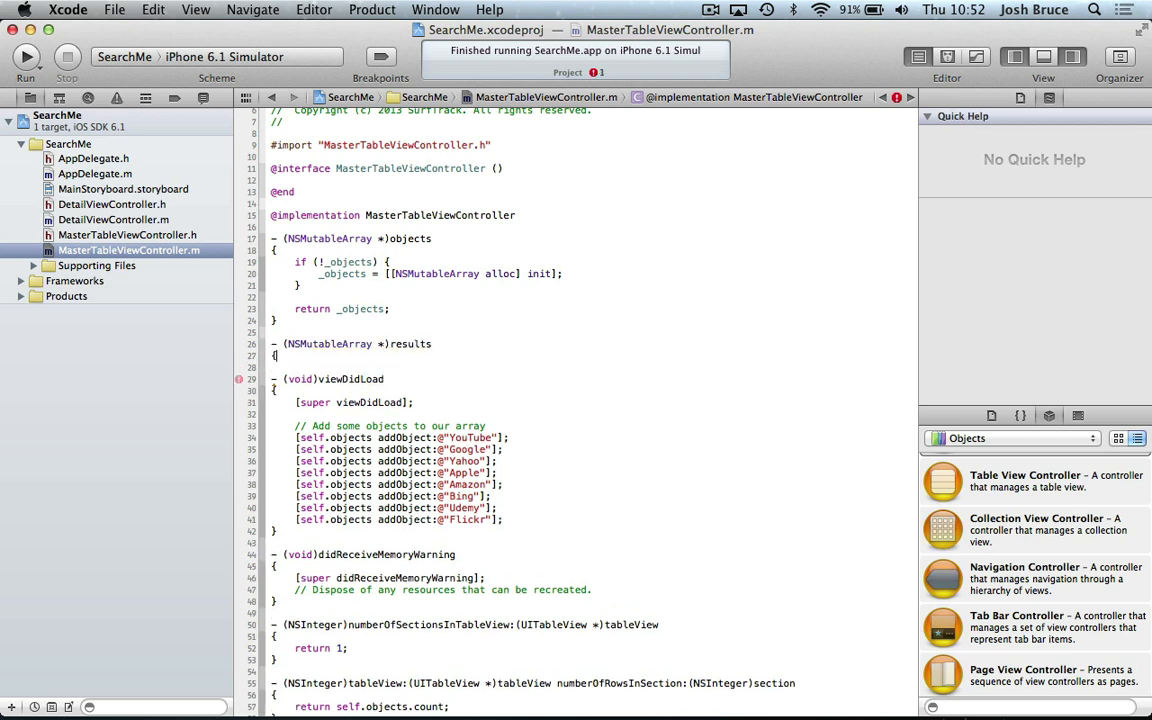
pyautogui.write('if (_')
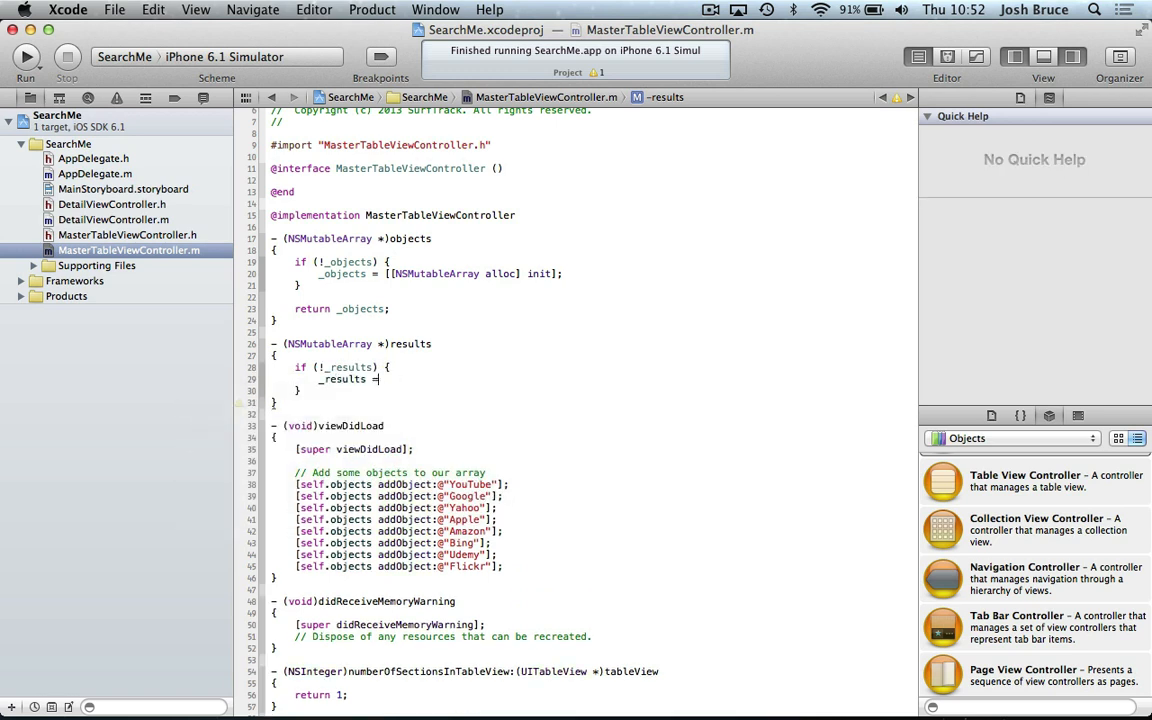
pyautogui.write('[[')
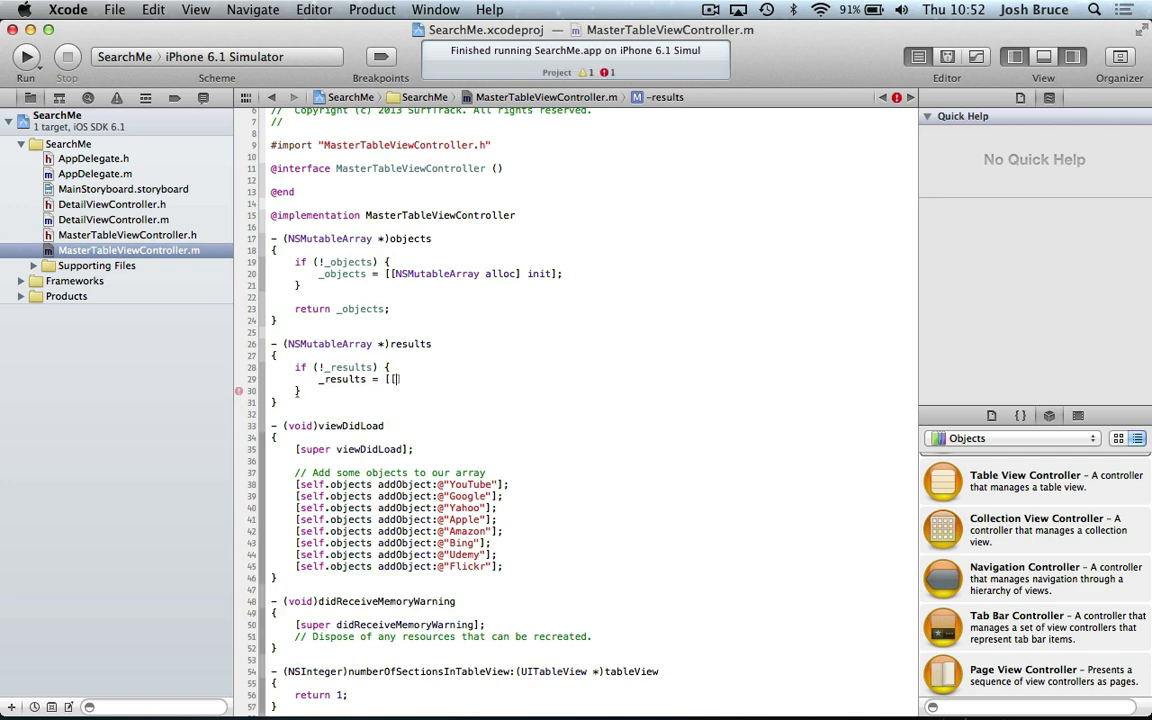
pyautogui.write('NSMutableArray alloc] init];')
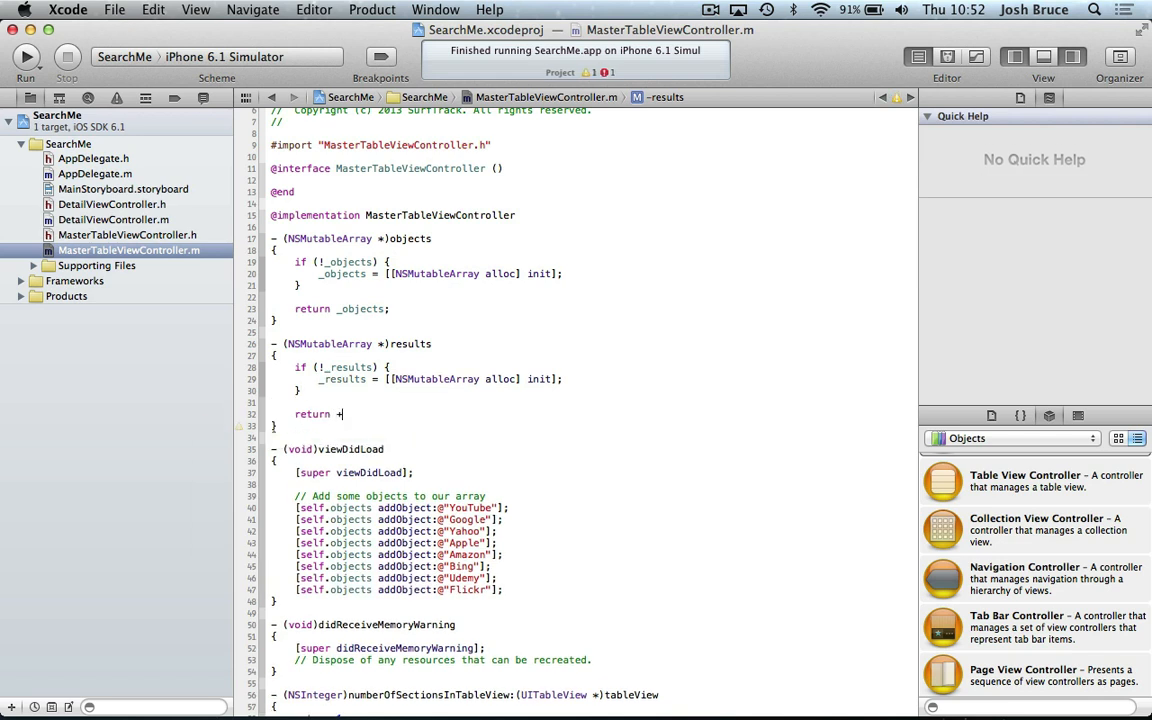
pyautogui.write('_results;')
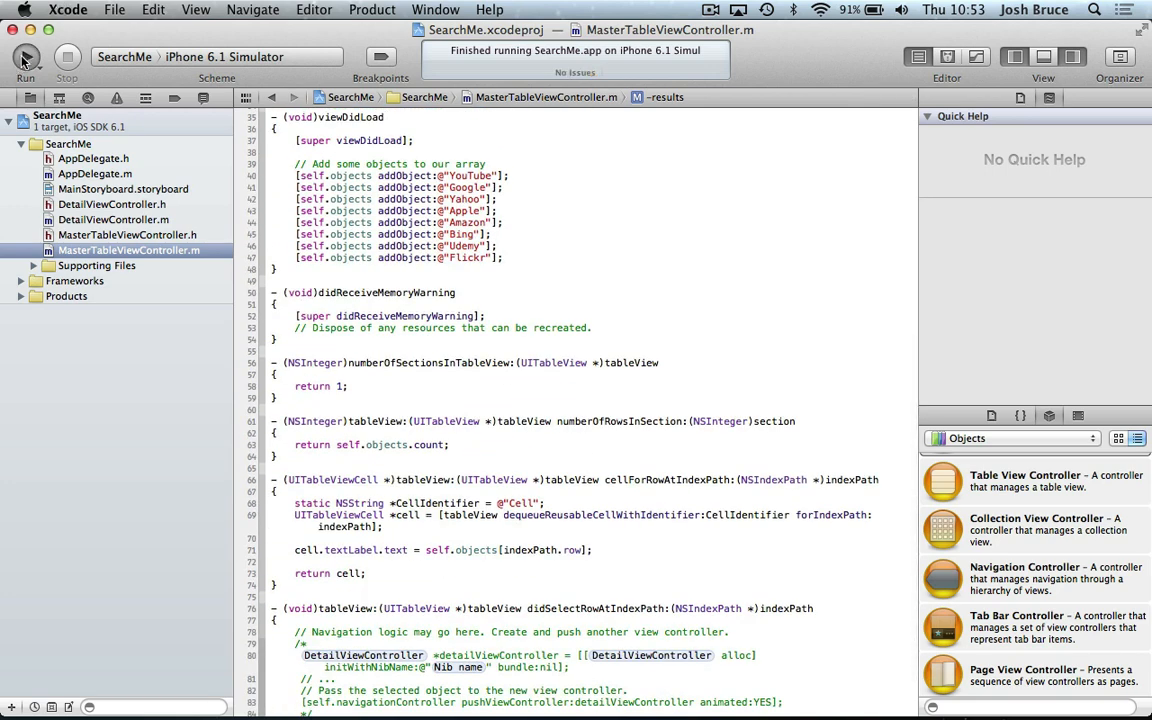
pyautogui.click(25, 56)
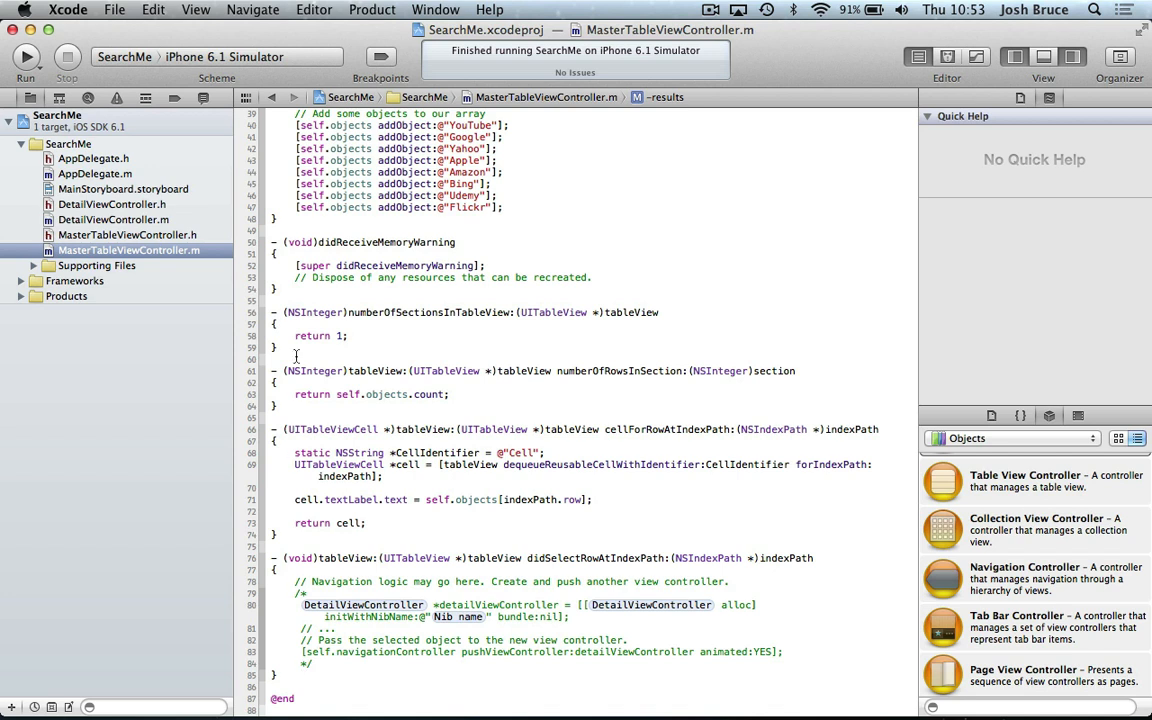
pyautogui.click(25, 56)
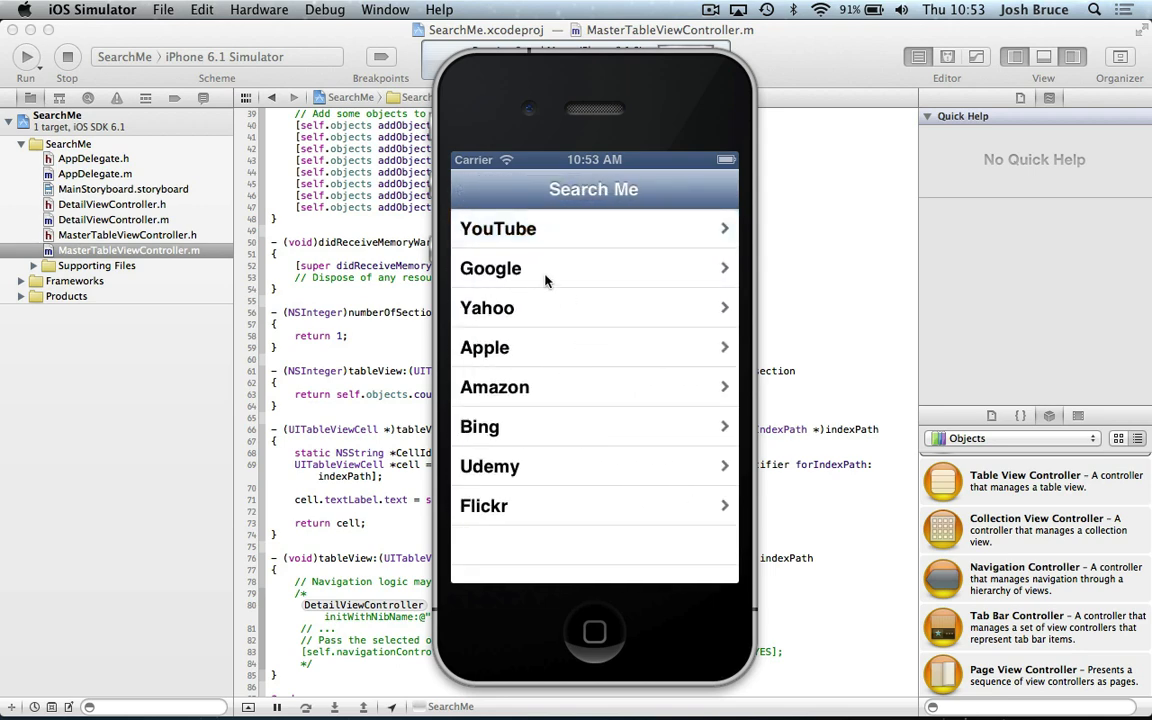
pyautogui.click(66, 57)
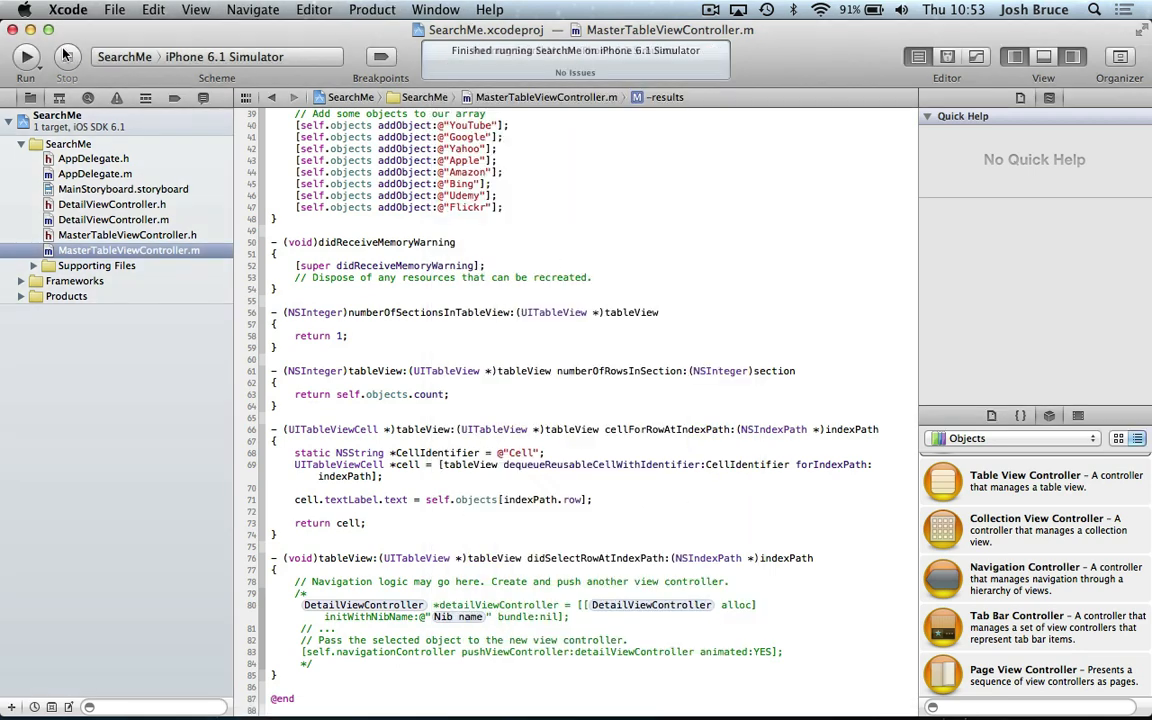
pyautogui.click(123, 189)
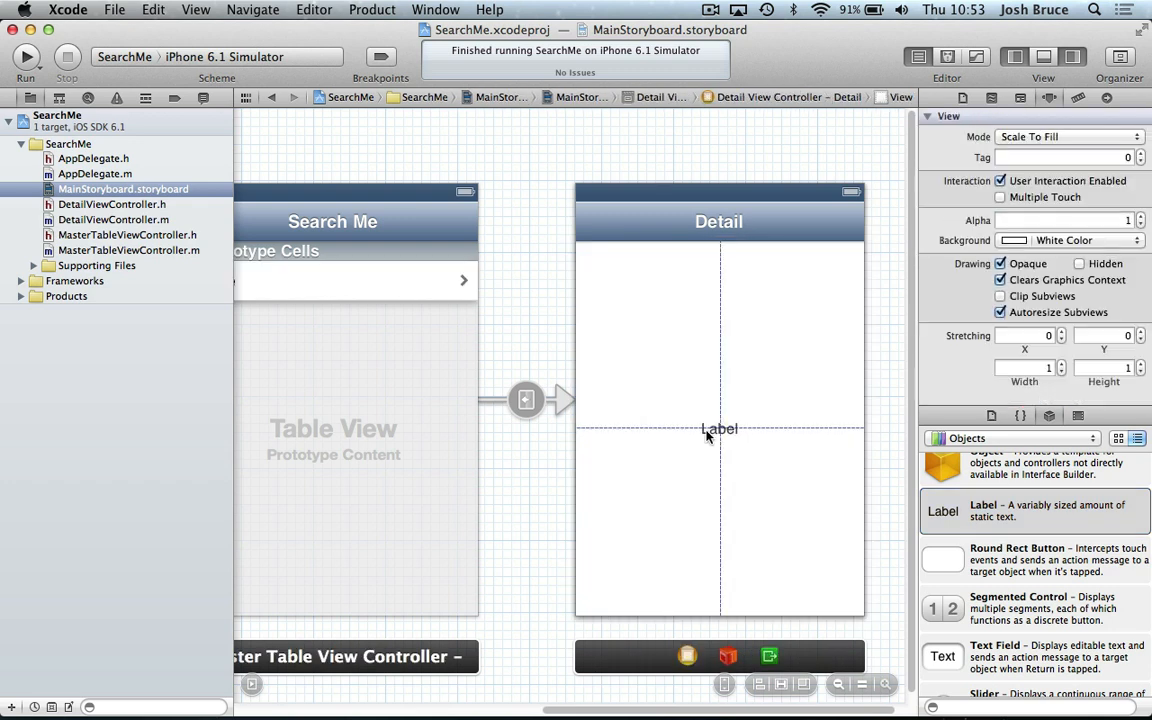
# Widen the Detail scene label, centre its text, and show DetailViewController.h alongside
pyautogui.click(719, 428)
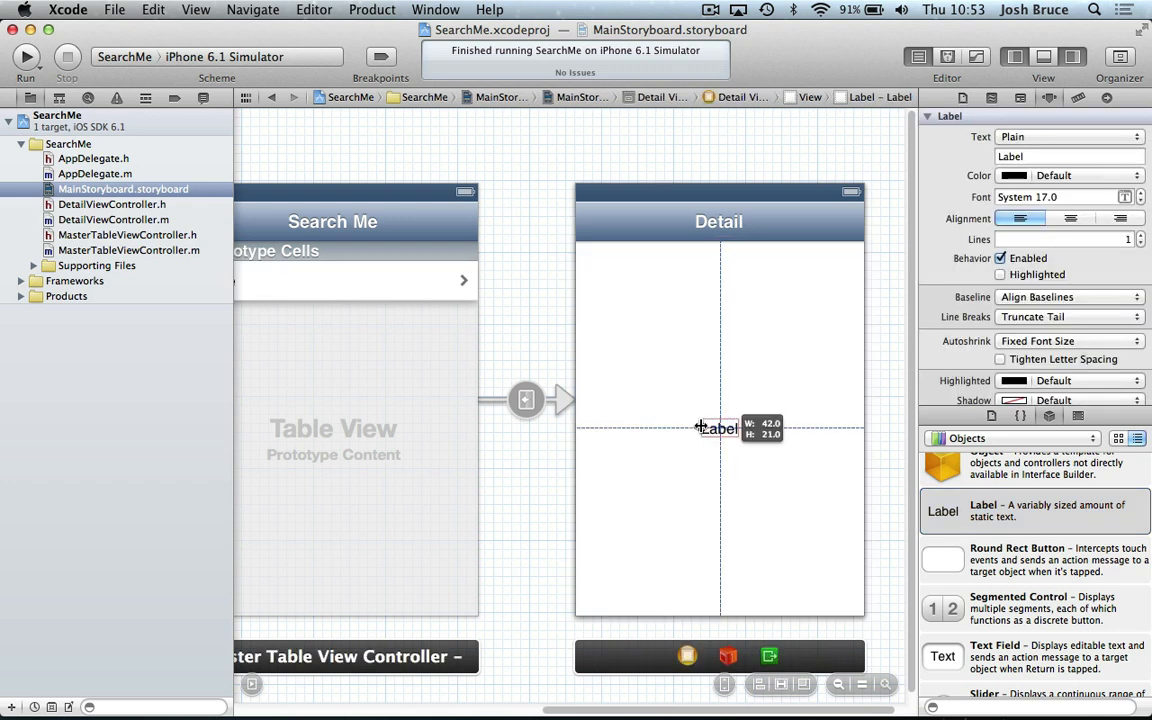
pyautogui.moveTo(718, 428); pyautogui.dragTo(614, 428)
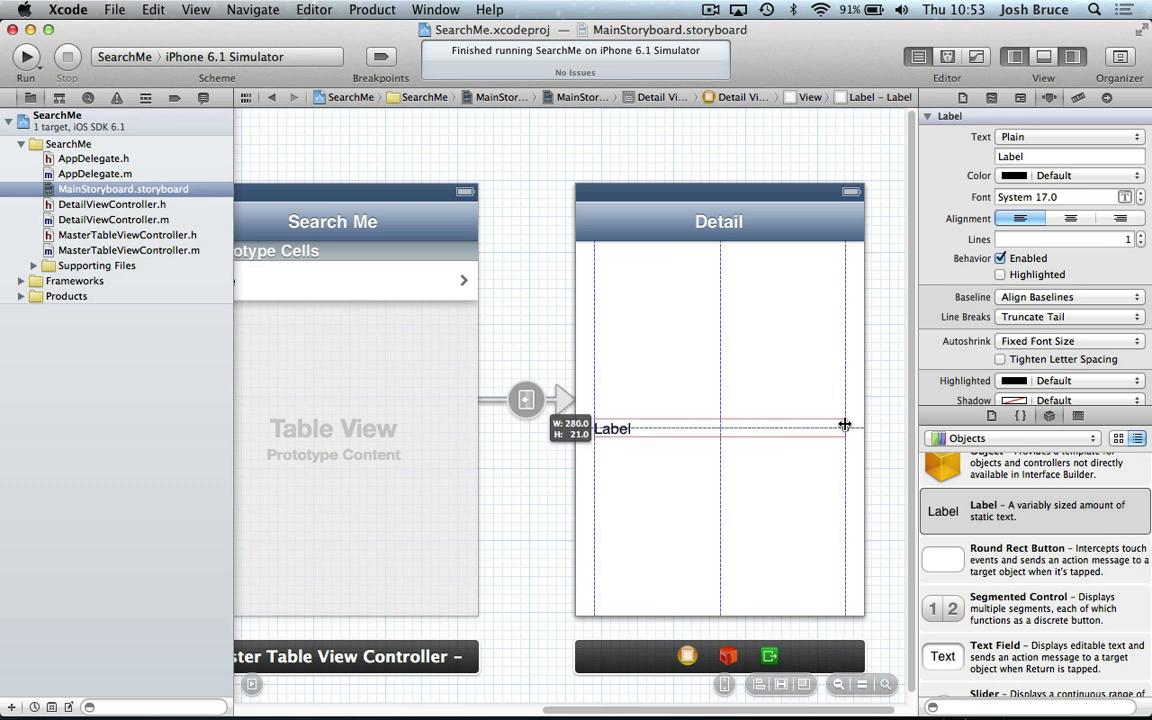
pyautogui.click(1070, 218)
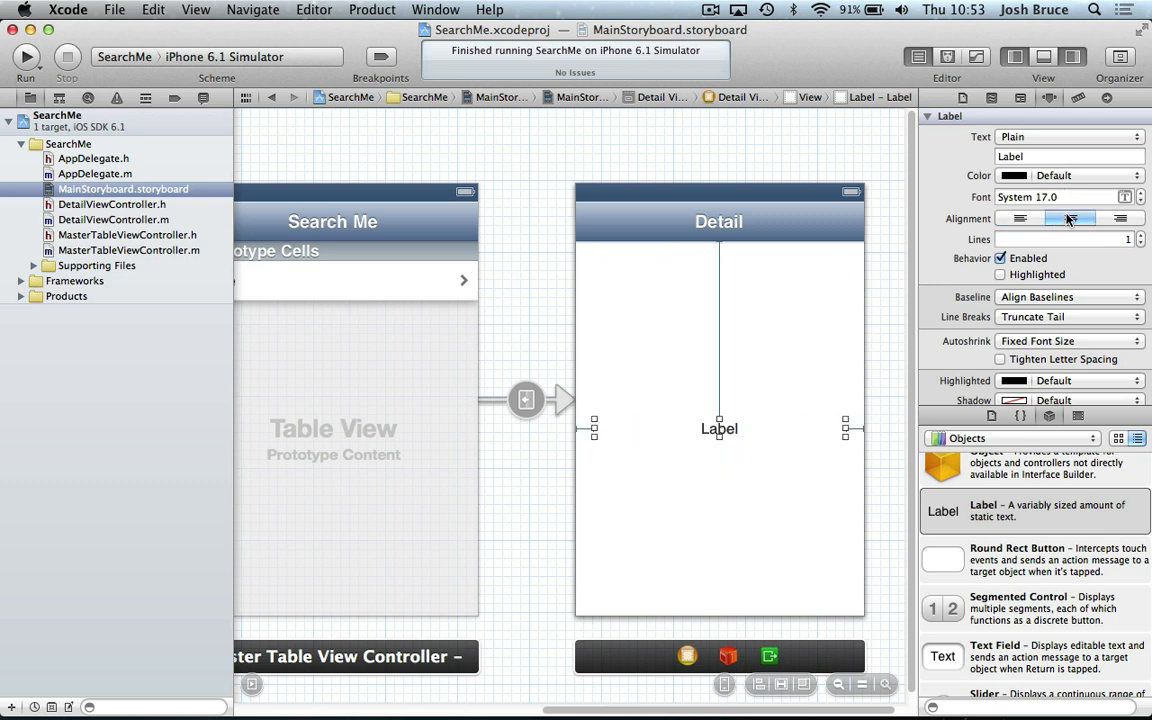
pyautogui.click(1071, 218)
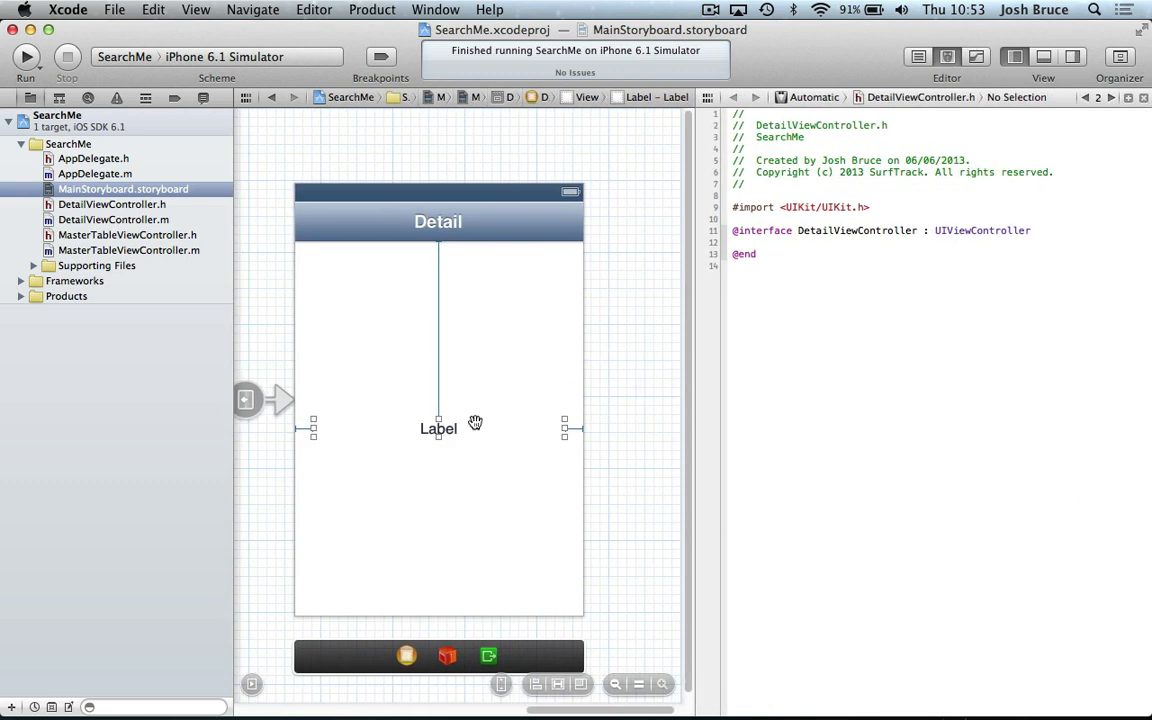
# Connect the Detail label to DetailViewController.h as a detailLabel outlet
pyautogui.moveTo(460, 425); pyautogui.dragTo(740, 272)
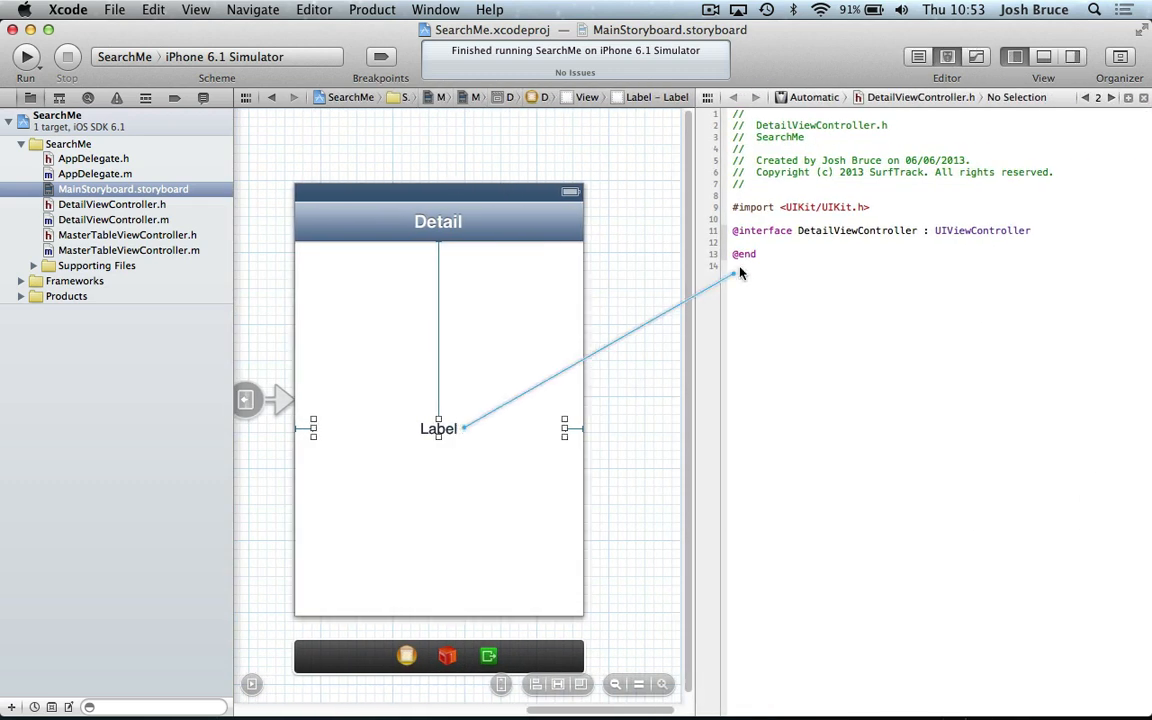
pyautogui.moveTo(438, 428); pyautogui.dragTo(740, 272)
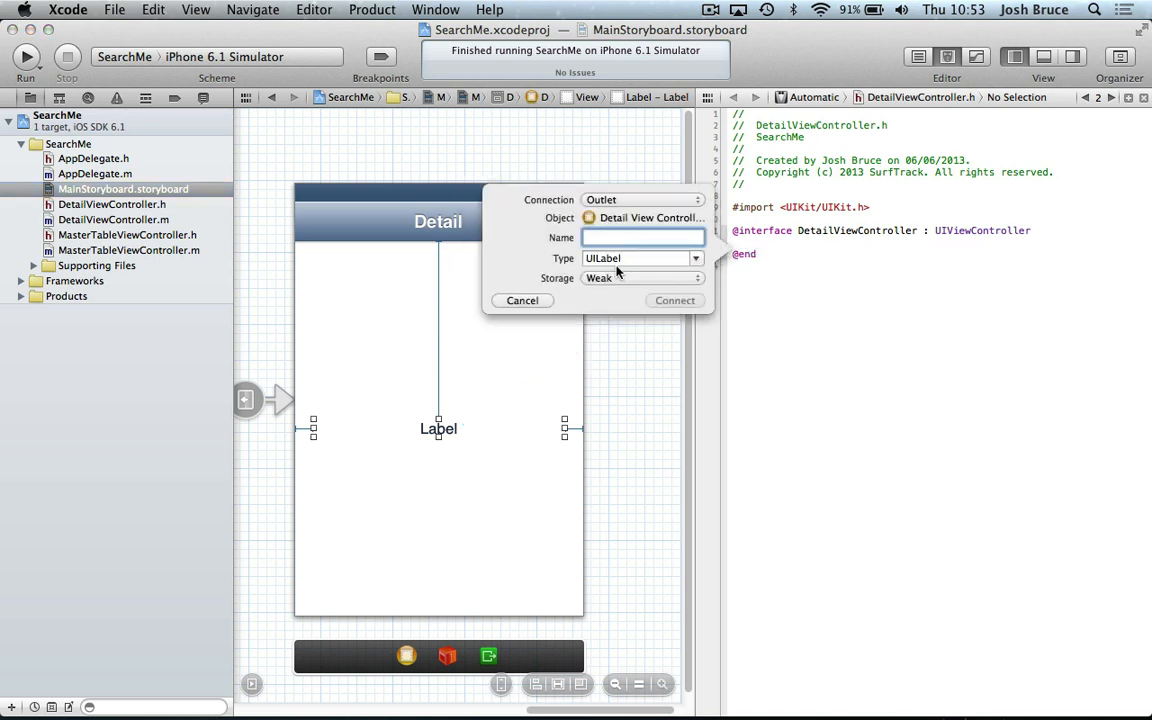
pyautogui.write('det')
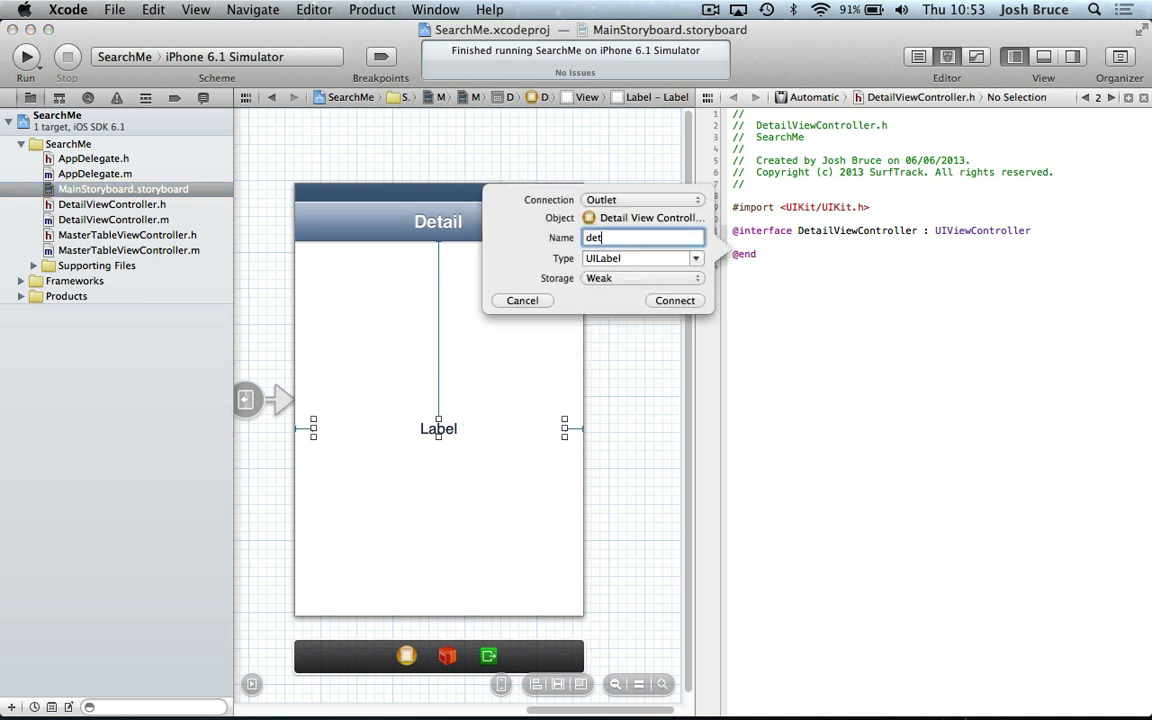
pyautogui.write('ailLabel')
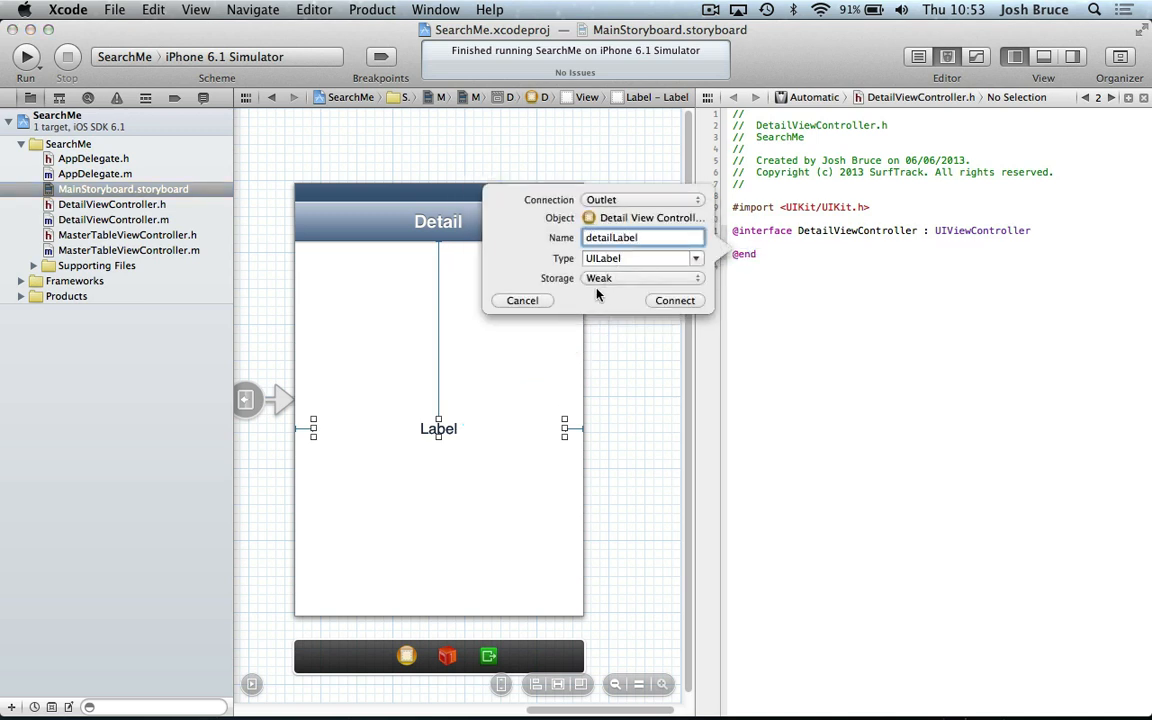
pyautogui.click(674, 300)
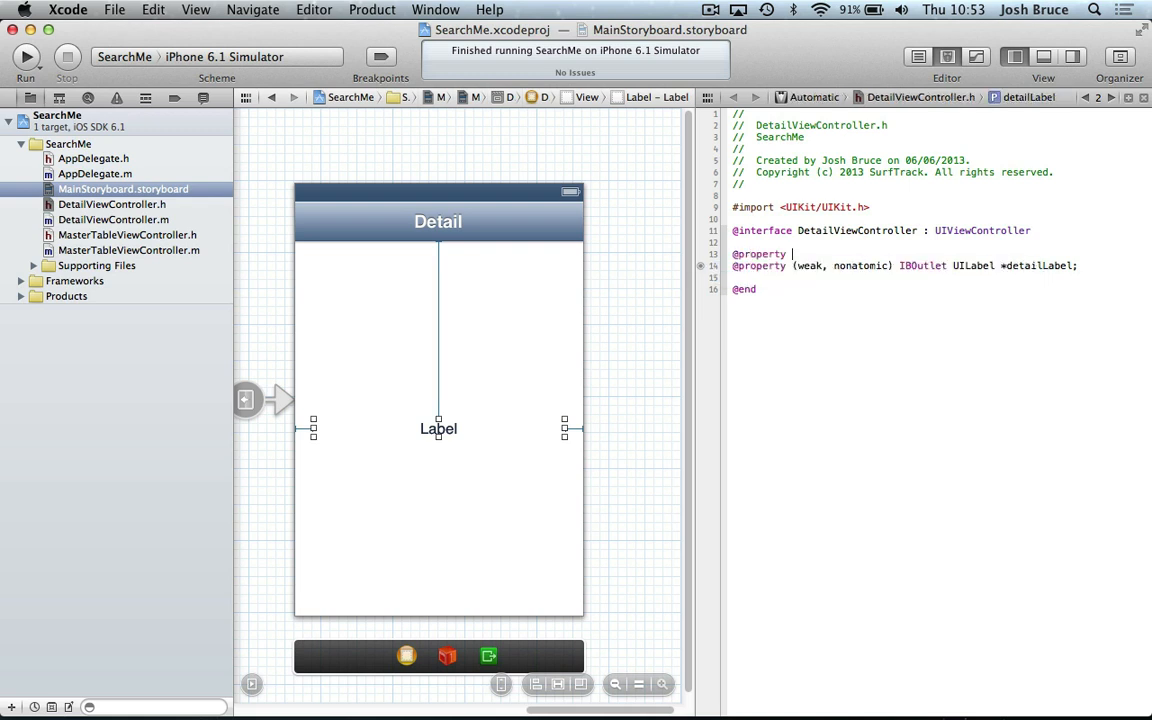
pyautogui.write('(strong, nonatomic)')
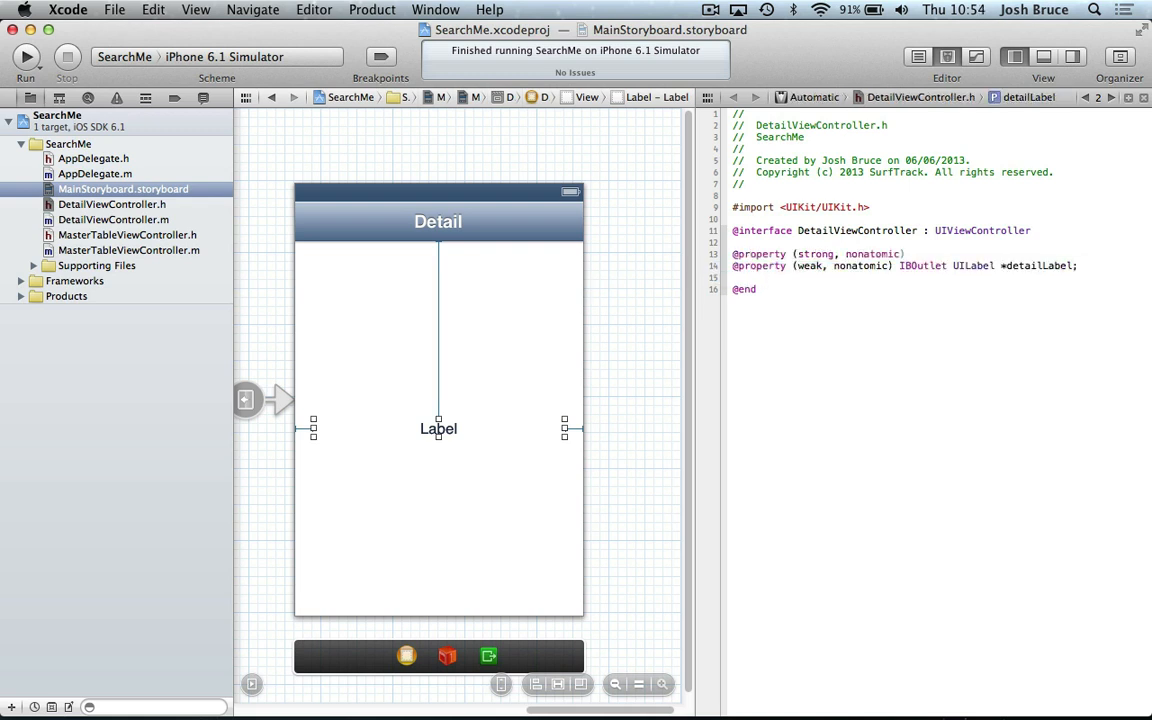
pyautogui.write('NSString *detai')
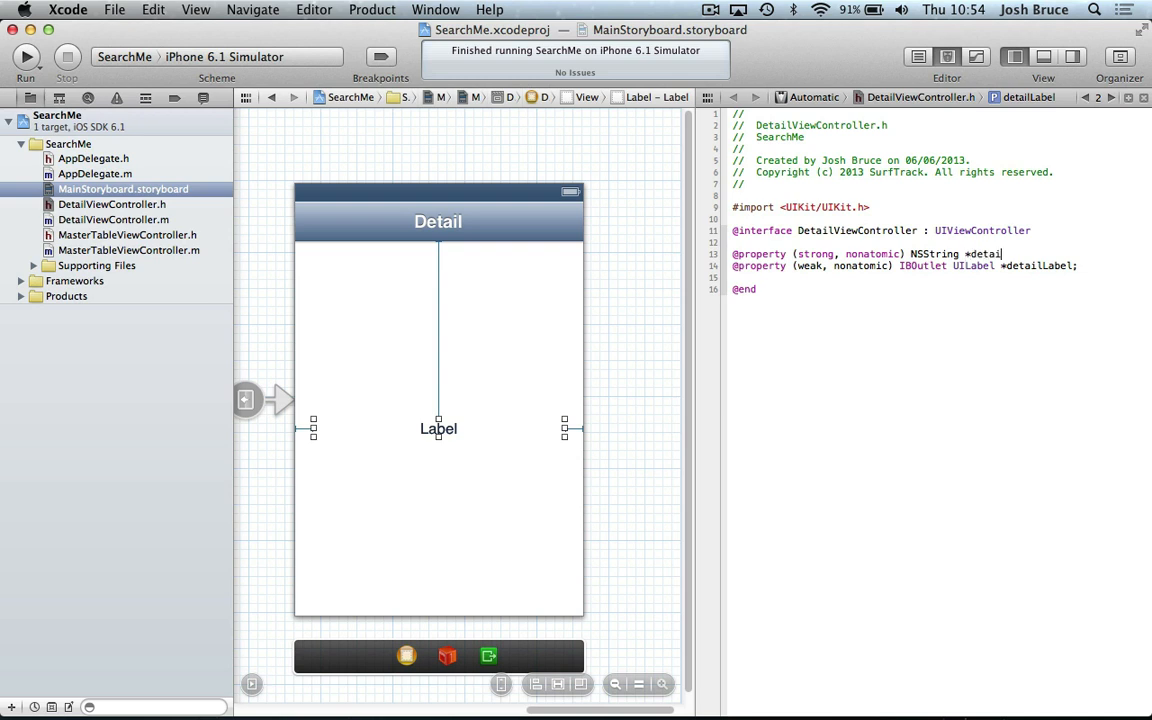
pyautogui.write('lLabel')
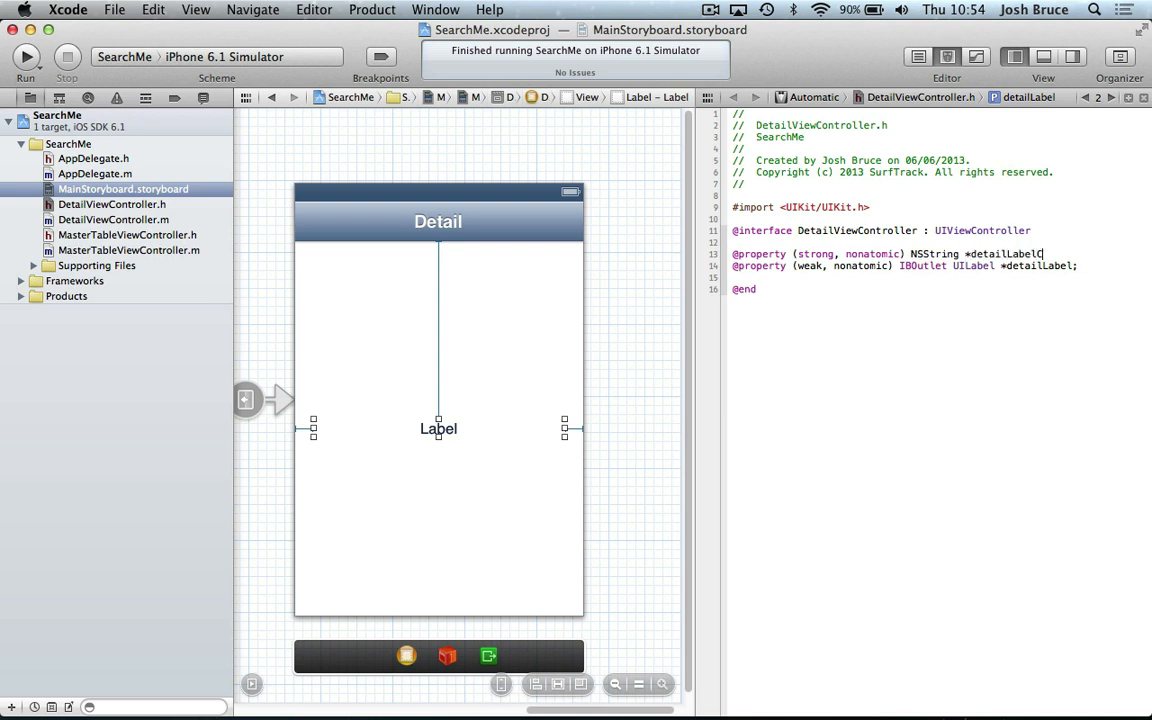
pyautogui.write('Contents;')
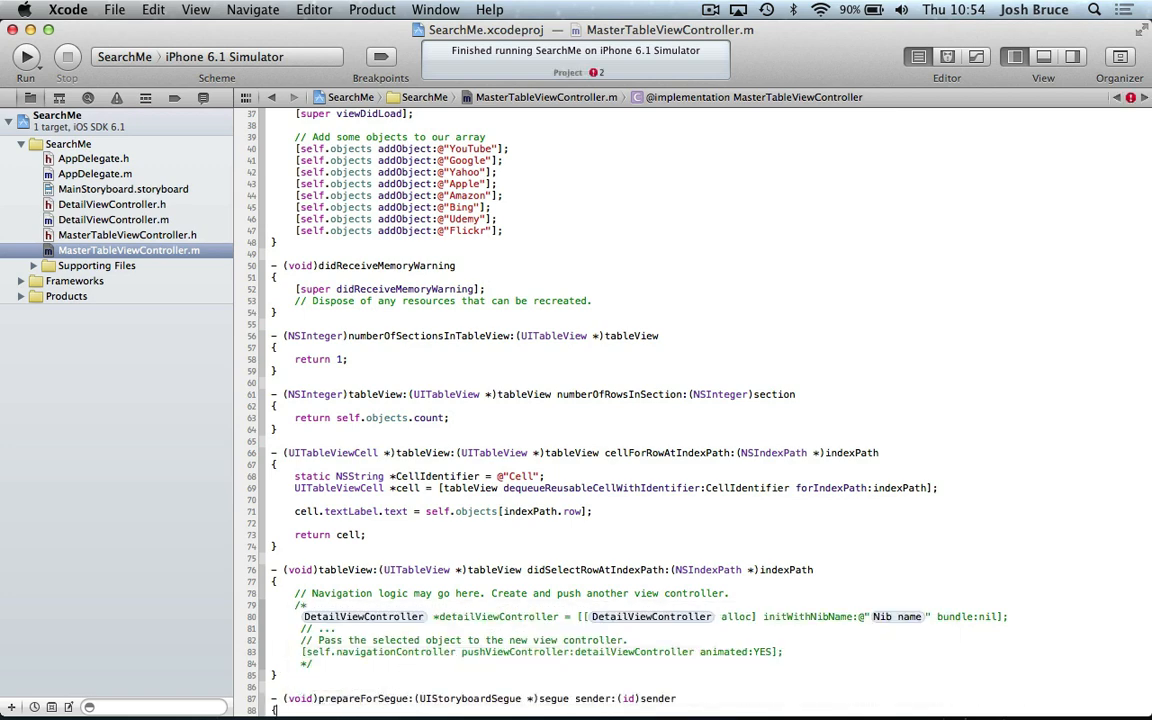
# Add prepareForSegue:sender: with an if block checking [segue identifier] against an empty string
pyautogui.scroll(-3)
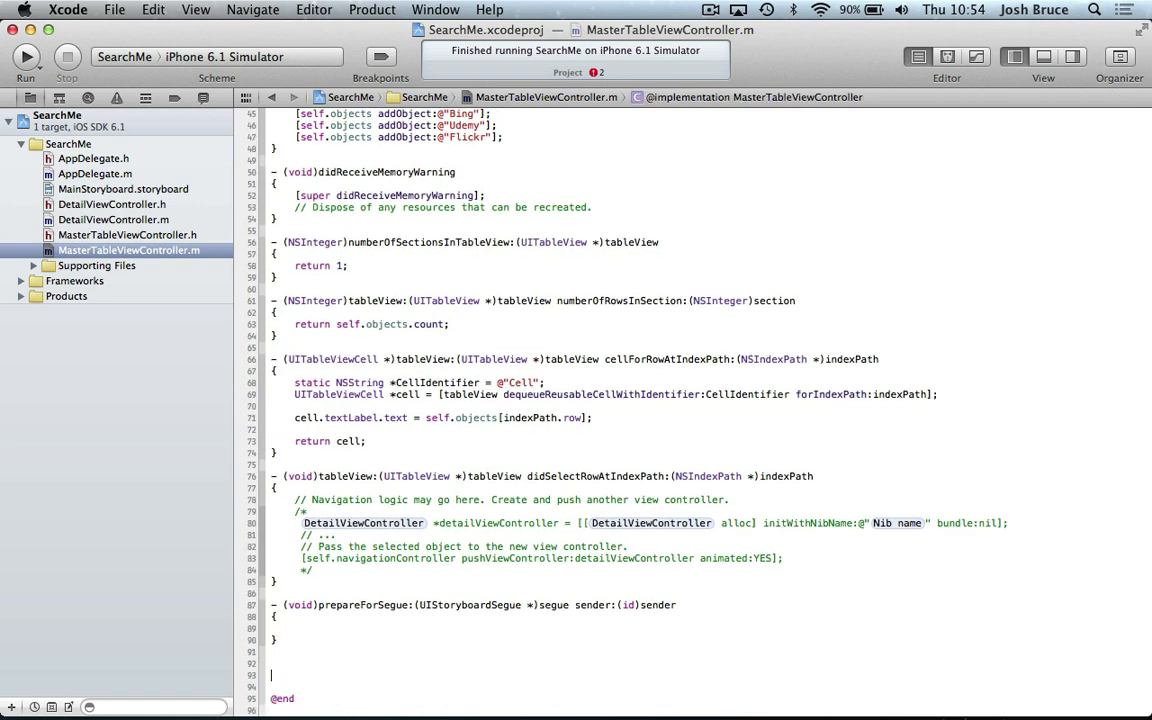
pyautogui.scroll(-3)
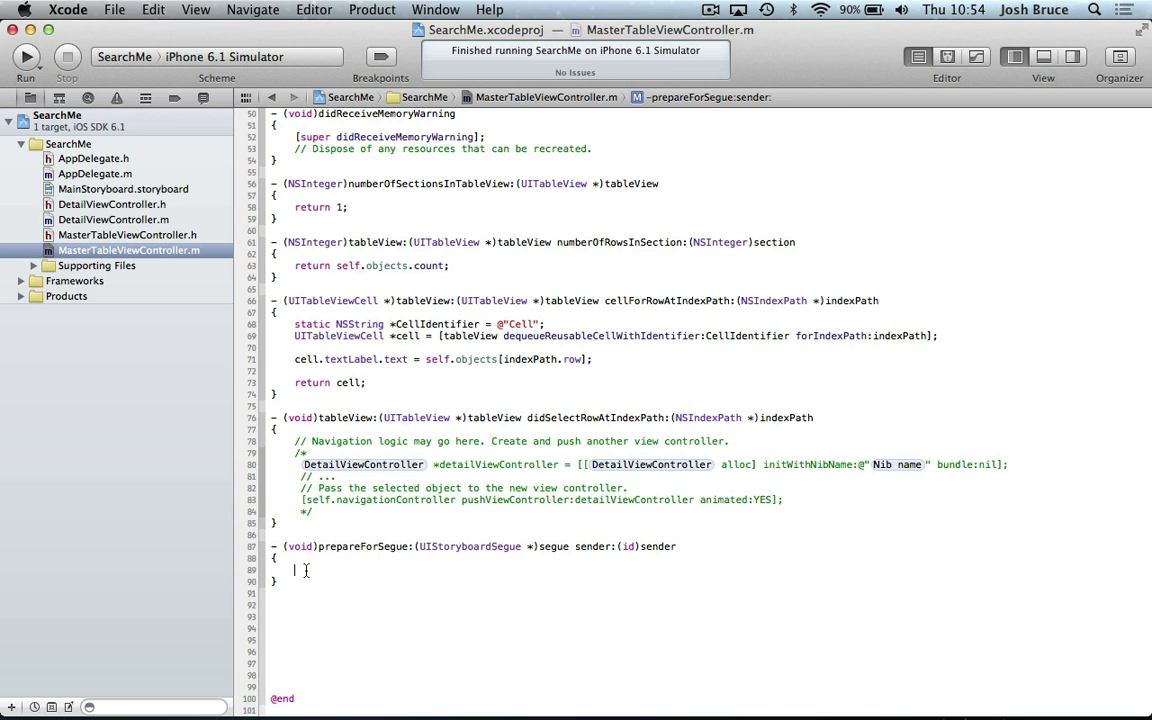
pyautogui.write('if ([s')
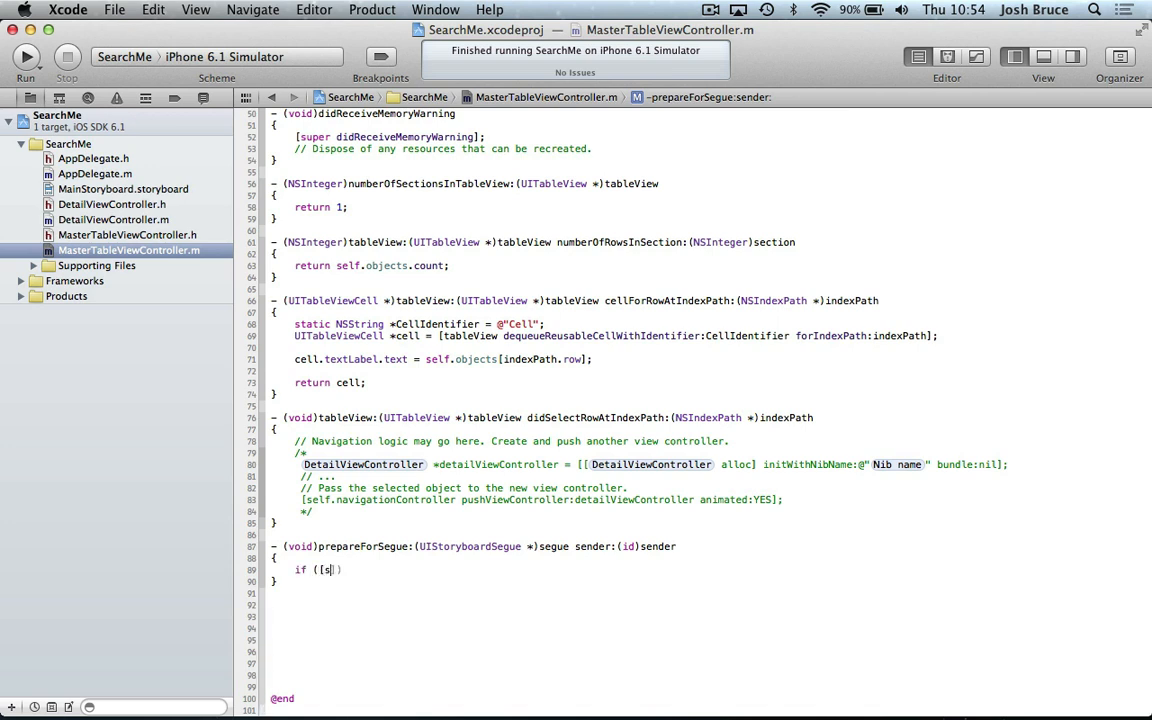
pyautogui.write('egue')
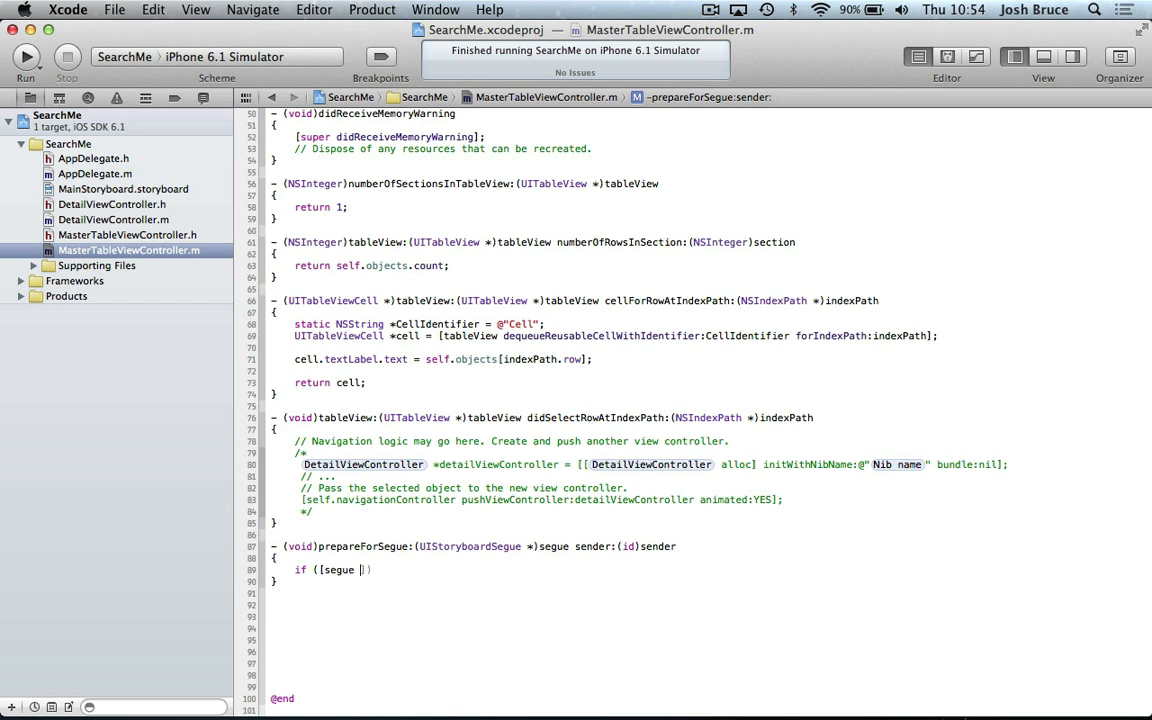
pyautogui.write('identifier] isEqualToString:@"')
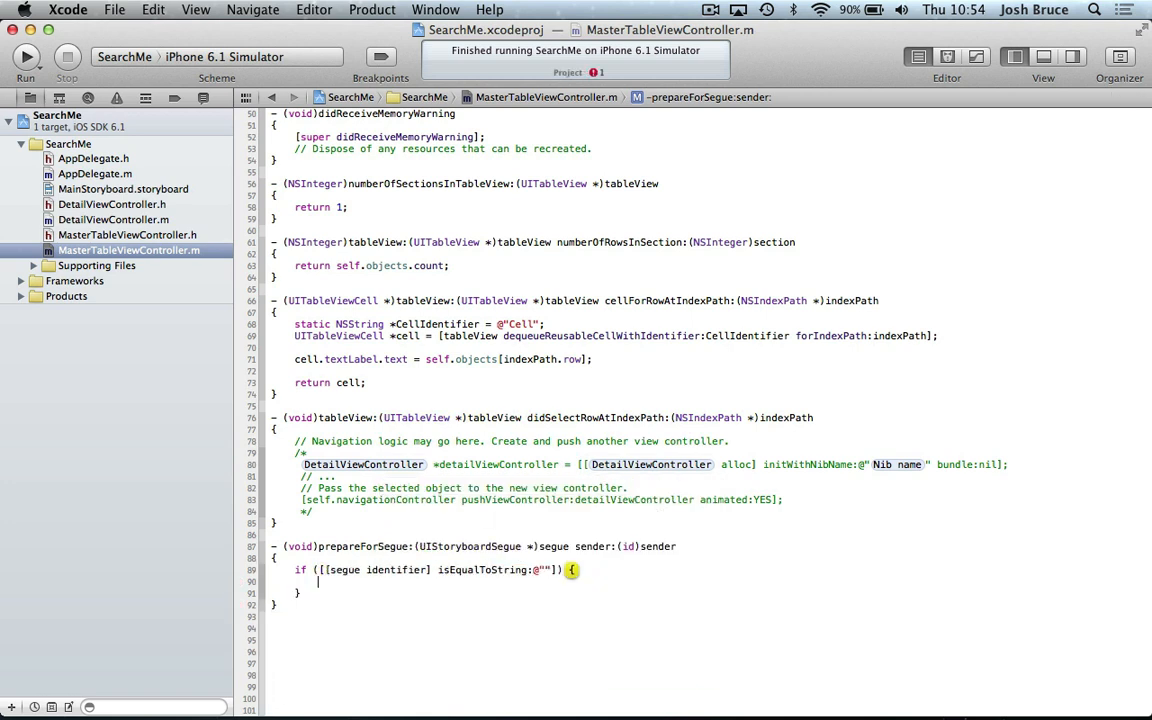
pyautogui.click(123, 189)
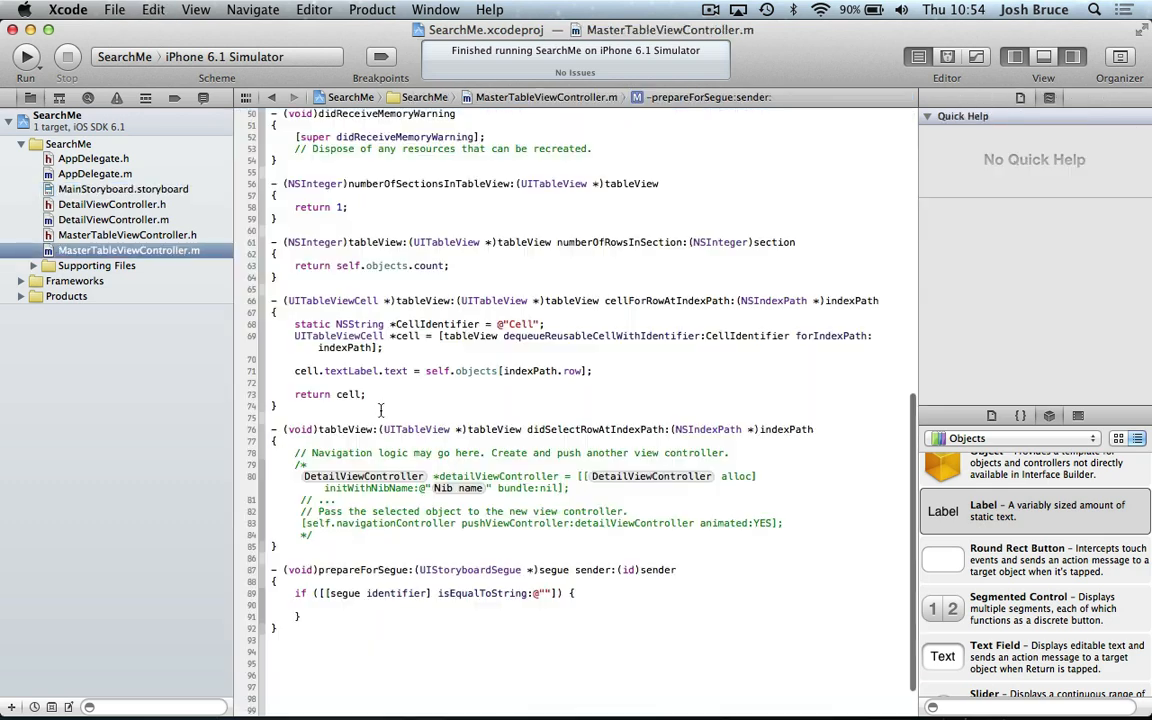
# Match the ShowDetail identifier and get the selected row's indexPath and object
pyautogui.write('ShowDetail')
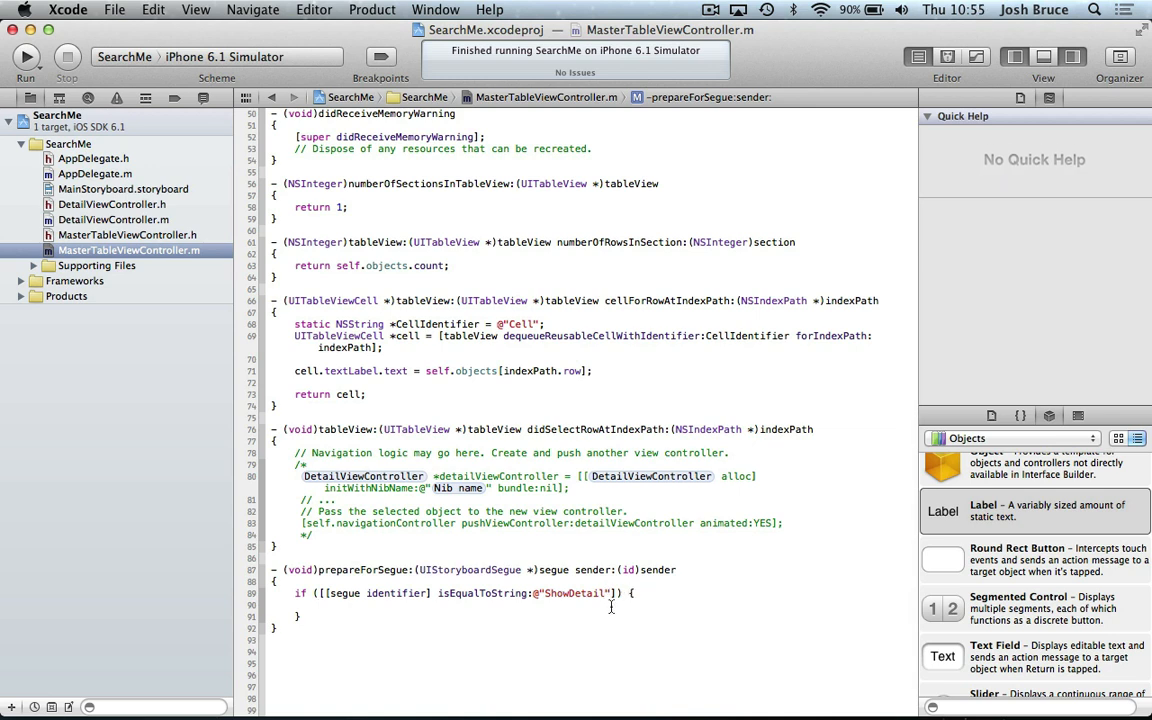
pyautogui.click(318, 606)
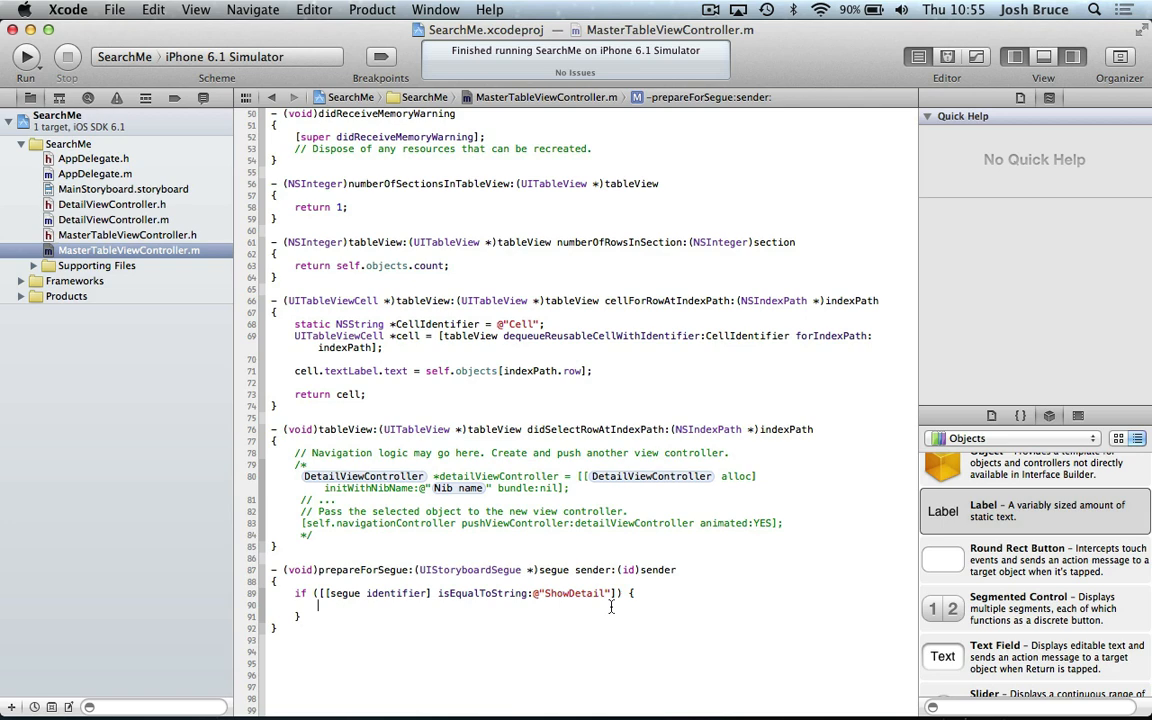
pyautogui.write('NSString *ob')
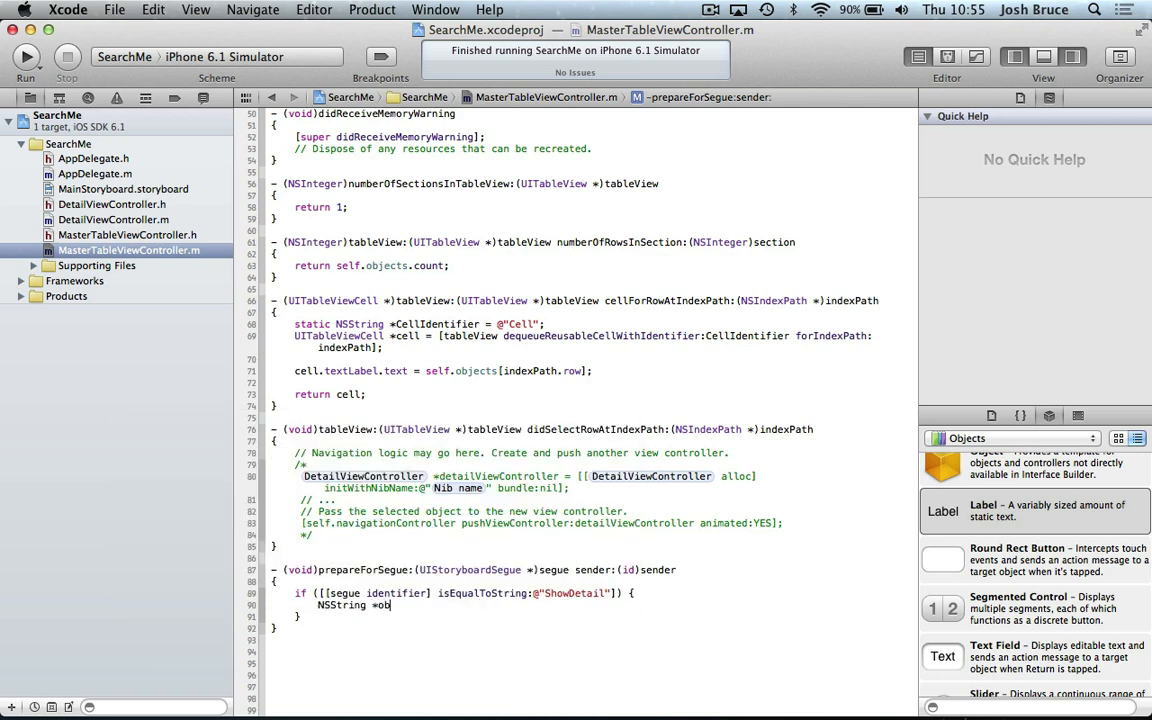
pyautogui.write('ject = nil;')
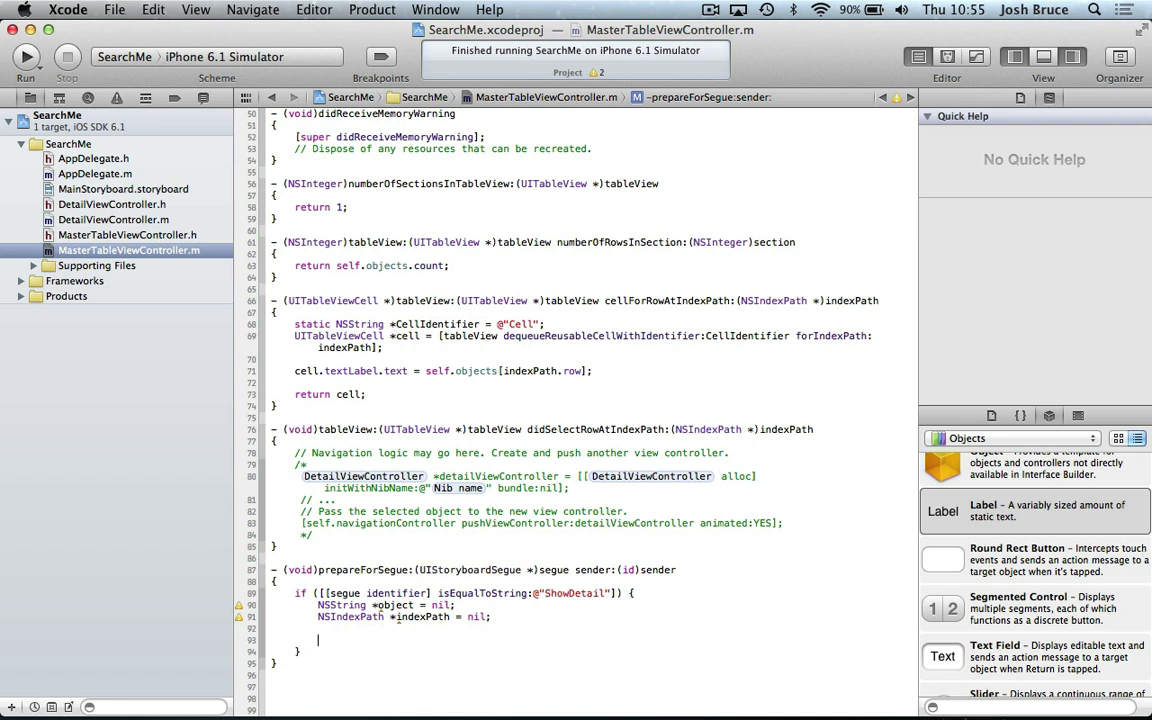
pyautogui.write('indexPath = [self.tableView indexPathForSelectedRow];')
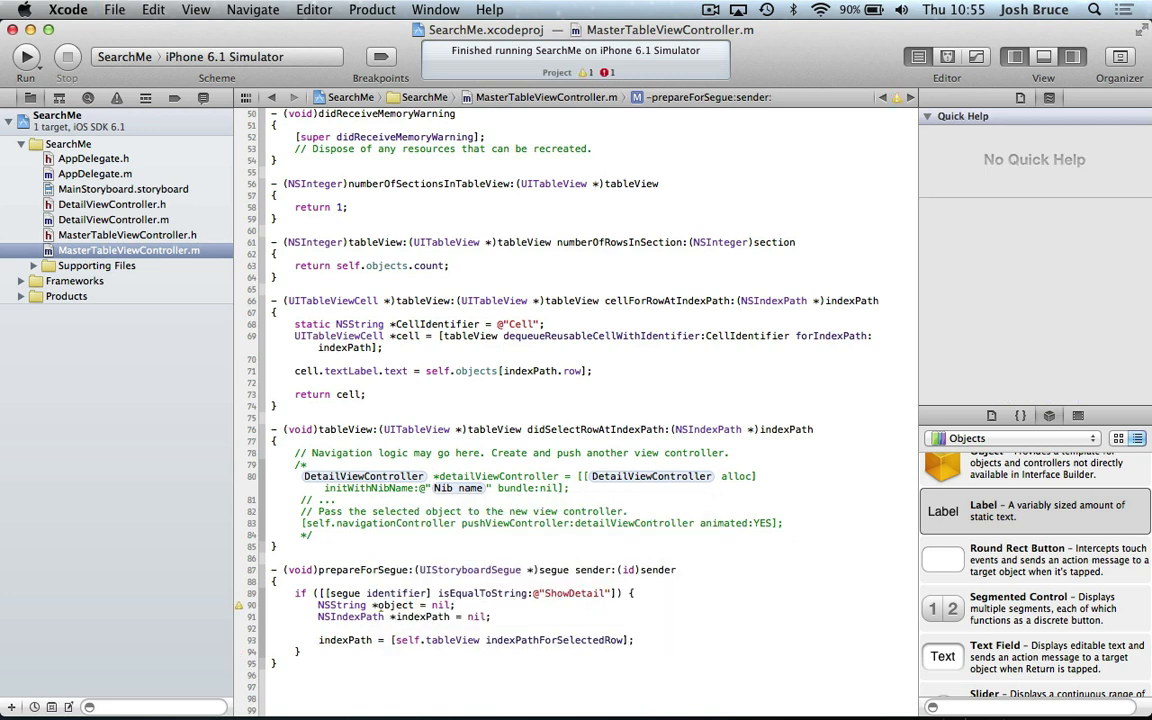
pyautogui.write('object = self.objects[indexPath];')
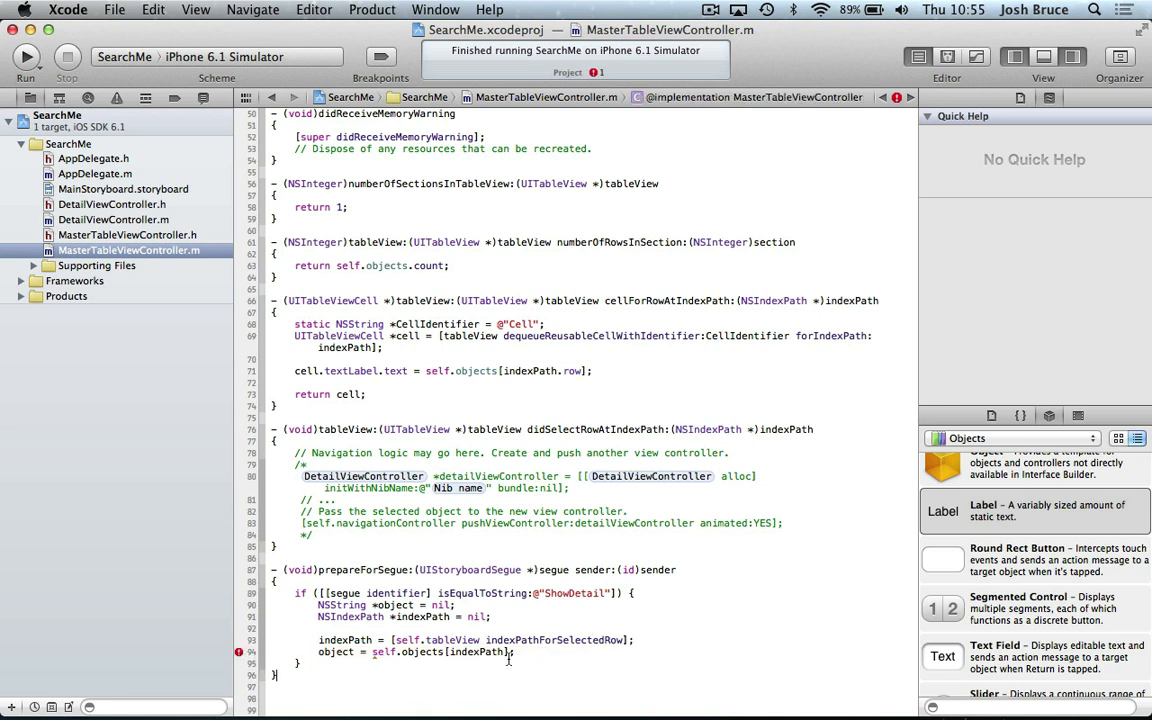
# Pass the object to the destinationViewController's setDetailLabelContents:, importing the detail header
pyautogui.click(518, 651)
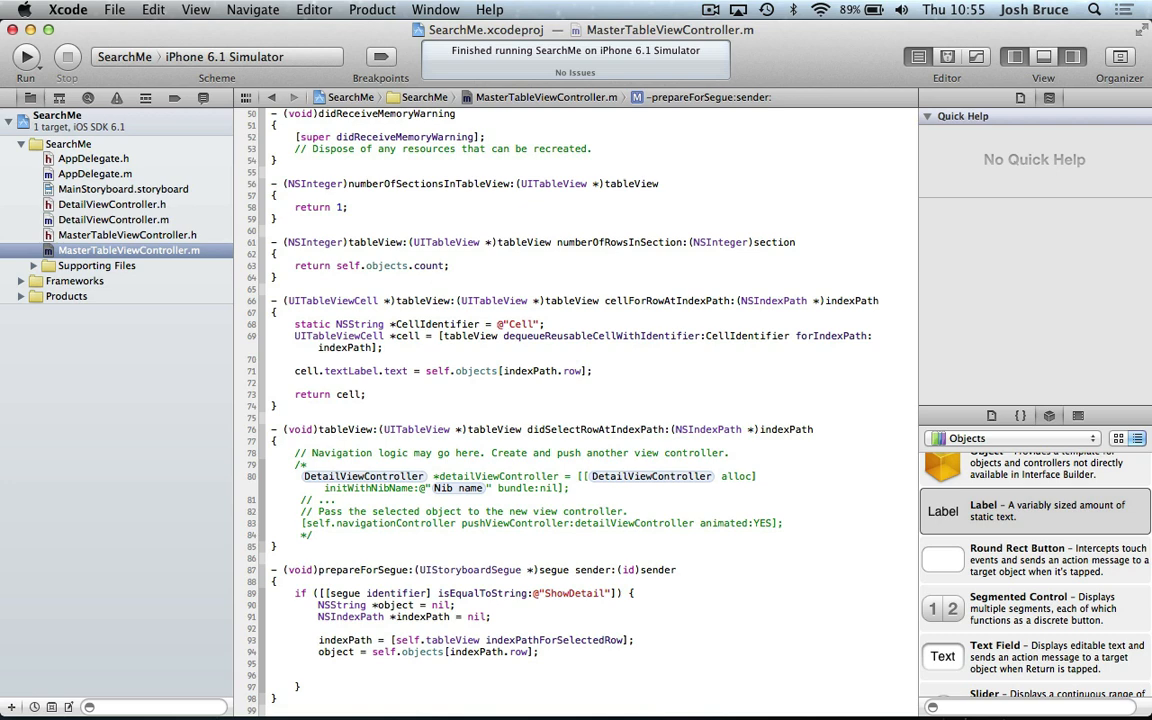
pyautogui.write('[[sg]]')
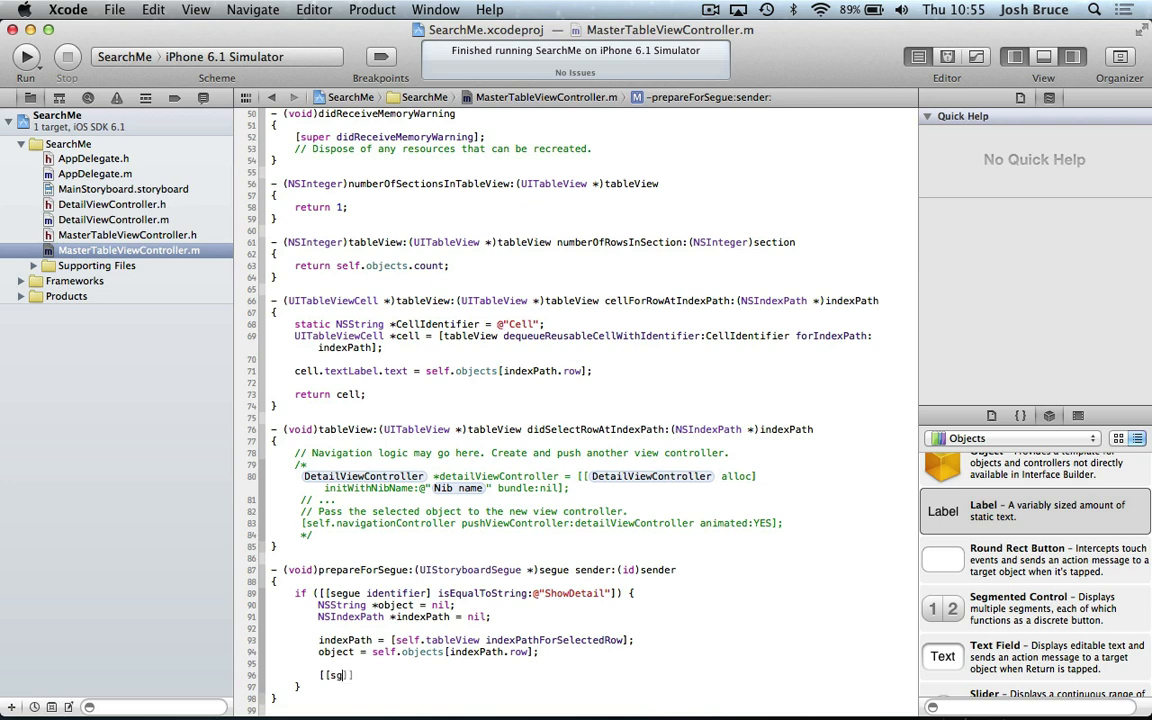
pyautogui.write('segue')
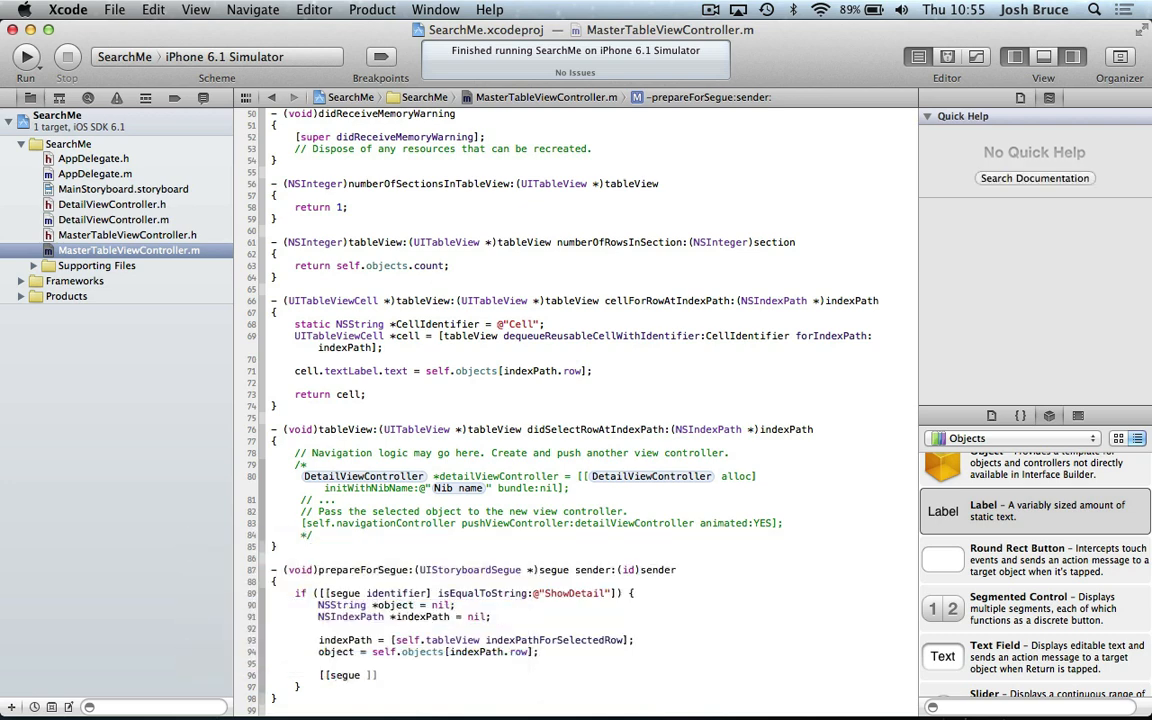
pyautogui.write('destinationViewController')
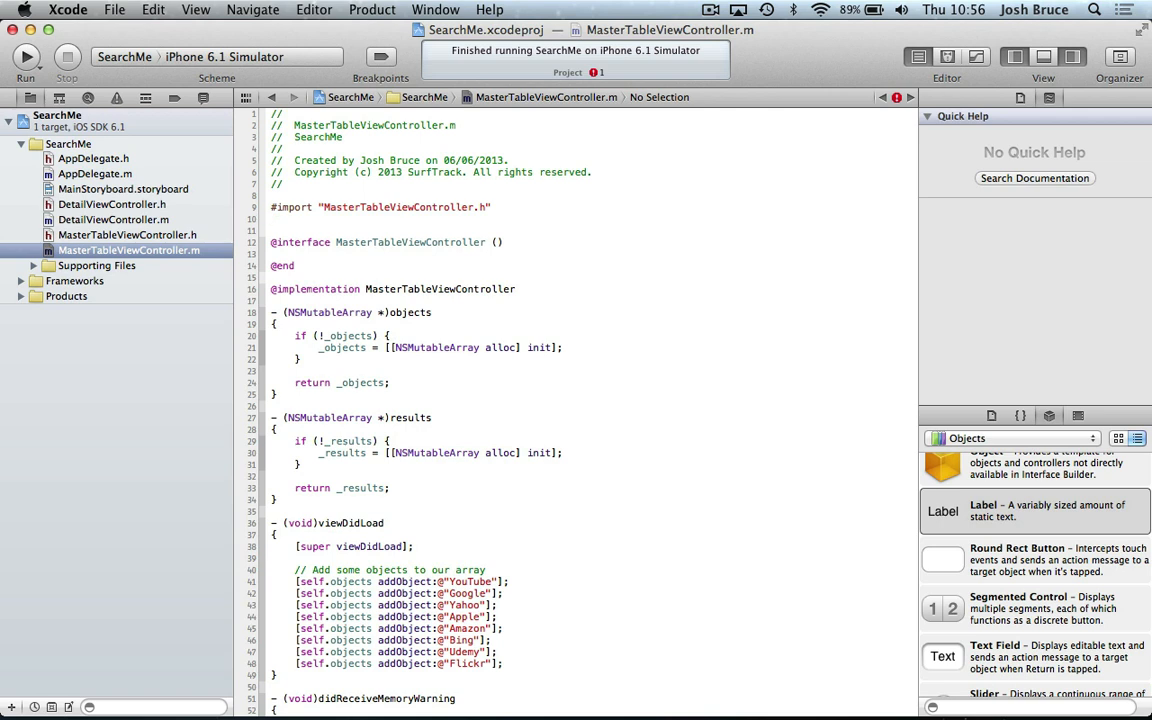
pyautogui.write('#import "')
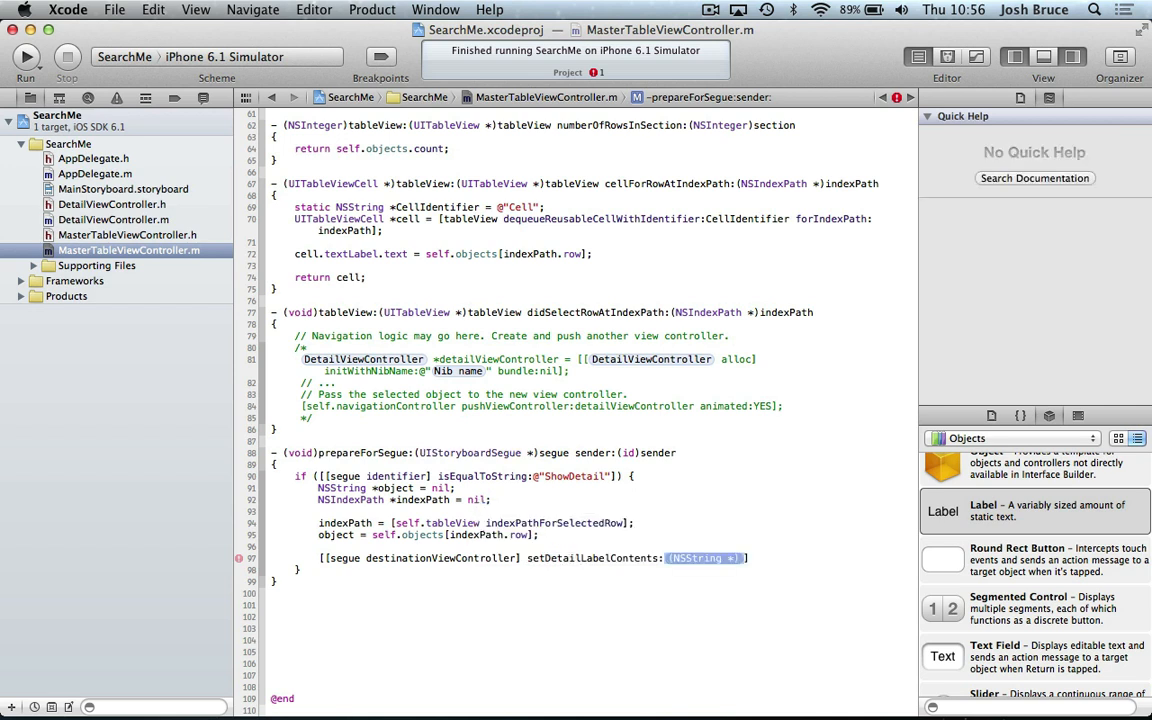
pyautogui.write('d')
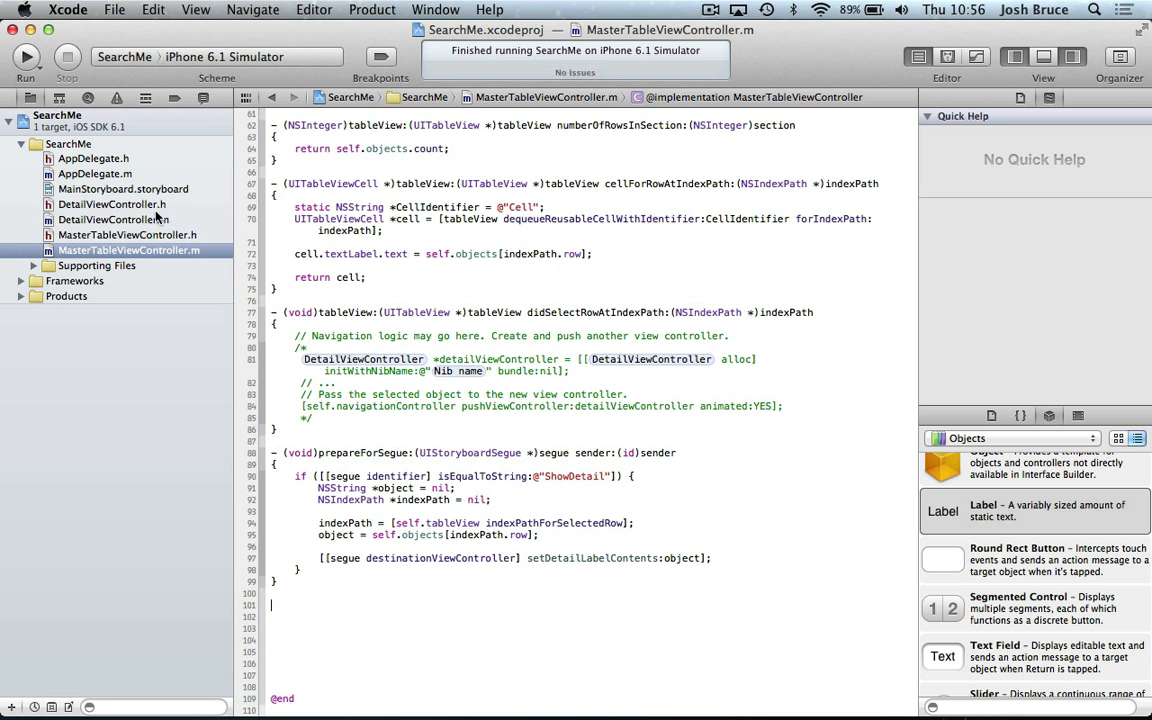
# In DetailViewController.m's viewDidLoad, add '// Set the label text' and self.detailLabel.text = self.detailLabelContents;
pyautogui.click(113, 219)
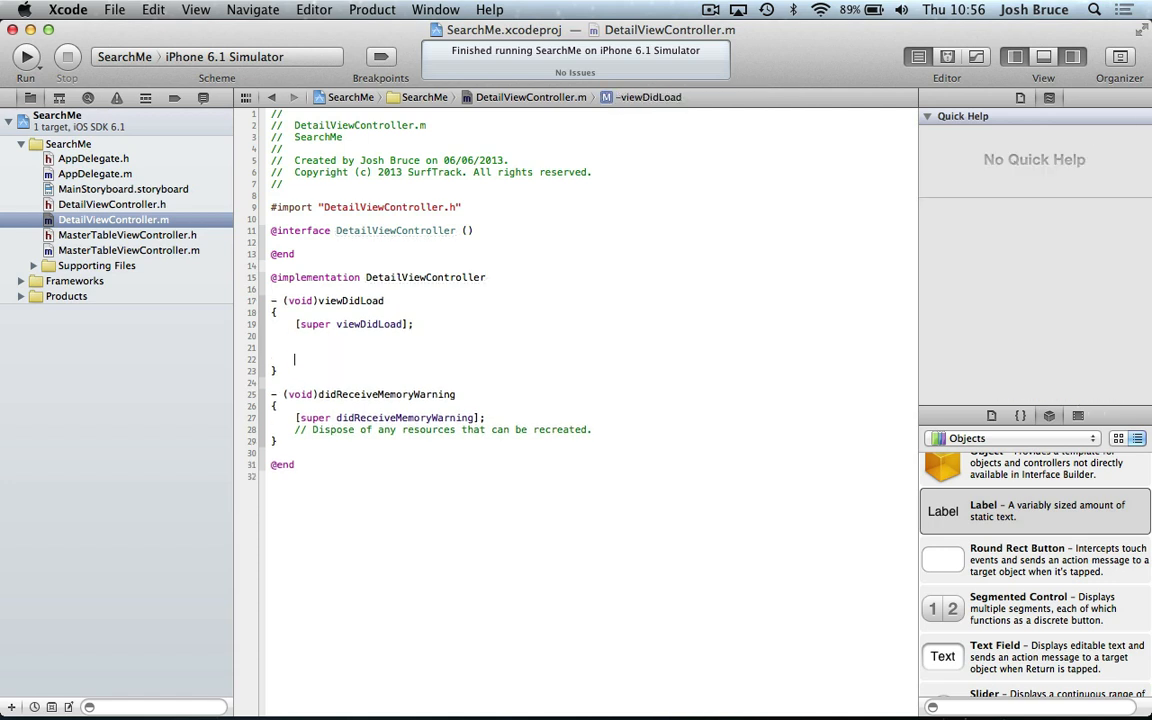
pyautogui.write('// Set')
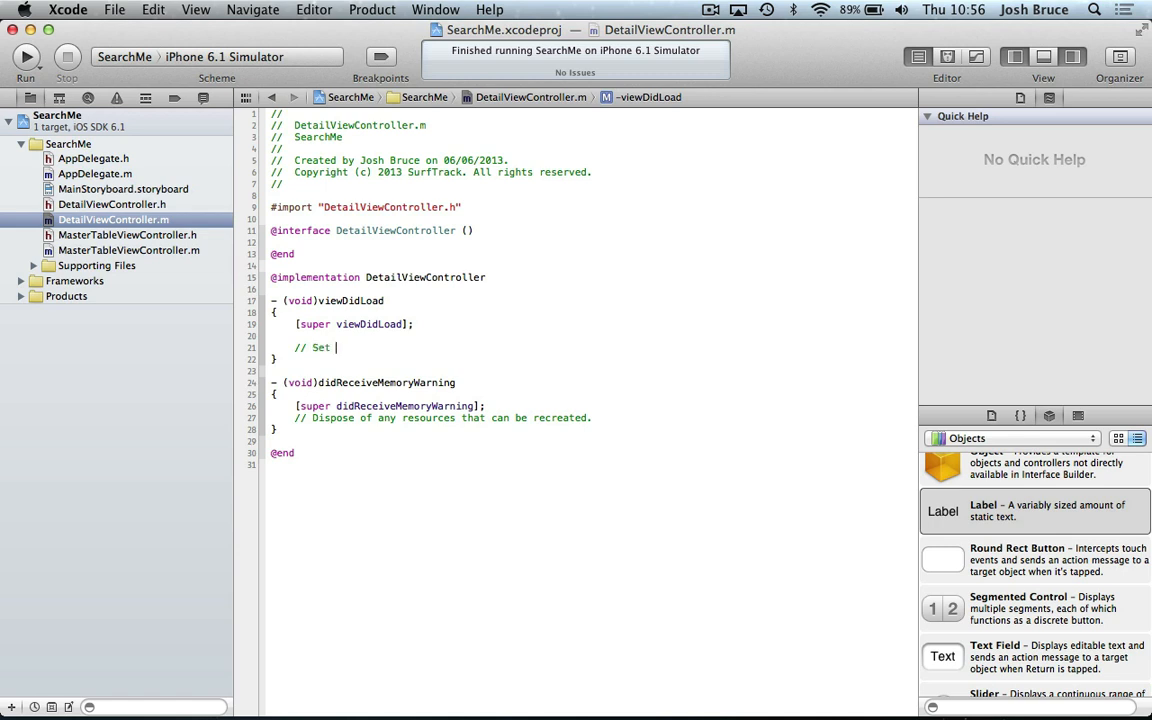
pyautogui.write('the label text')
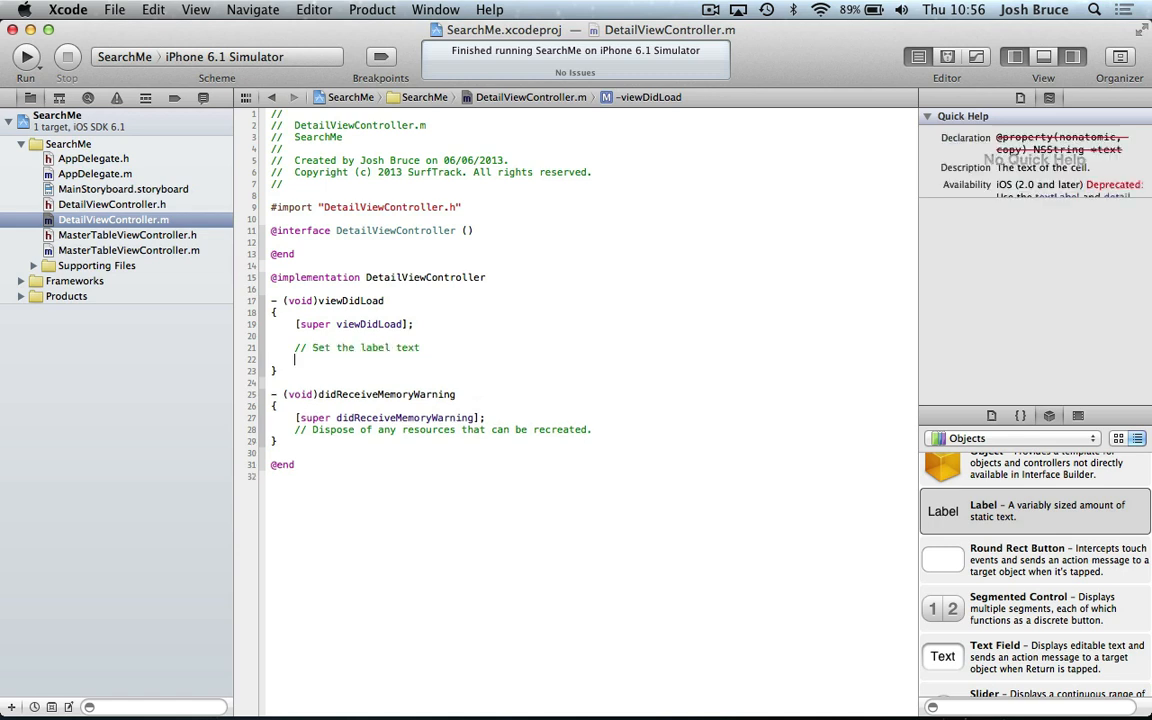
pyautogui.write('self.detailLabel.text = self.detailLabelContents;')
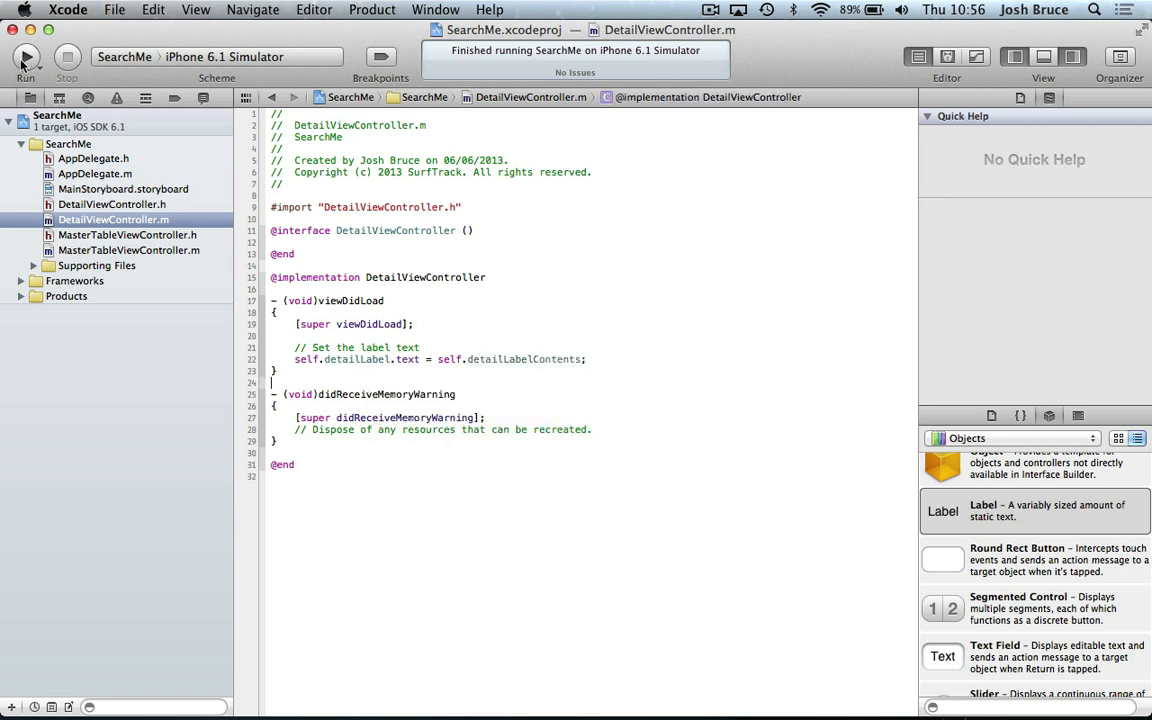
# Run the app, then return to MasterTableViewController.m and its prepareForSegue code
pyautogui.click(25, 57)
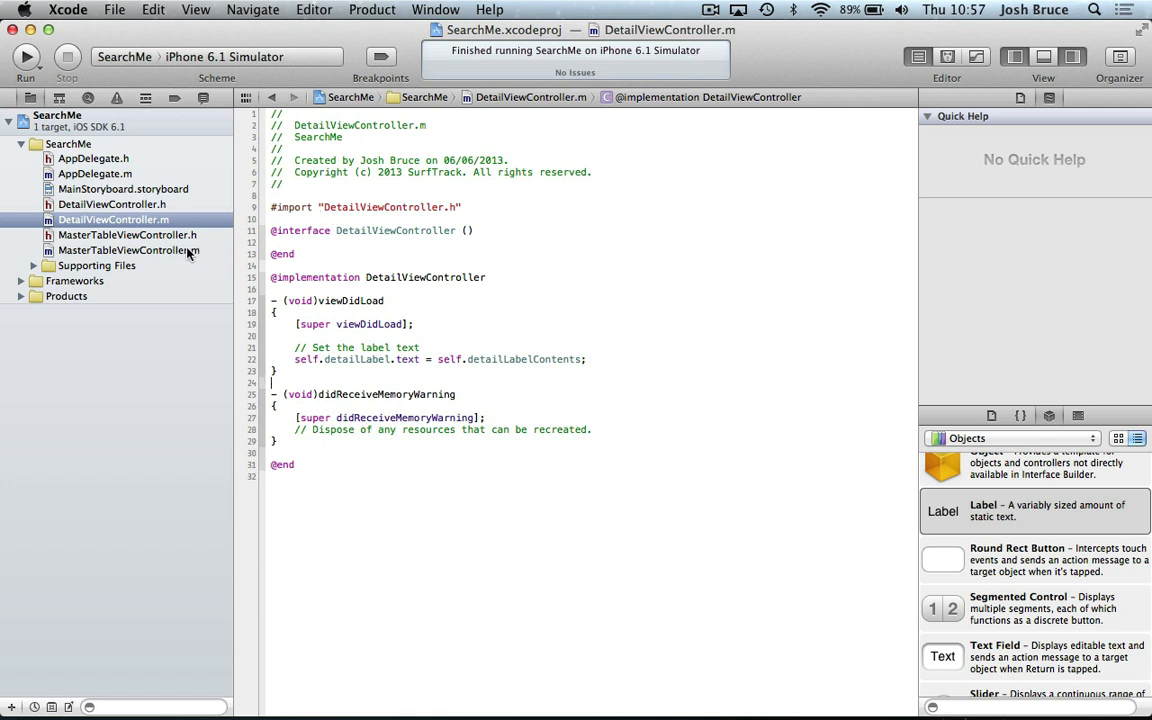
pyautogui.click(128, 250)
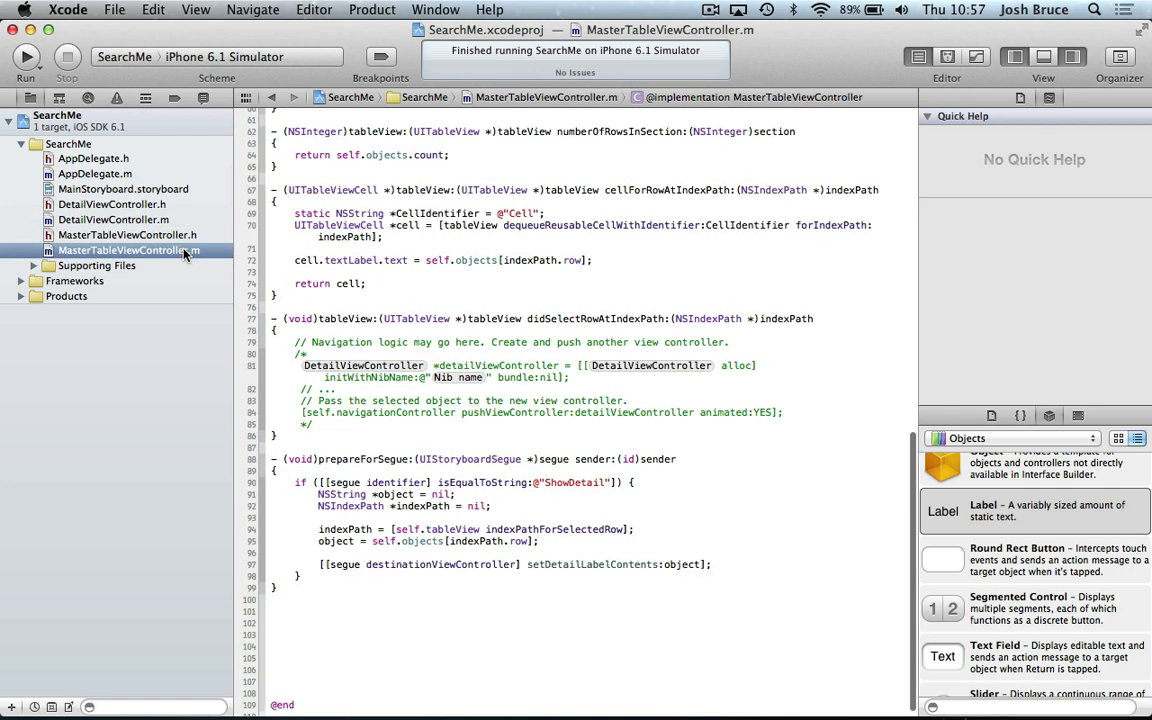